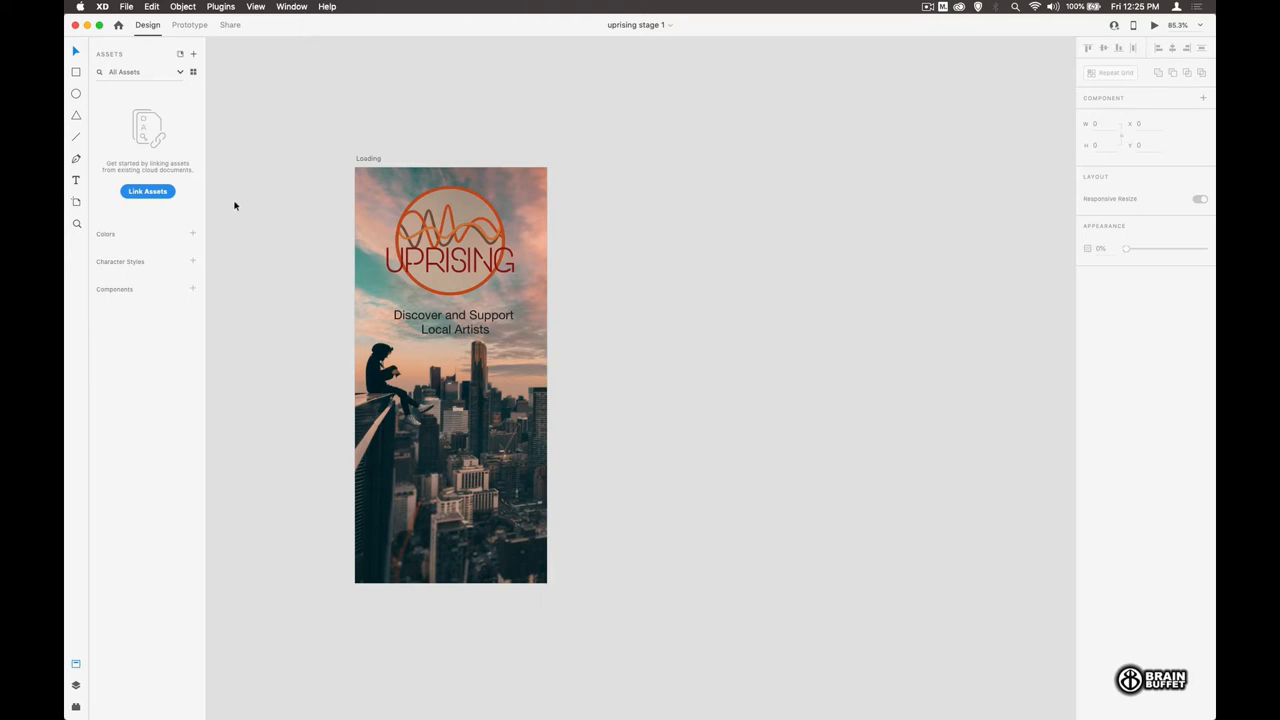
Step: Save the Loading logo's six colours and two character styles to document Assets
left_click(450, 240)
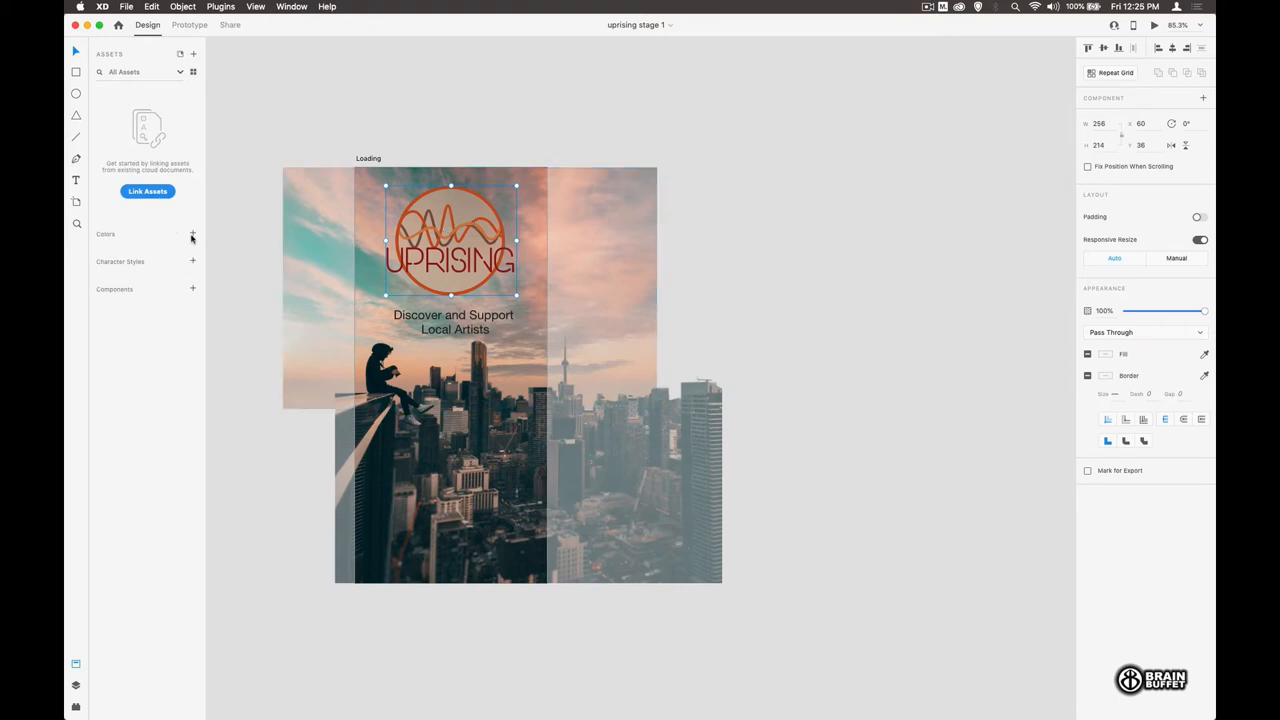
left_click(192, 234)
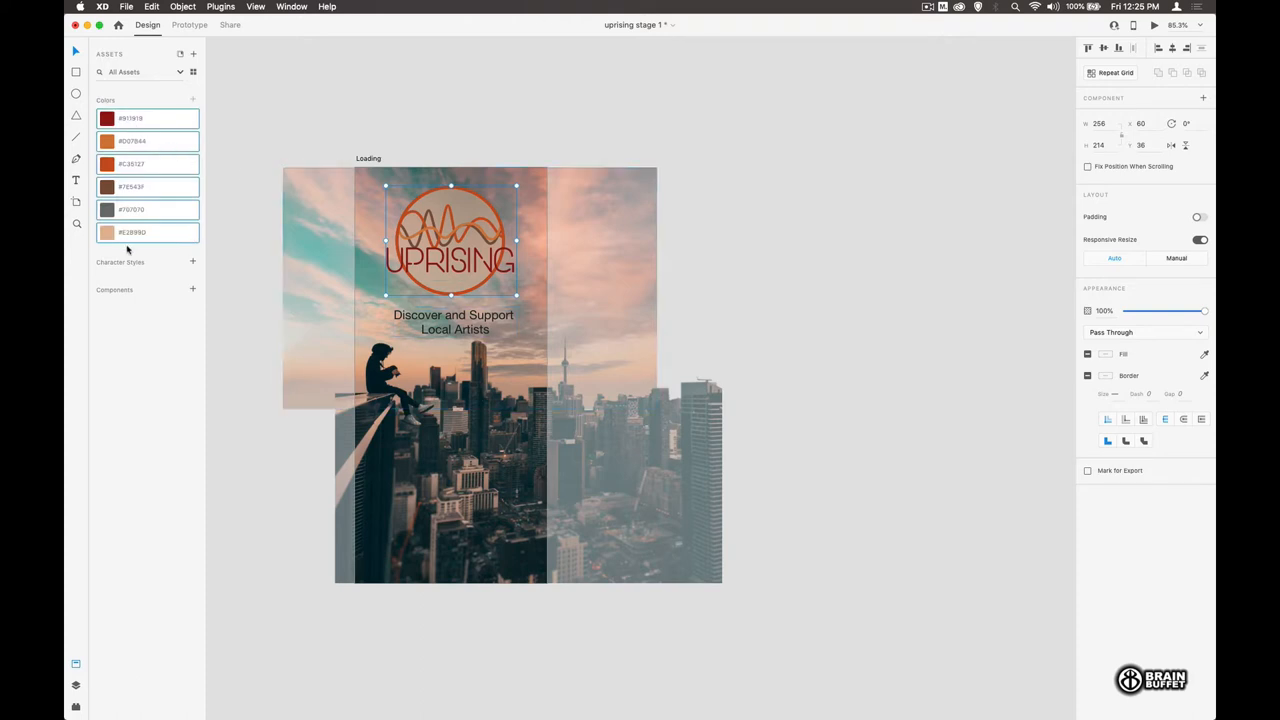
mouse_move(398, 294)
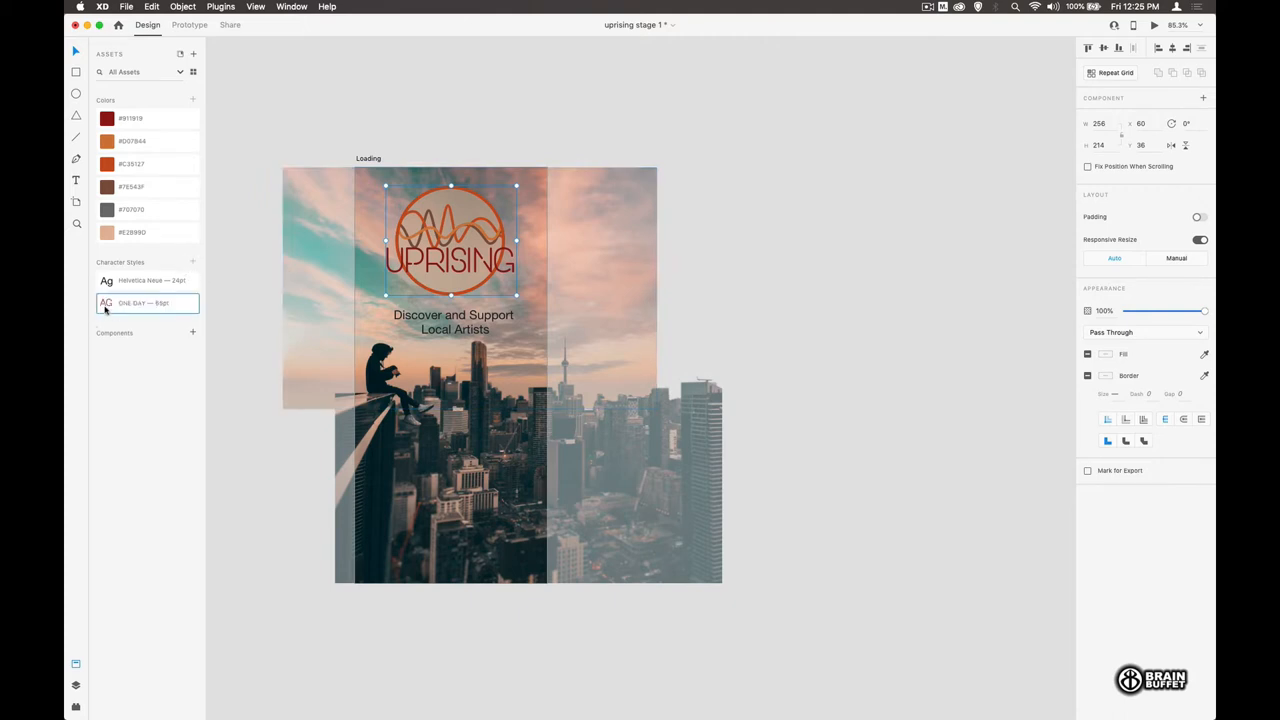
left_click(244, 294)
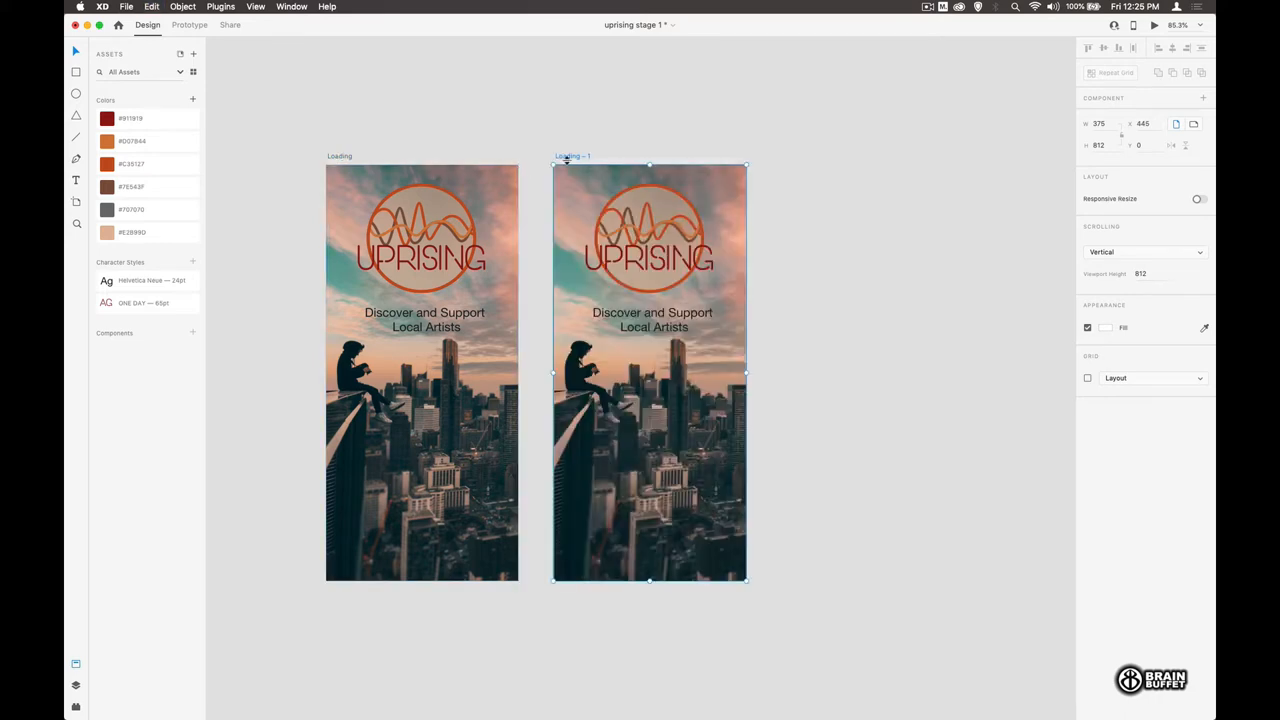
Step: Rename the duplicate 'Loading 2', remove its logo and text, and enlarge the city photo
double_click(572, 155)
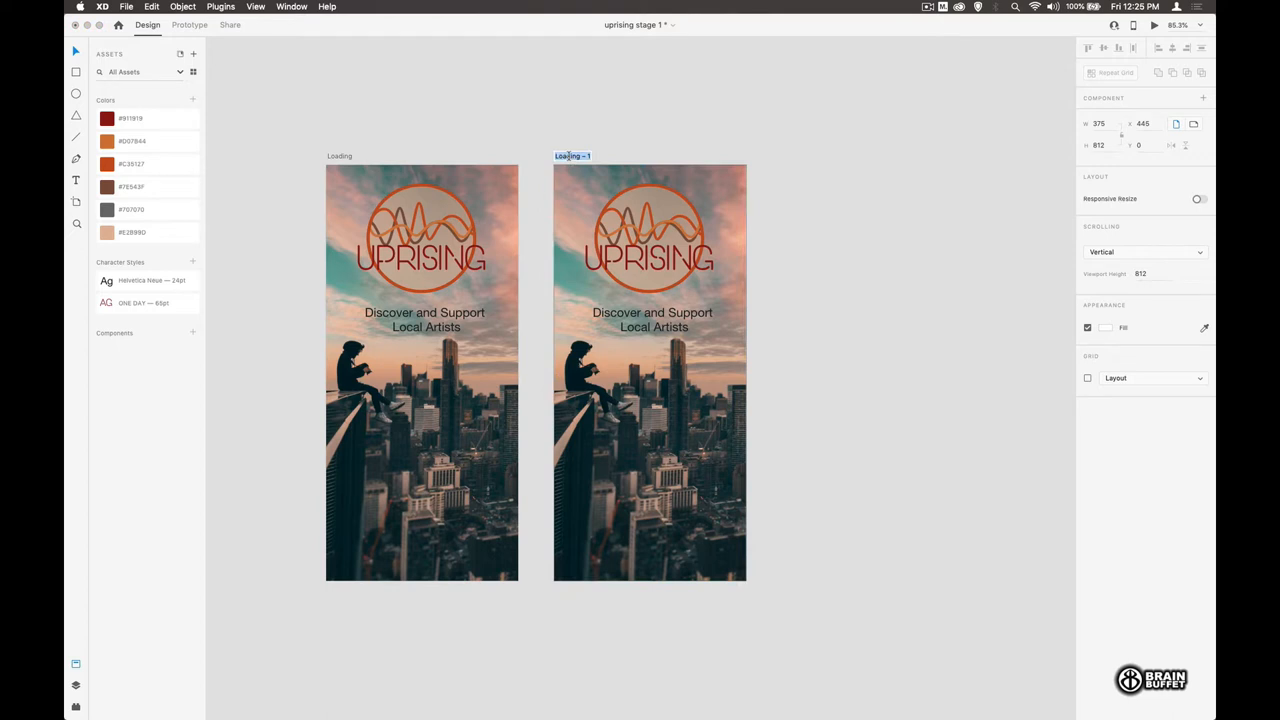
type("Loadin")
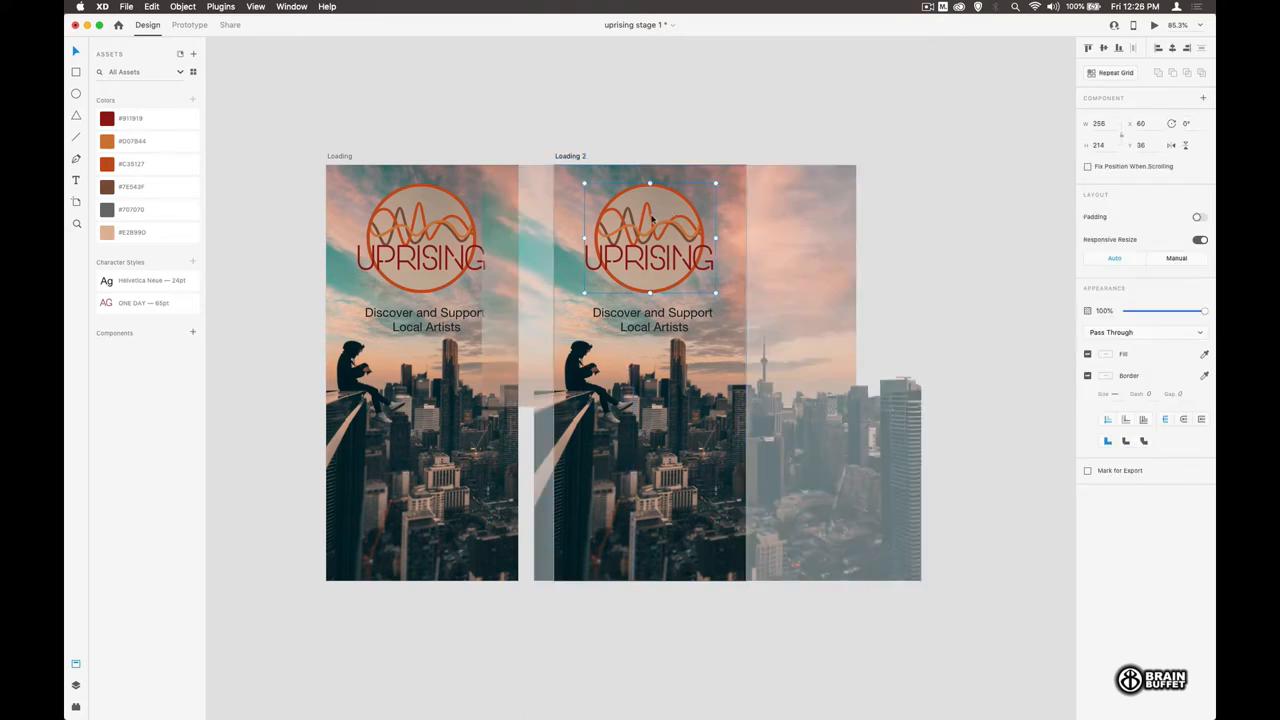
left_click(652, 320)
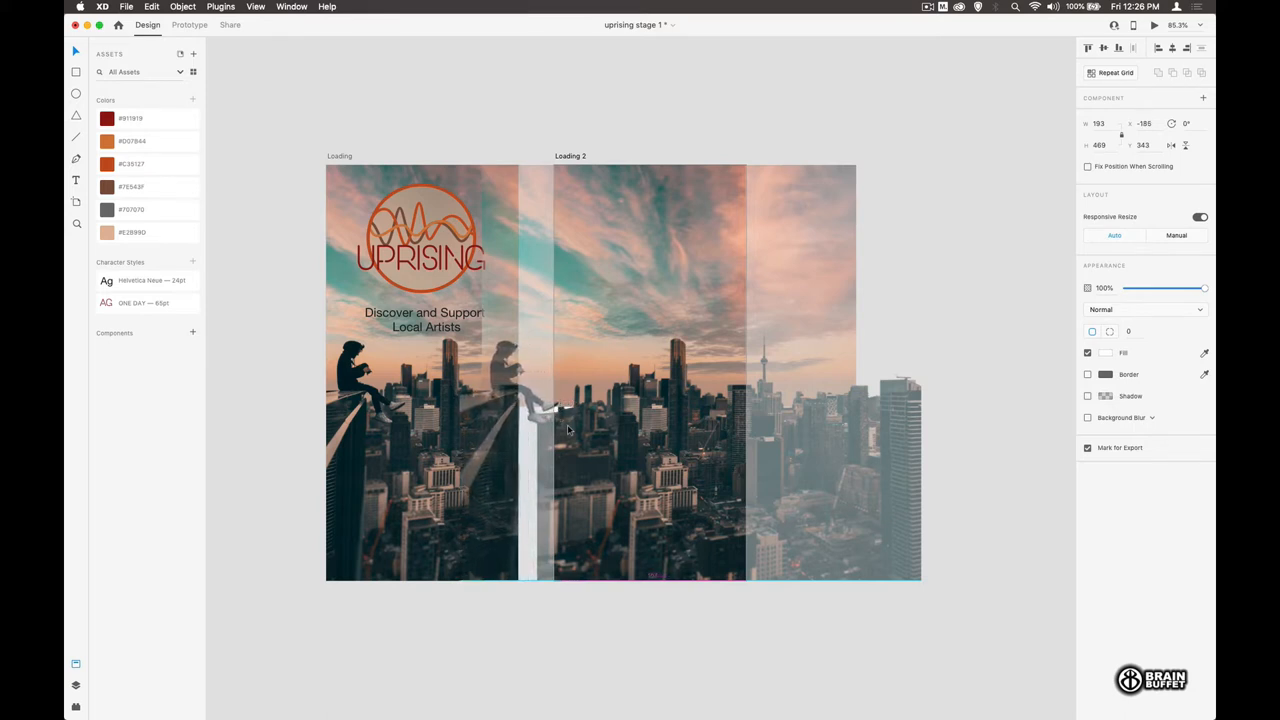
left_click(648, 487)
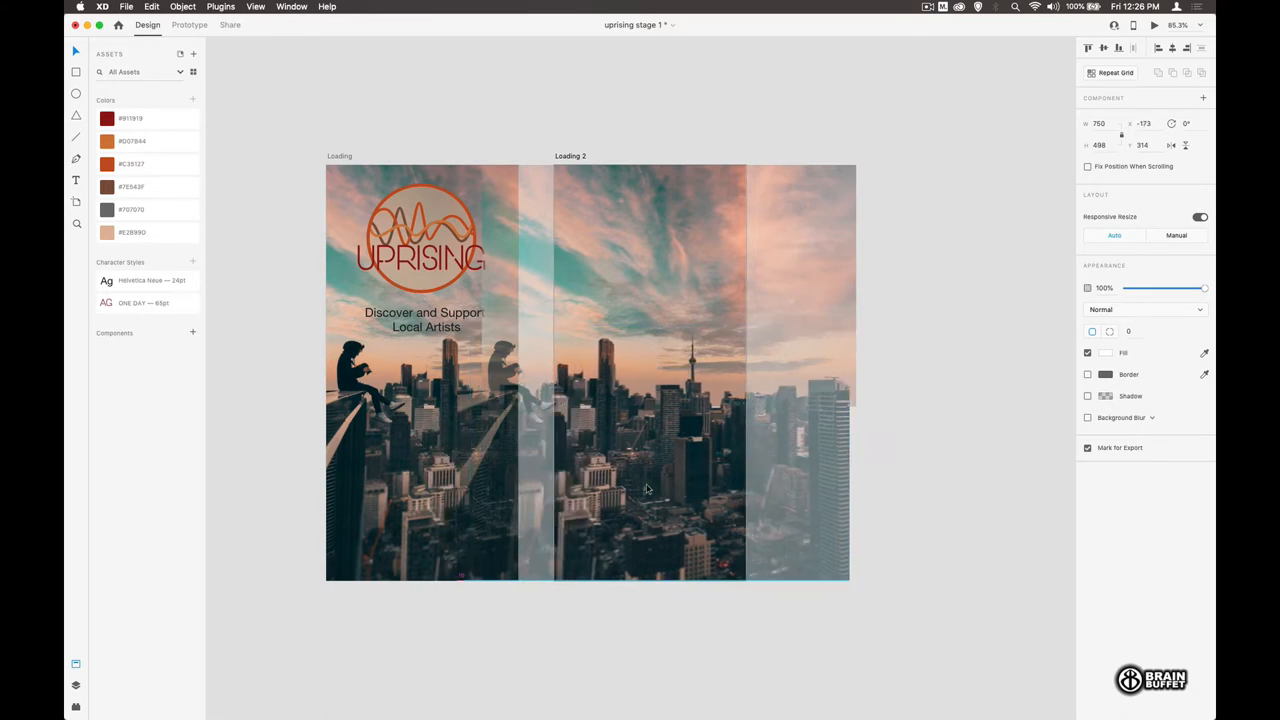
left_click(694, 256)
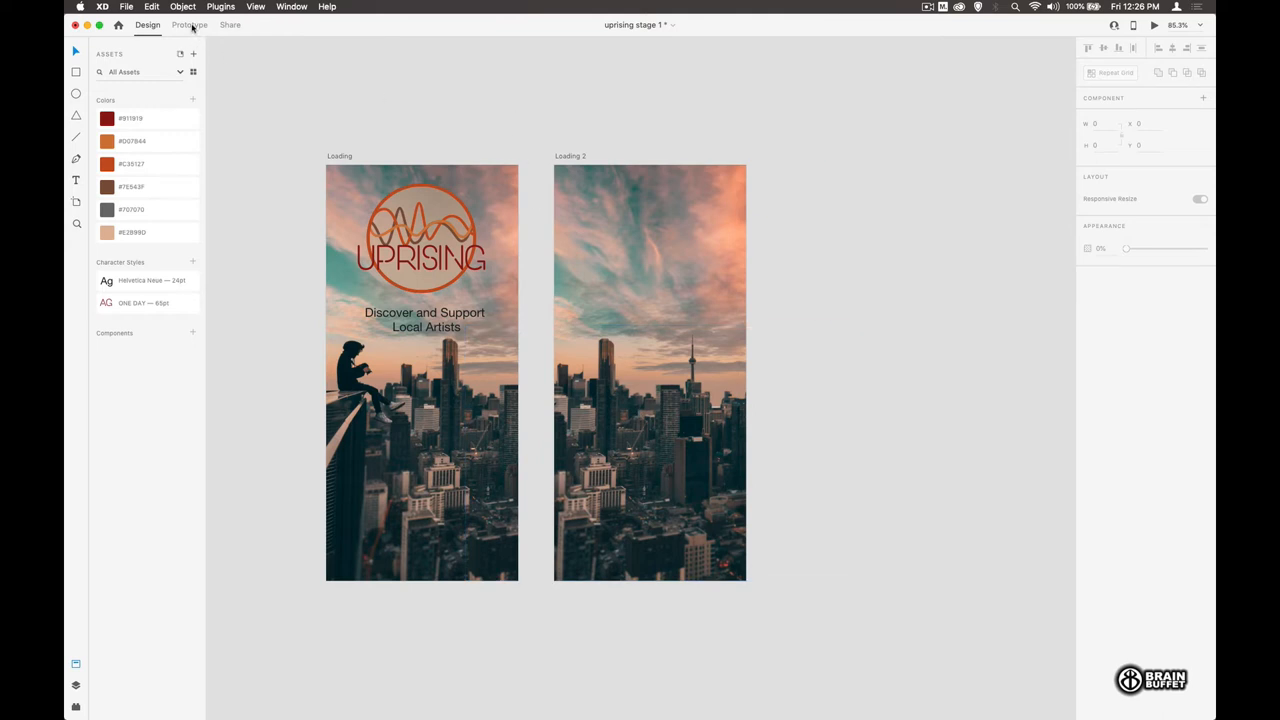
Step: Wire Loading to auto-animate to Loading 2 on a 1 s timer with Ease Out
left_click(189, 25)
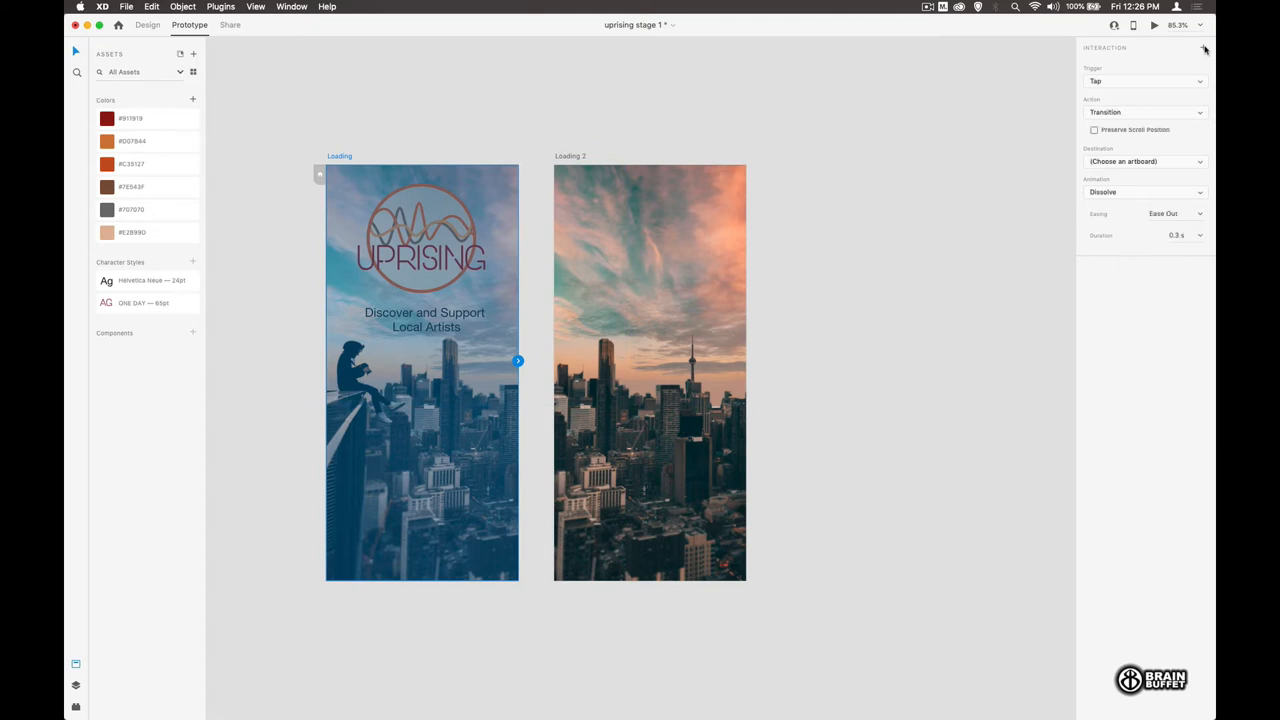
left_click(1145, 81)
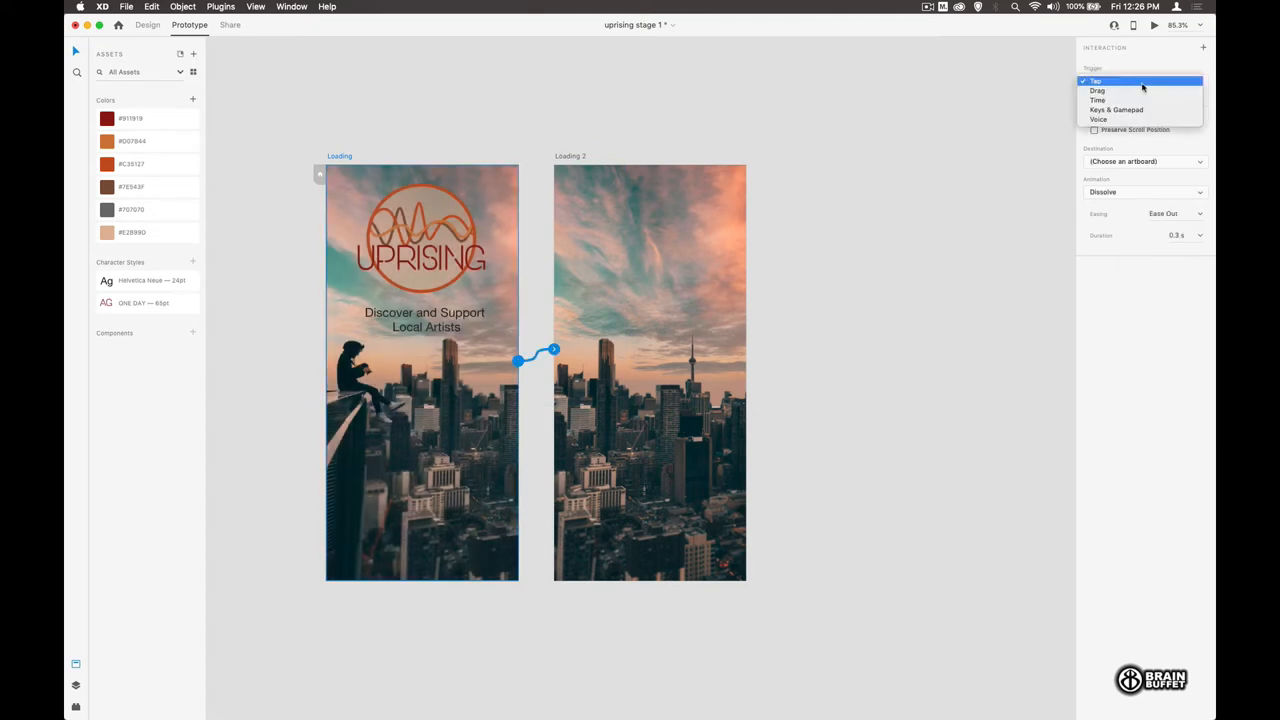
left_click(1097, 99)
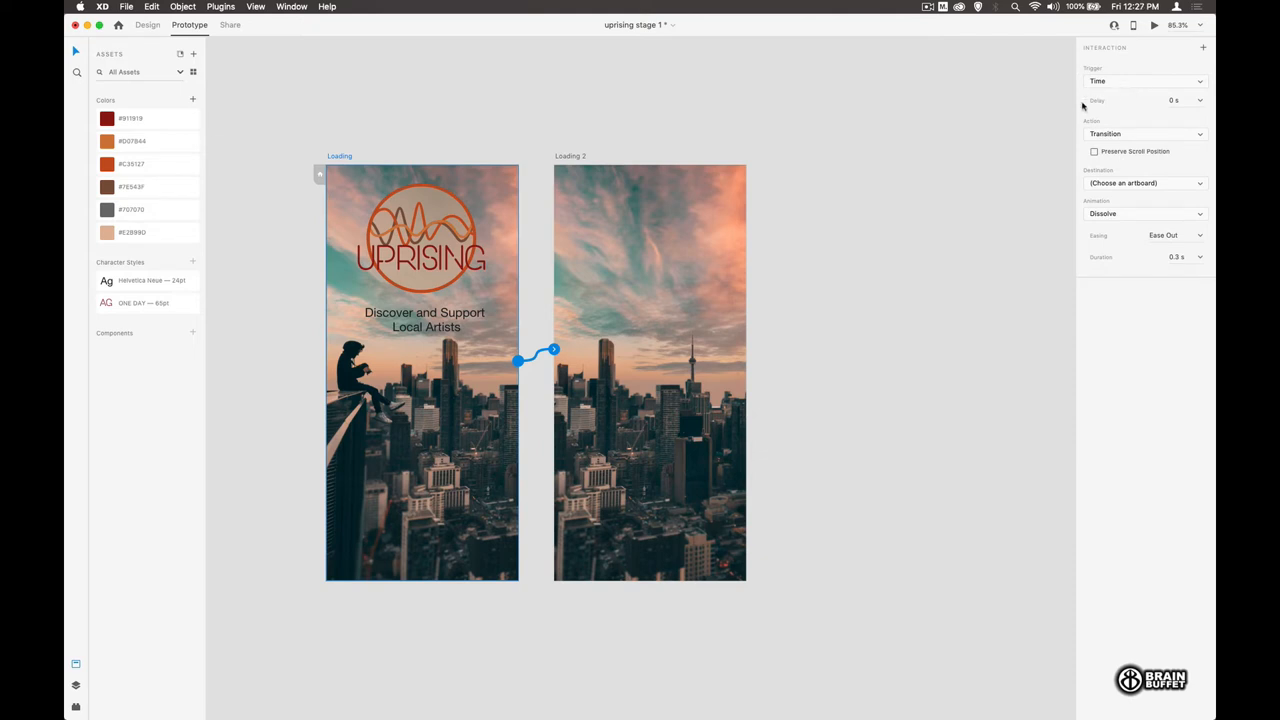
mouse_move(1200, 102)
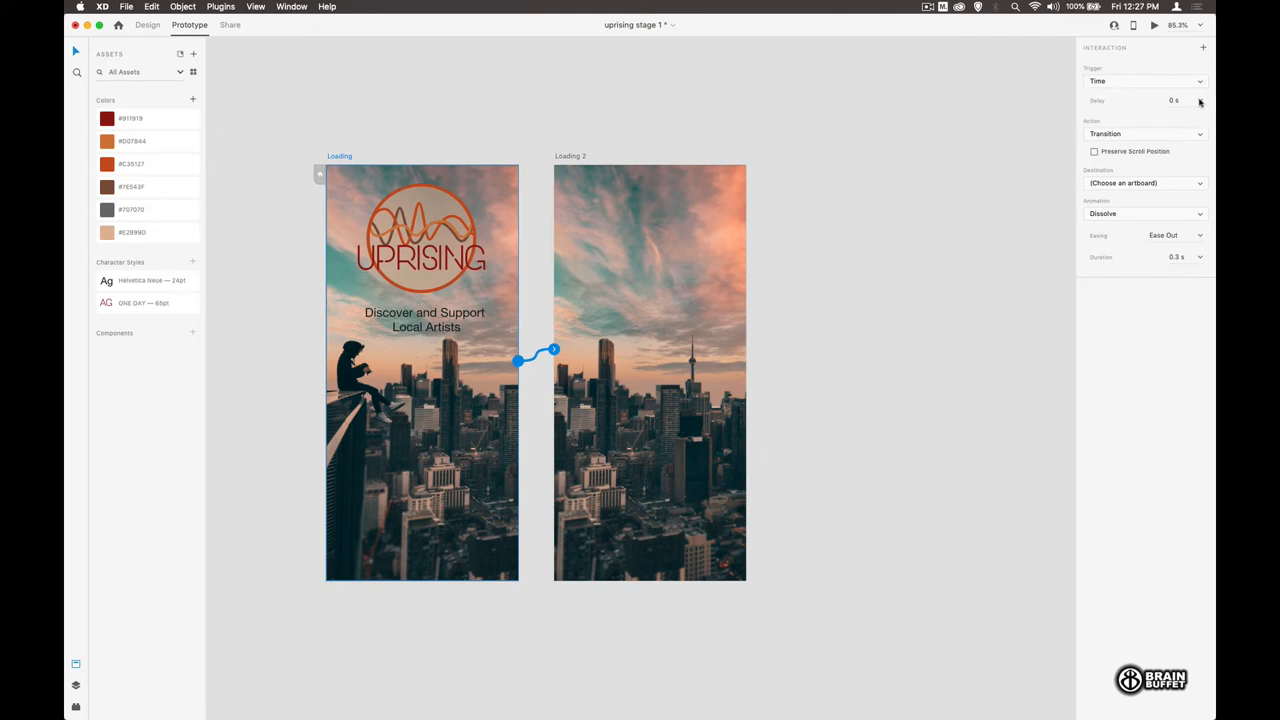
left_click(1180, 100)
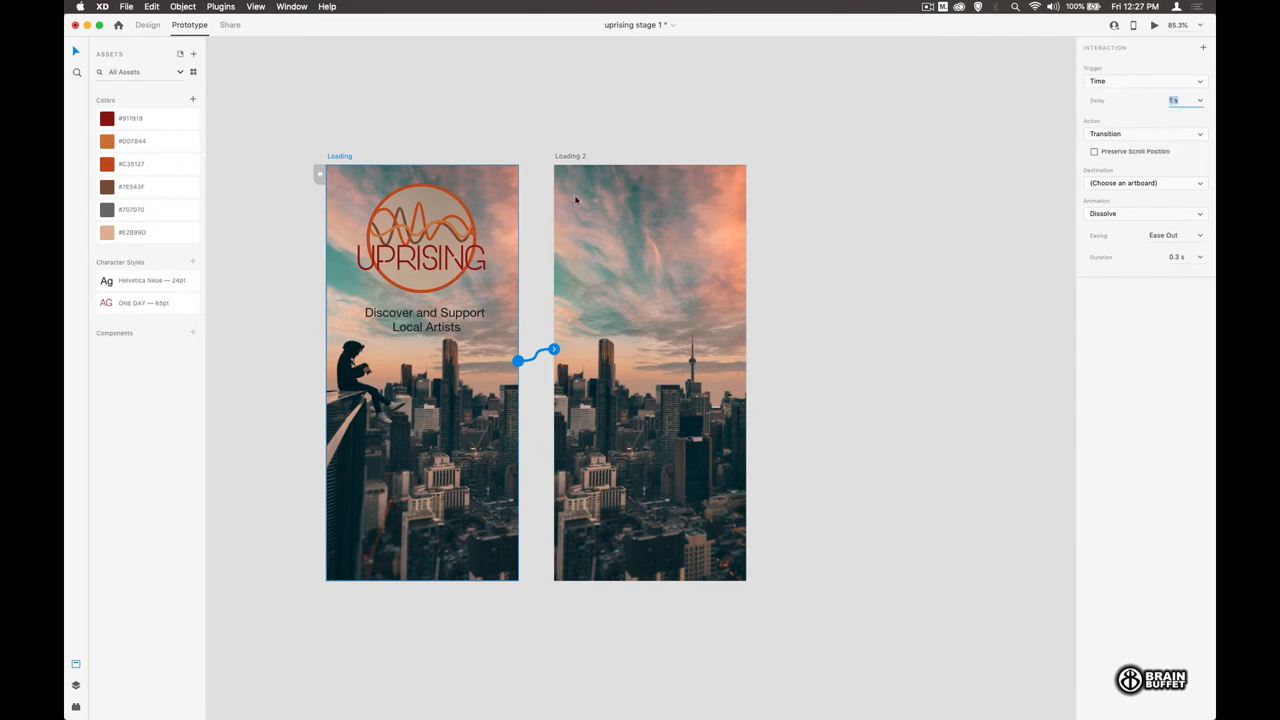
mouse_move(1022, 100)
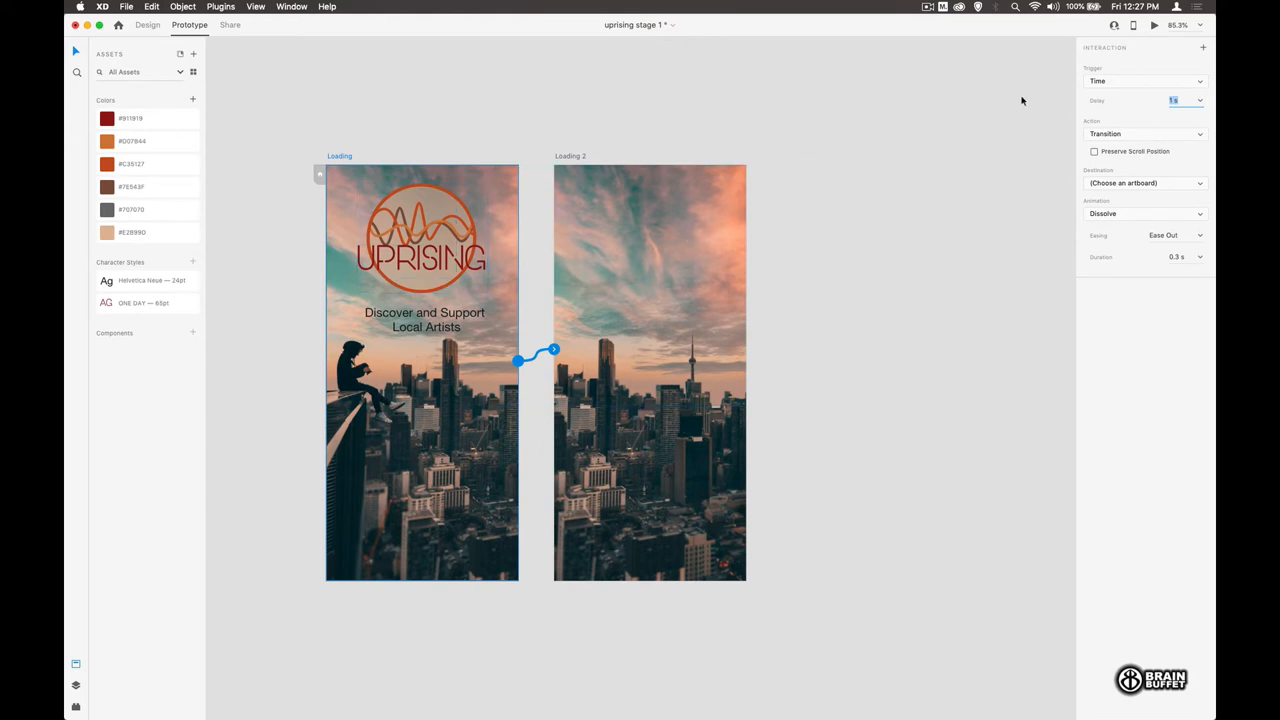
left_click(1145, 133)
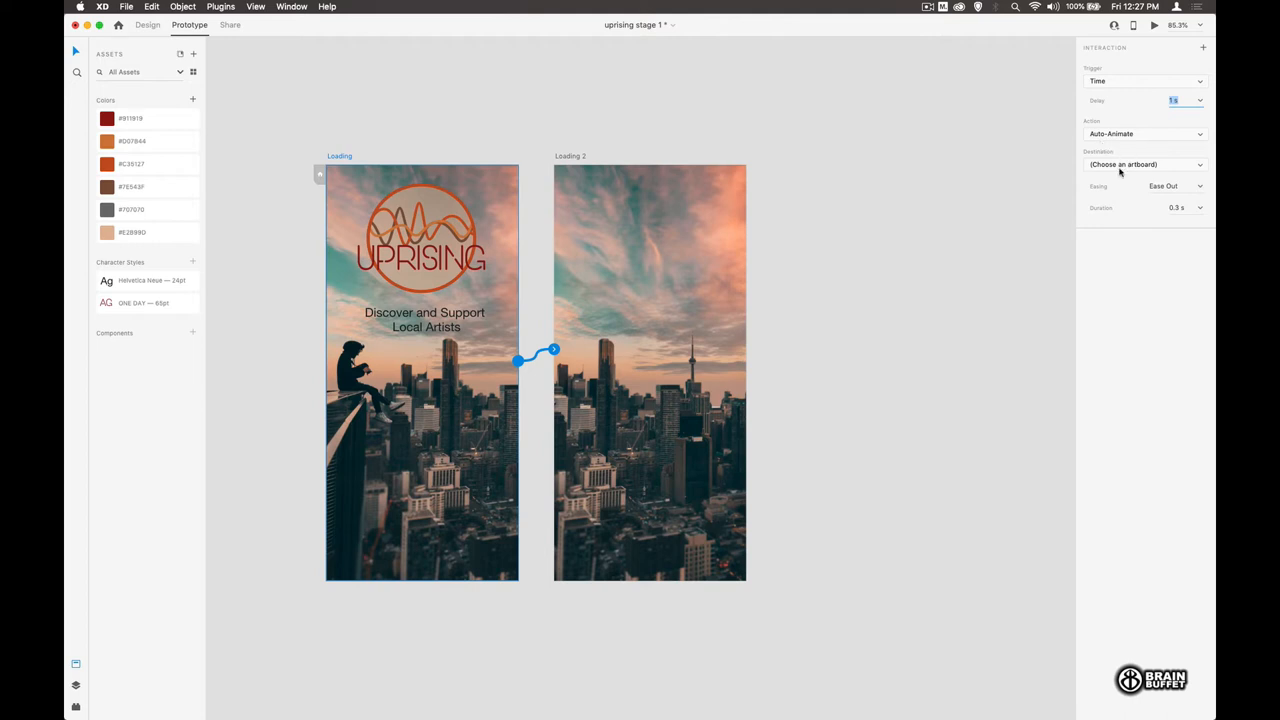
left_click(1144, 164)
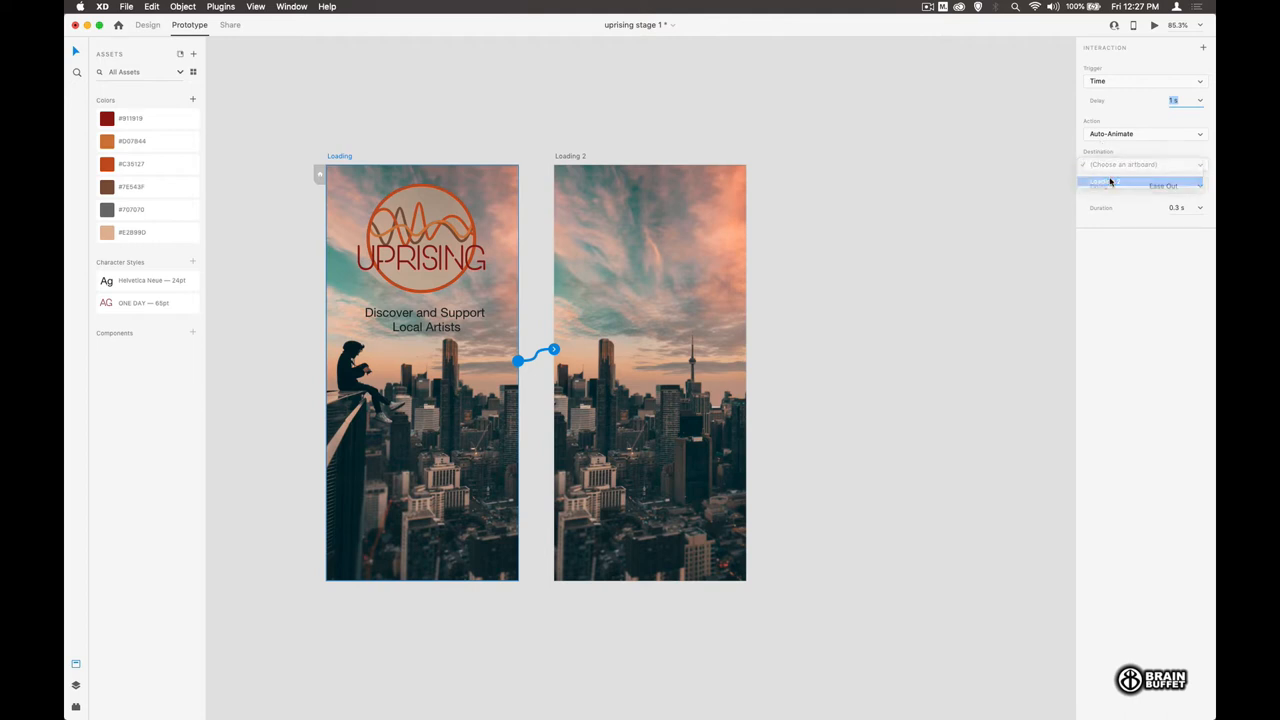
left_click(1105, 185)
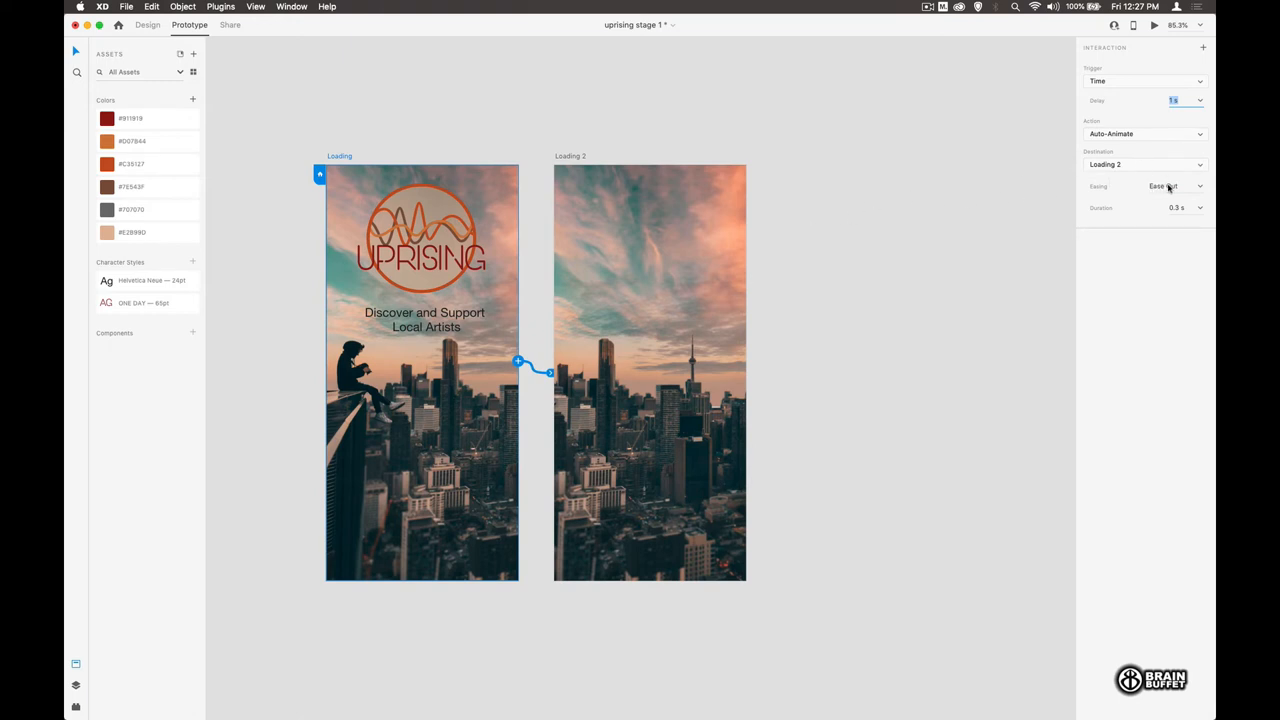
left_click(1175, 186)
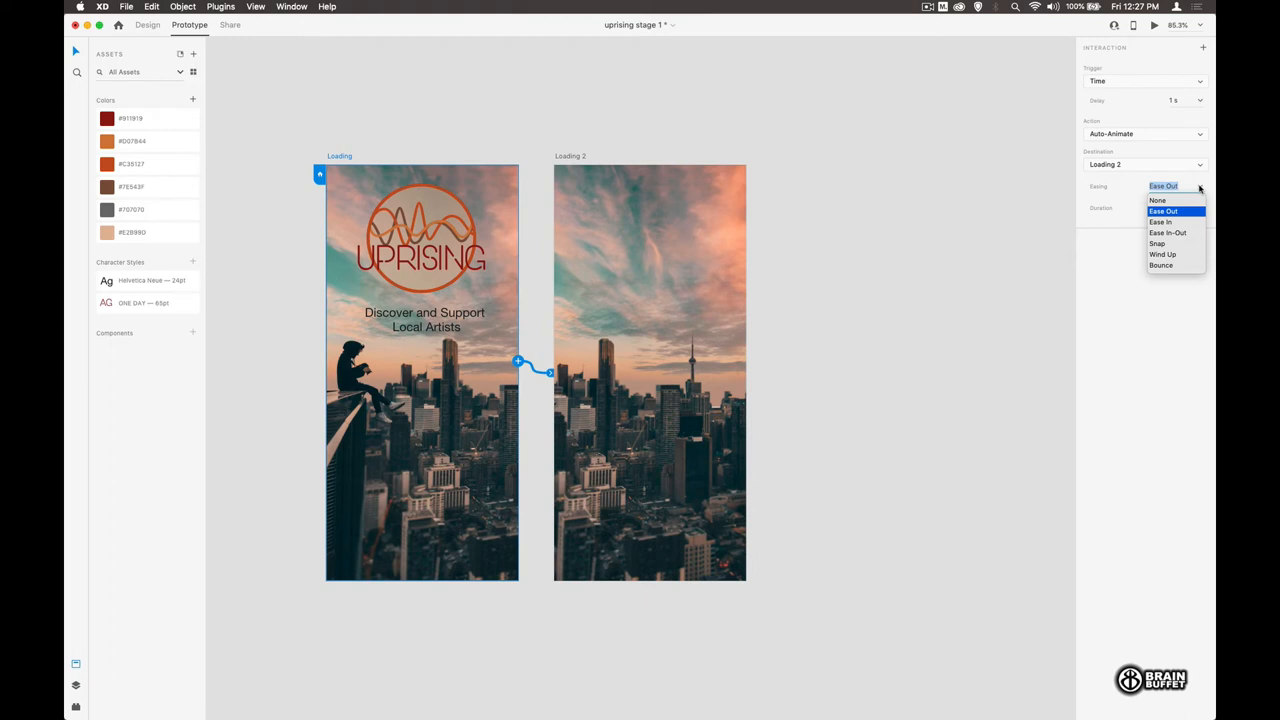
left_click(1163, 211)
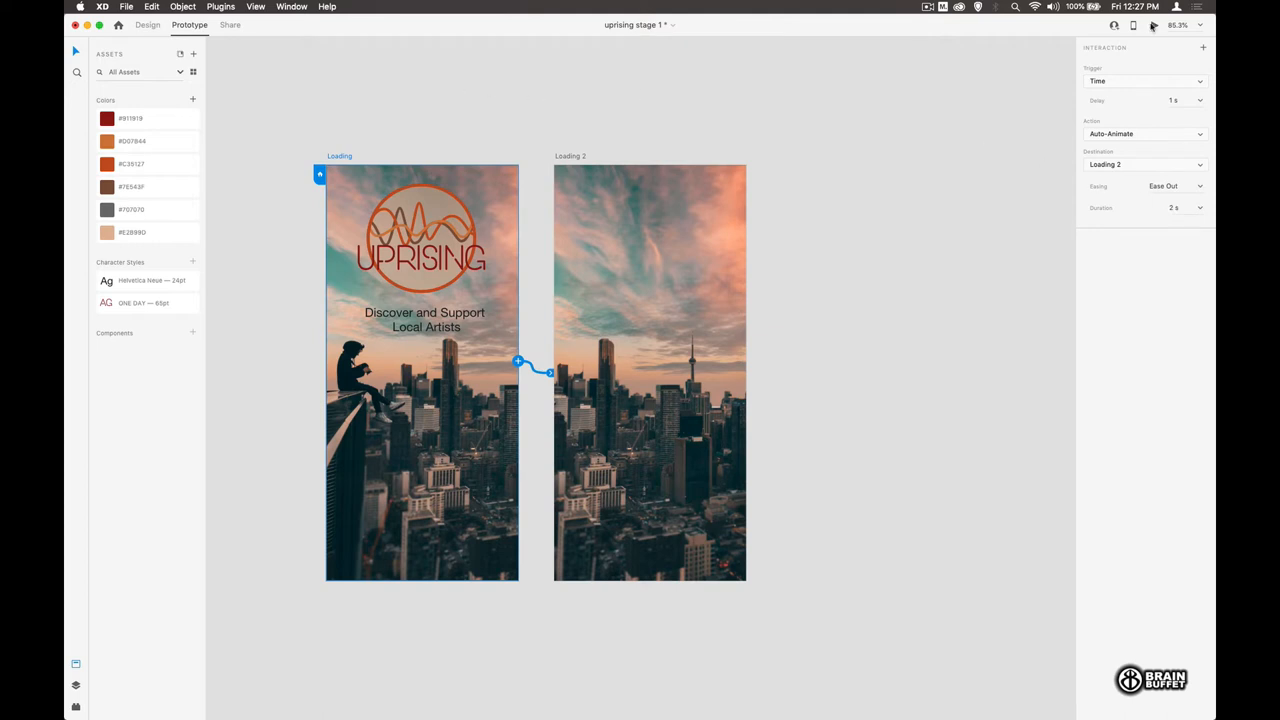
Step: Preview the Loading animation, then clear the selection
left_click(1154, 25)
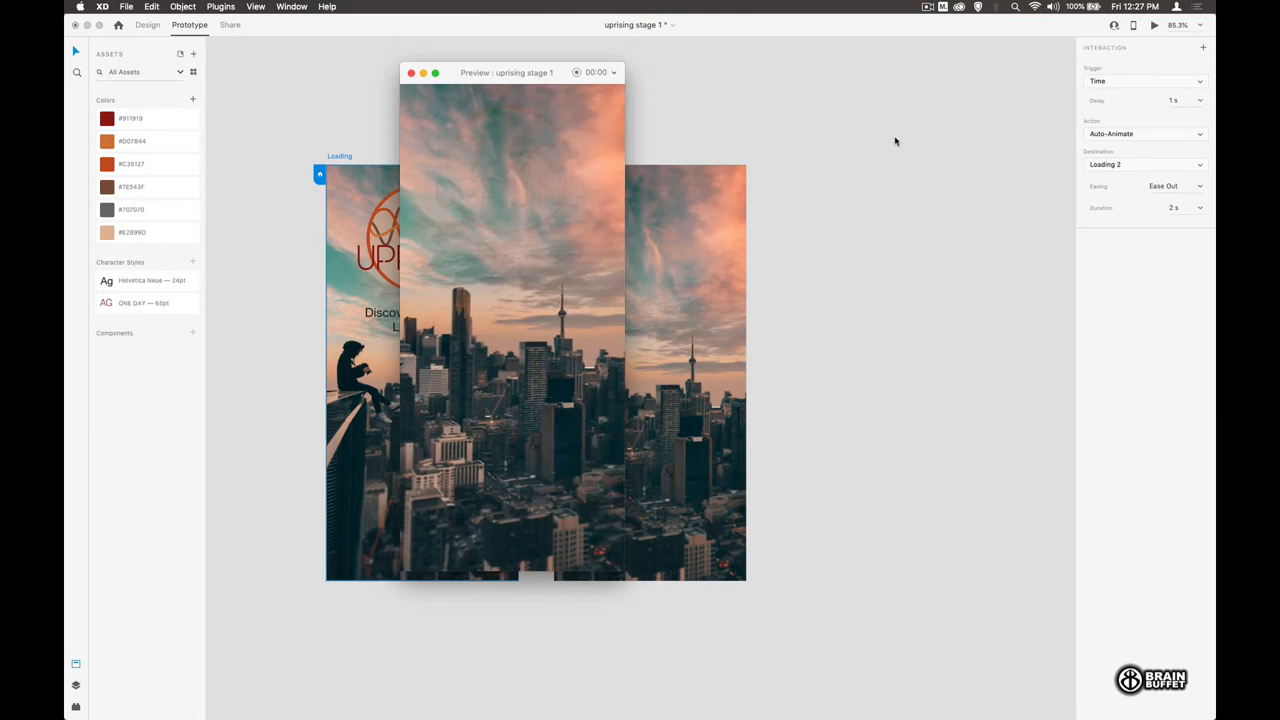
left_click(410, 72)
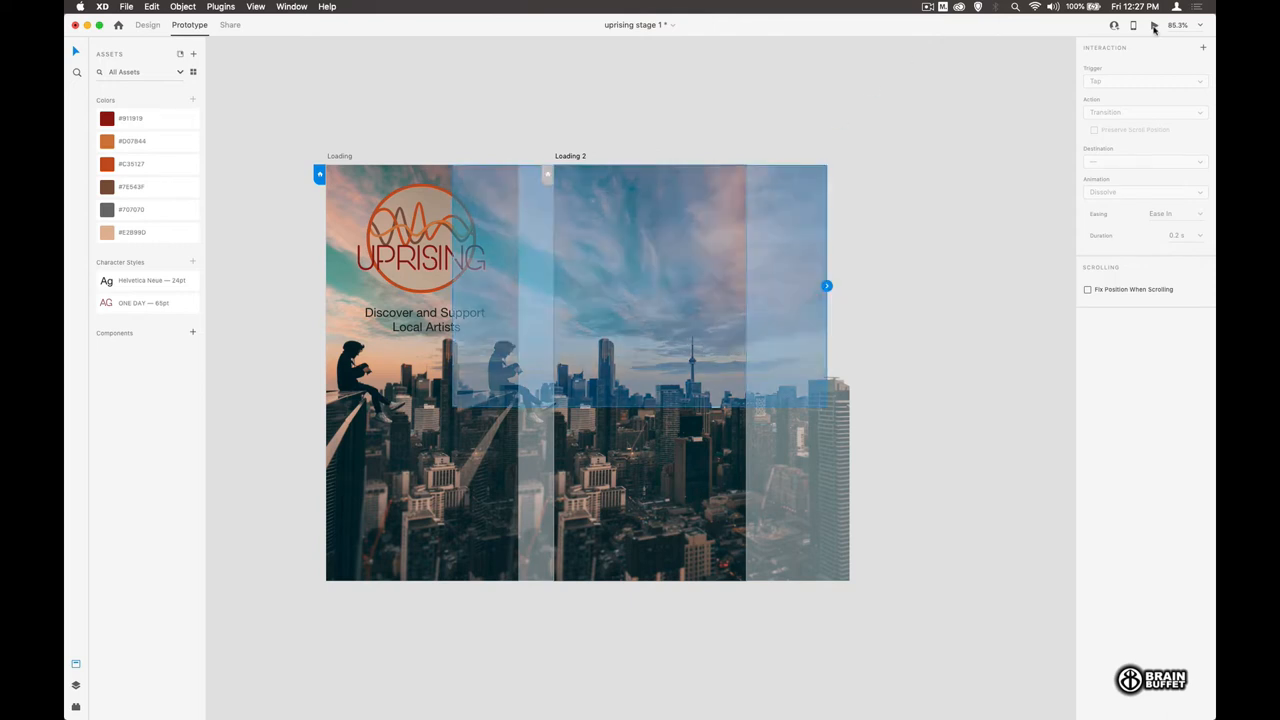
left_click(1154, 25)
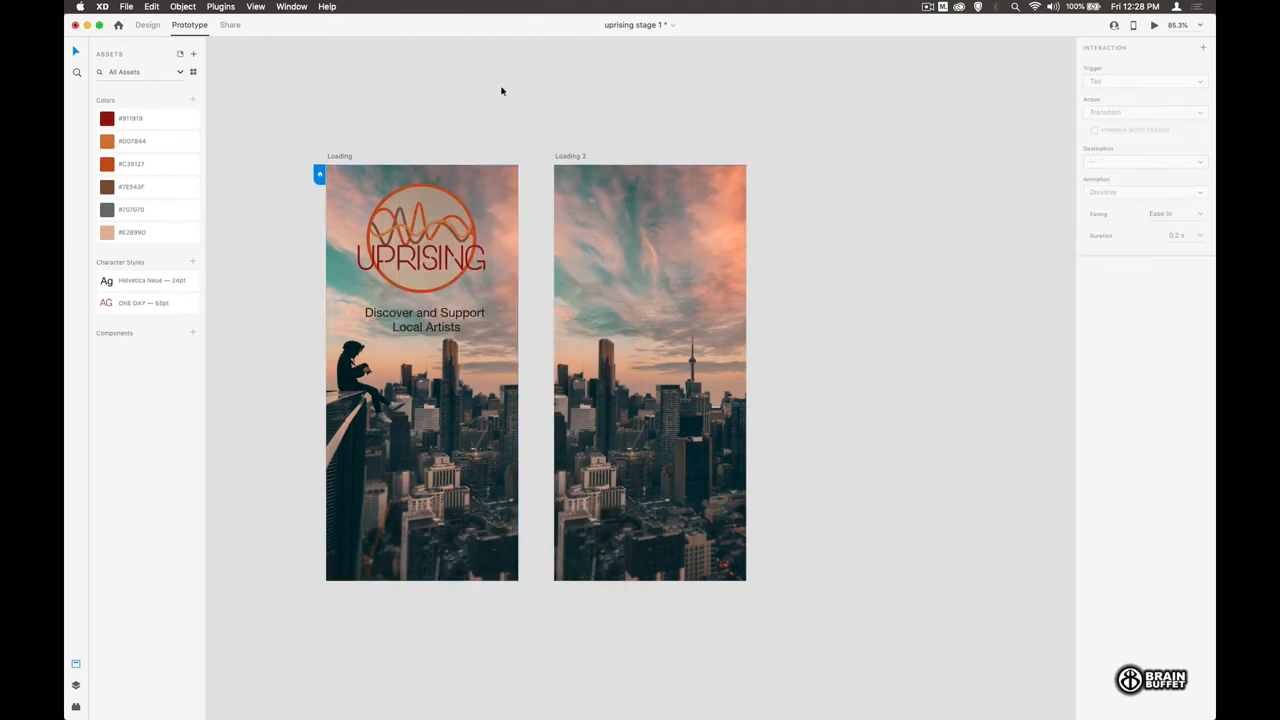
left_click(132, 232)
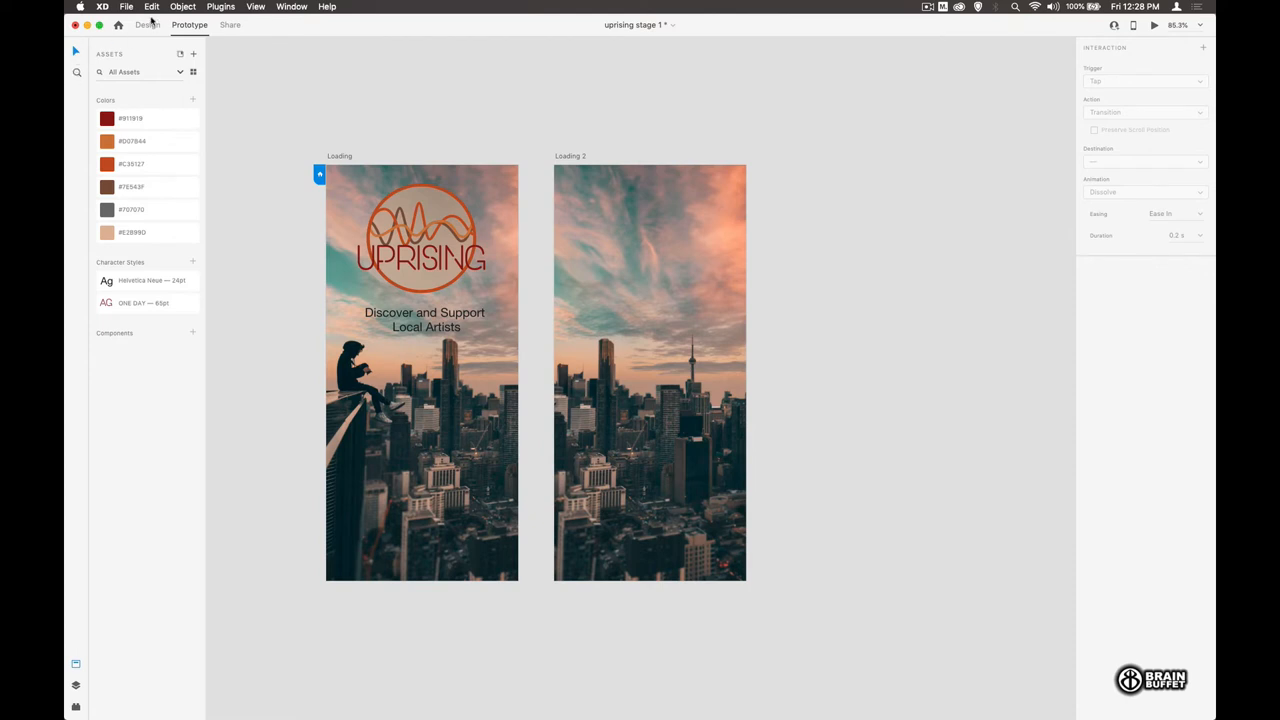
Step: Draw a rectangle covering the Loading 2 screen
left_click(147, 25)
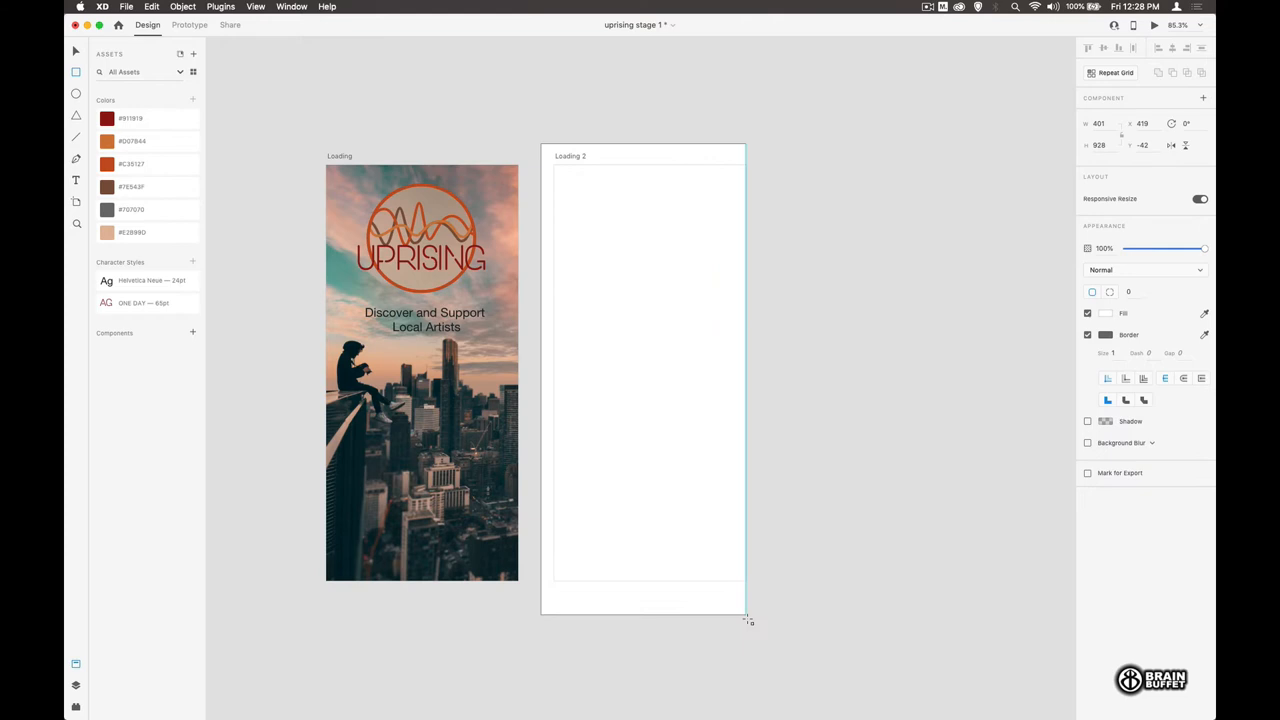
left_click_drag(744, 615, 768, 615)
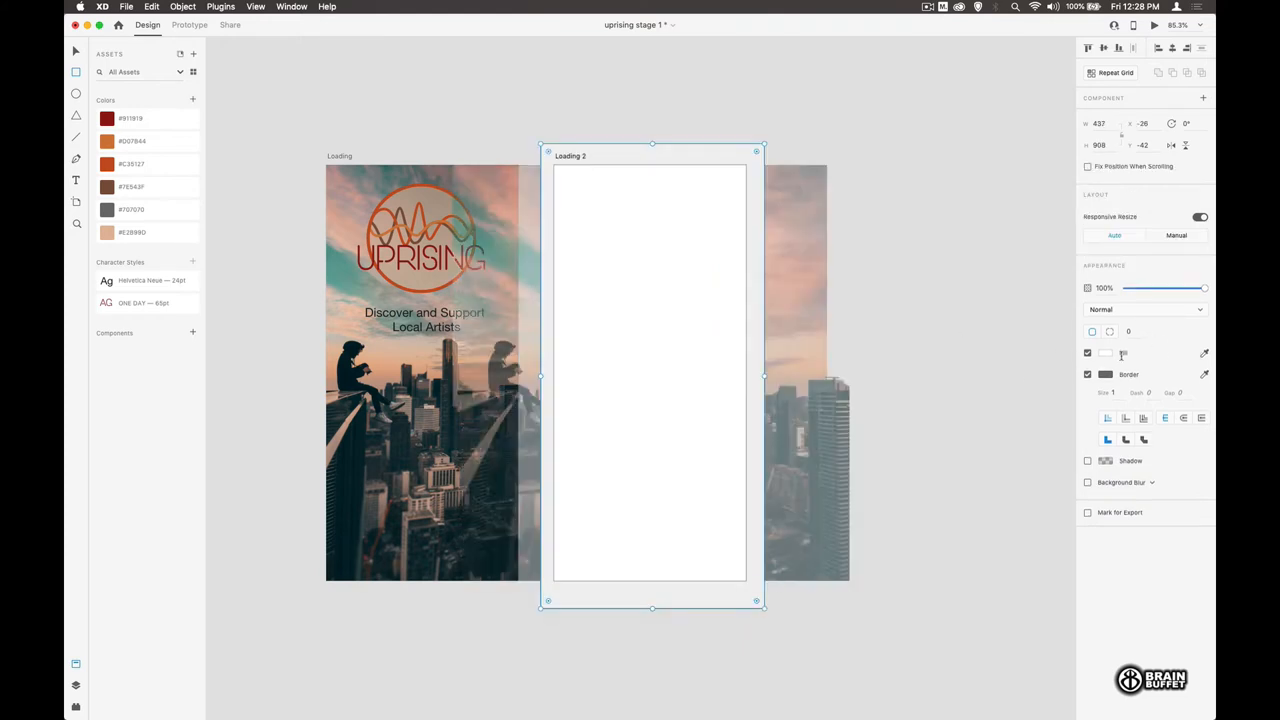
left_click(132, 232)
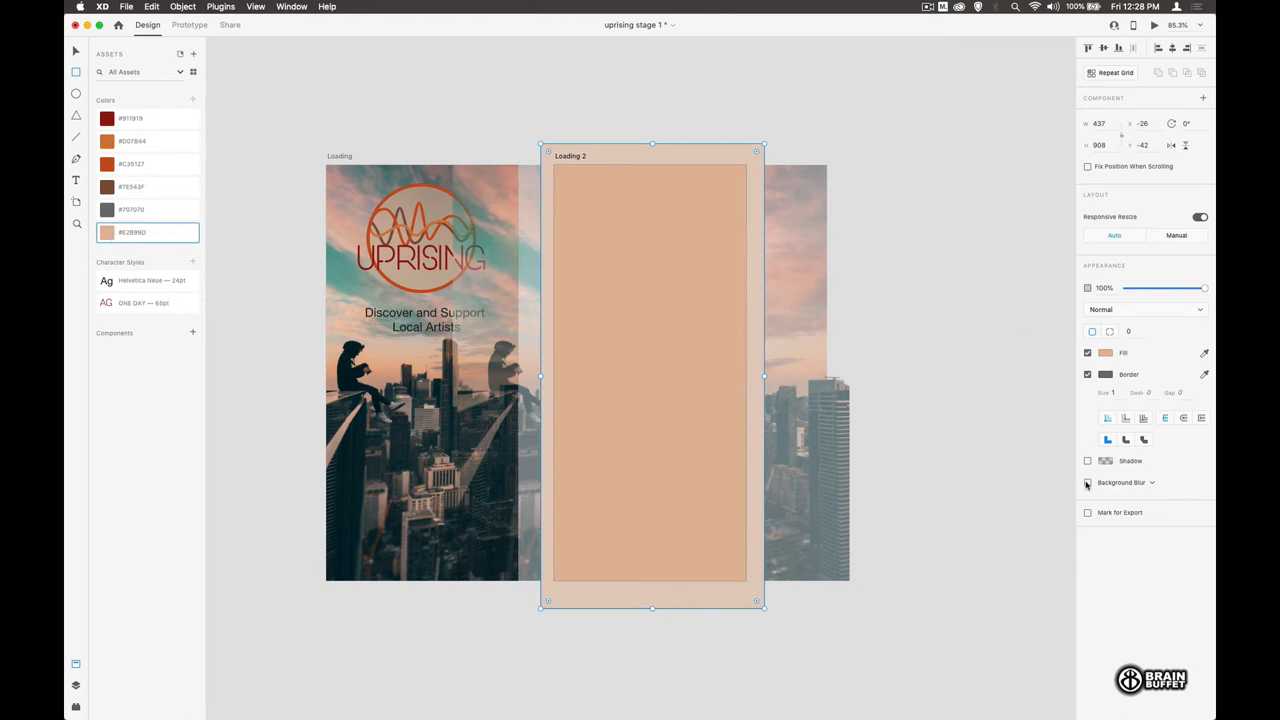
Step: Give the rectangle background blur at brightness 0 and 50% opacity, then preview it
left_click(1088, 482)
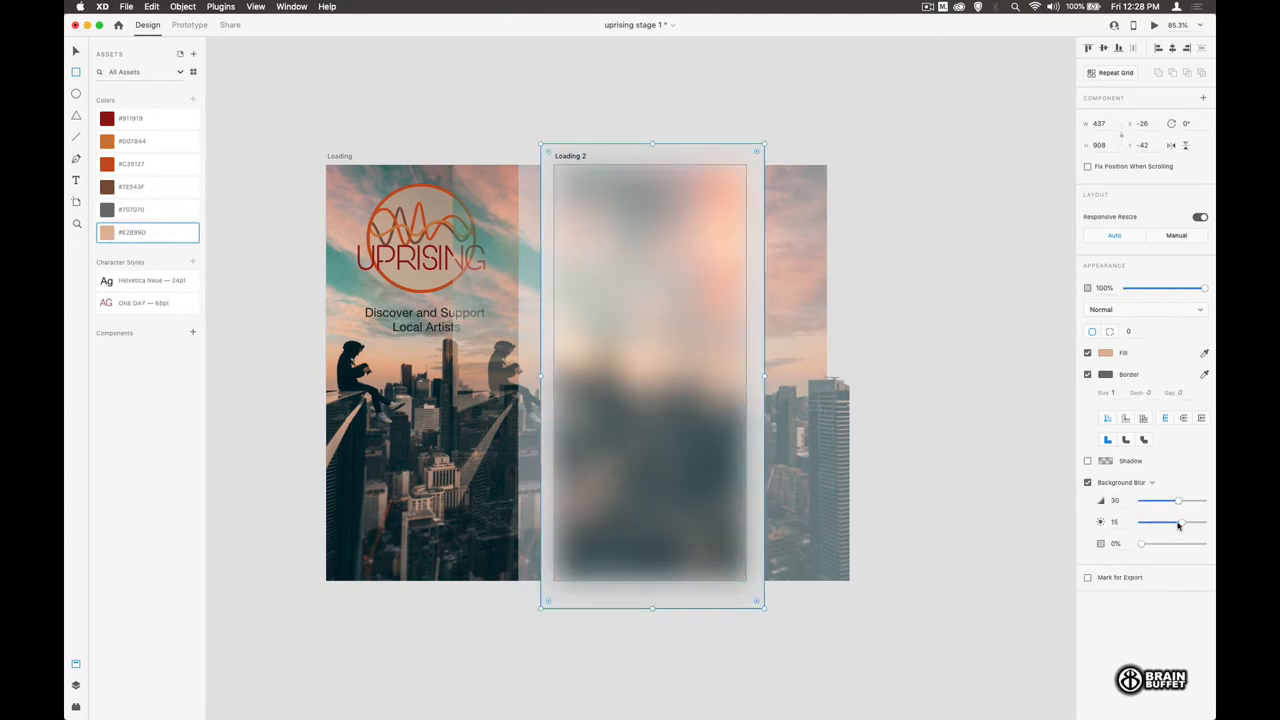
left_click_drag(1182, 521, 1172, 521)
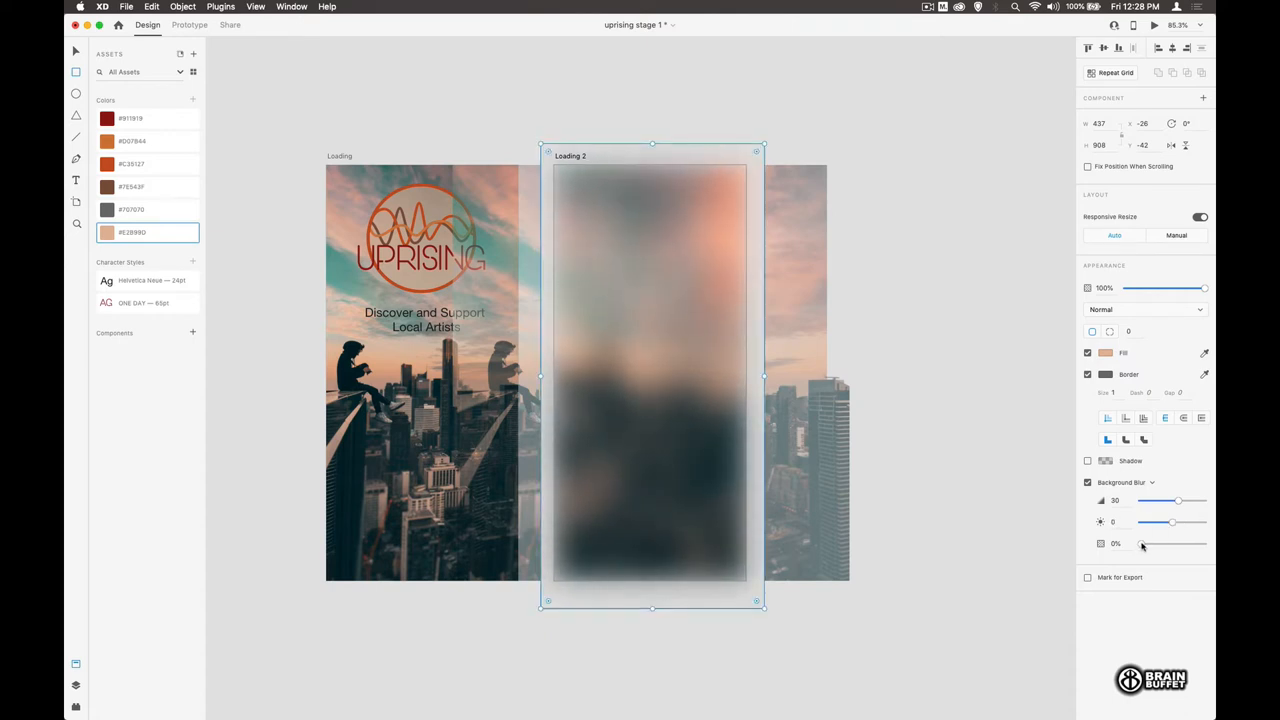
left_click_drag(1143, 543, 1170, 543)
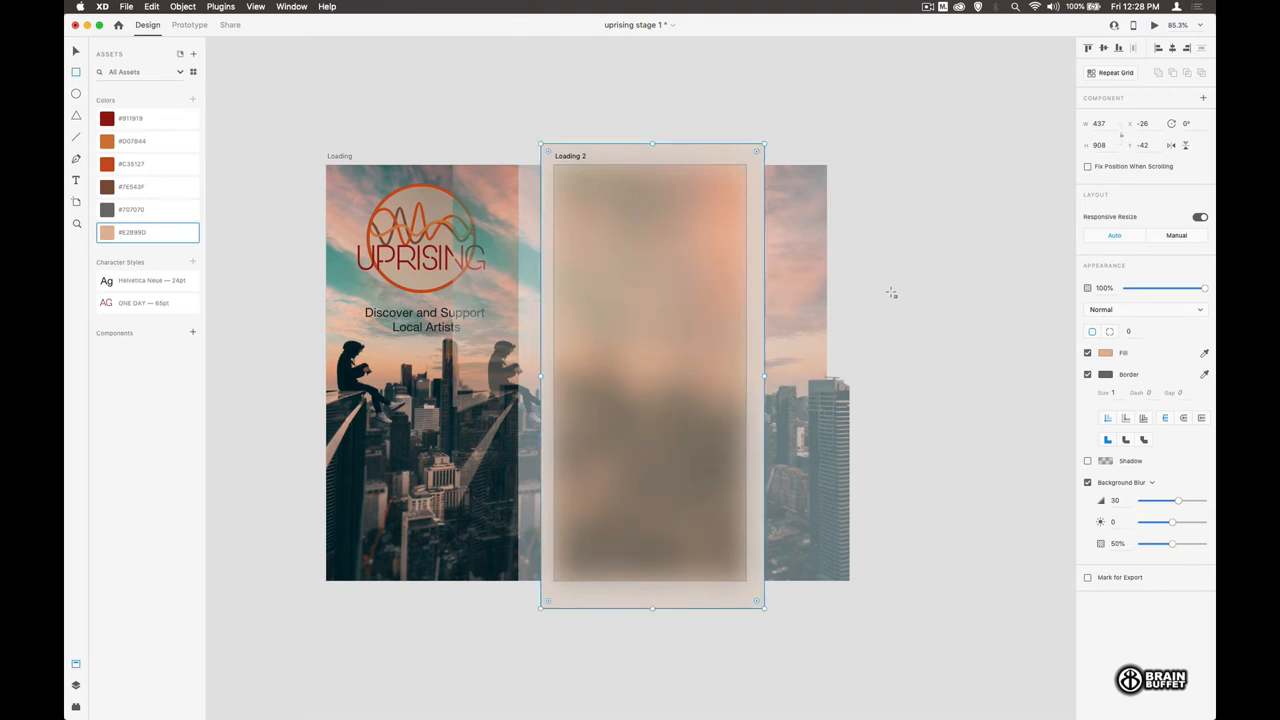
mouse_move(388, 100)
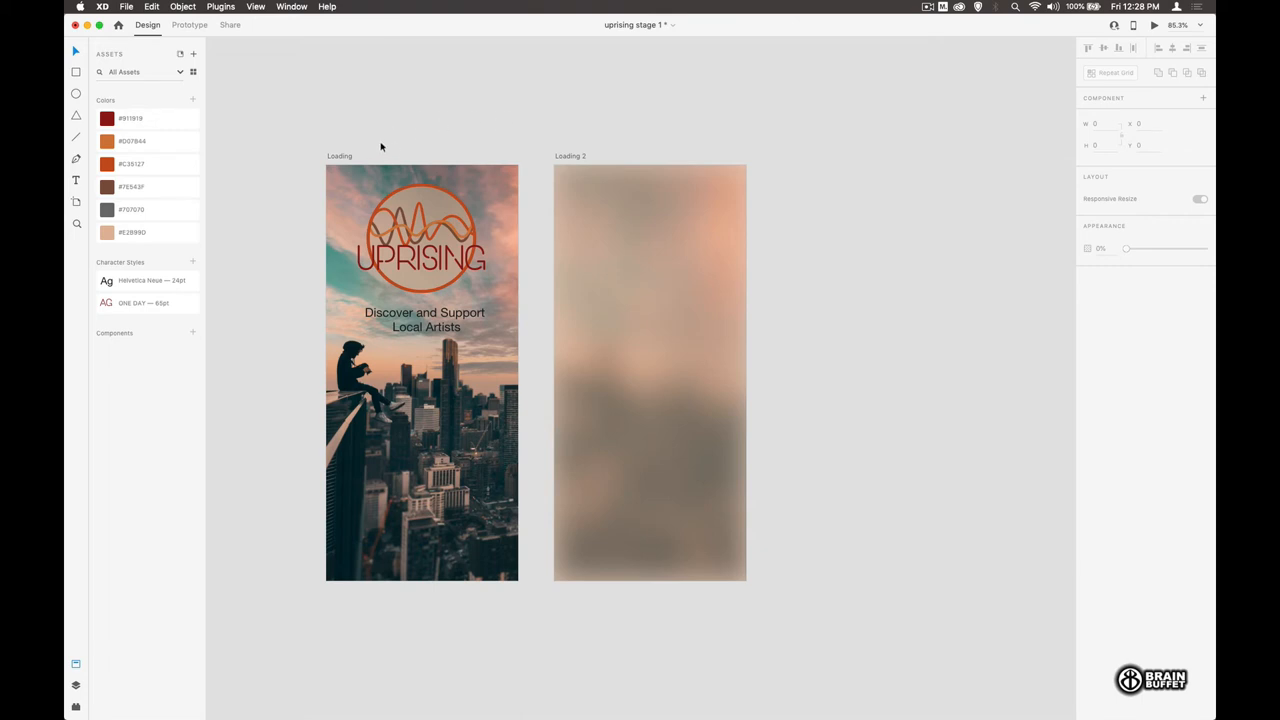
left_click(1153, 25)
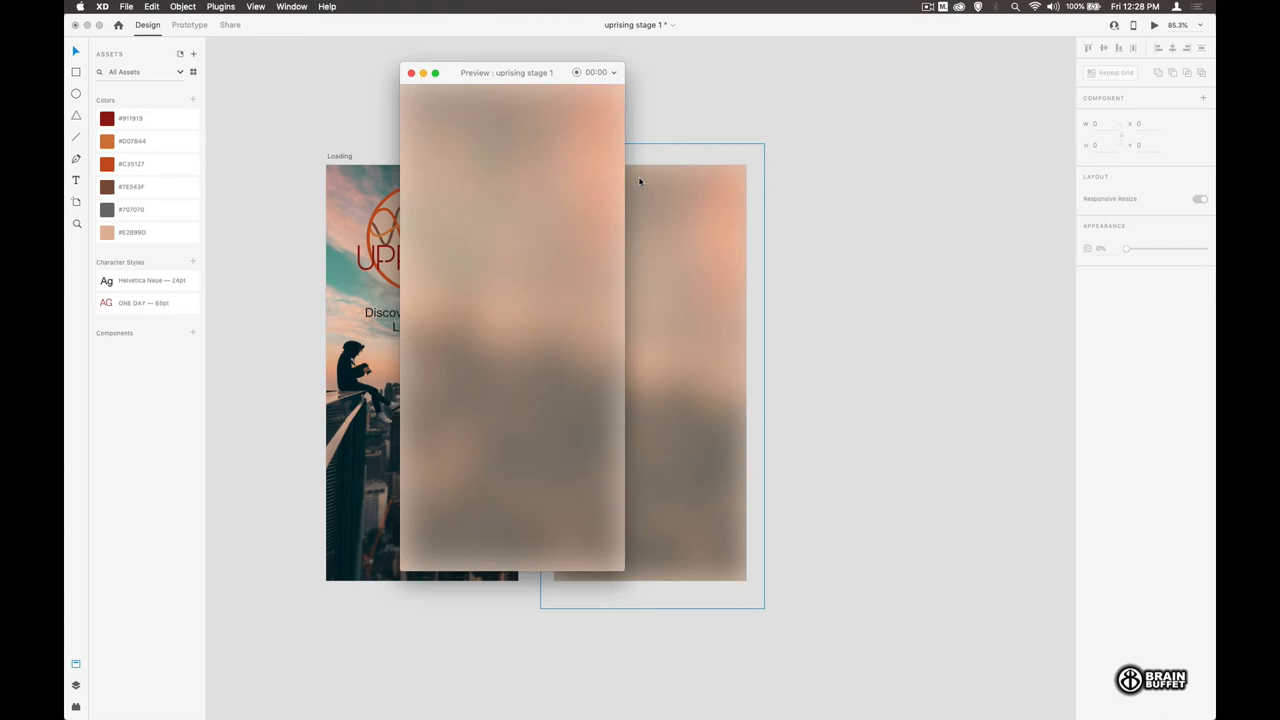
mouse_move(590, 174)
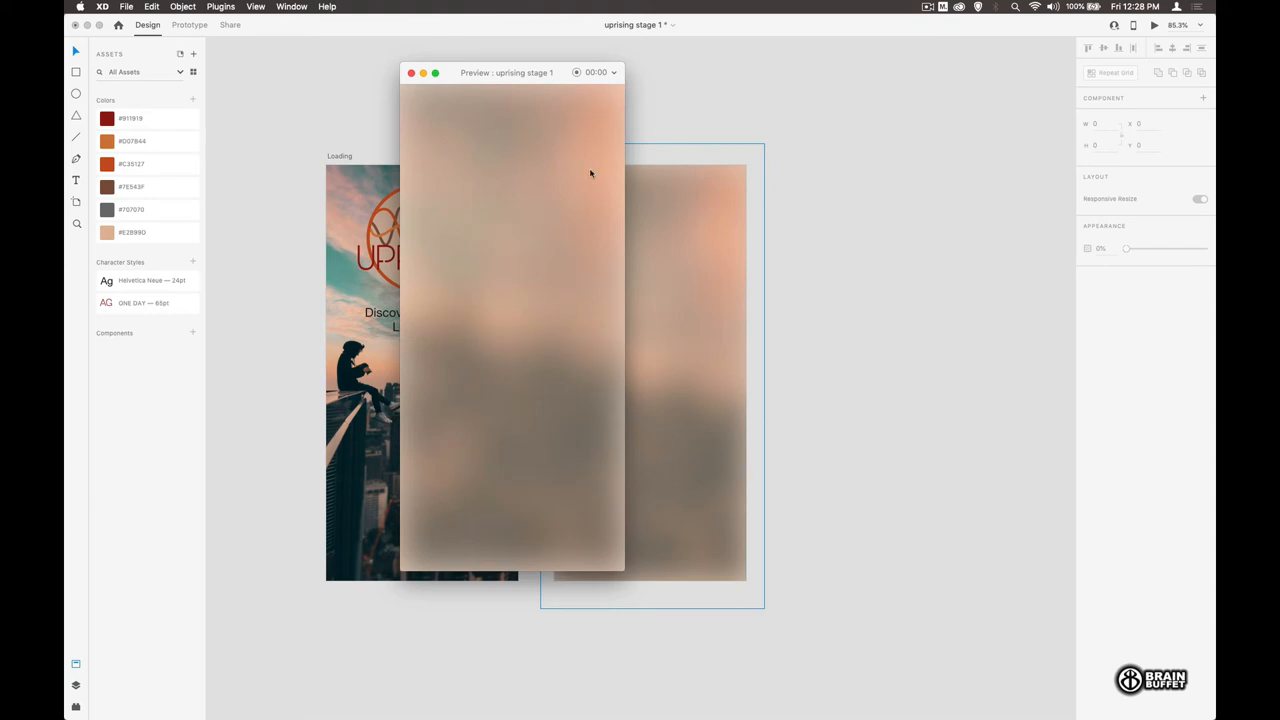
left_click(411, 72)
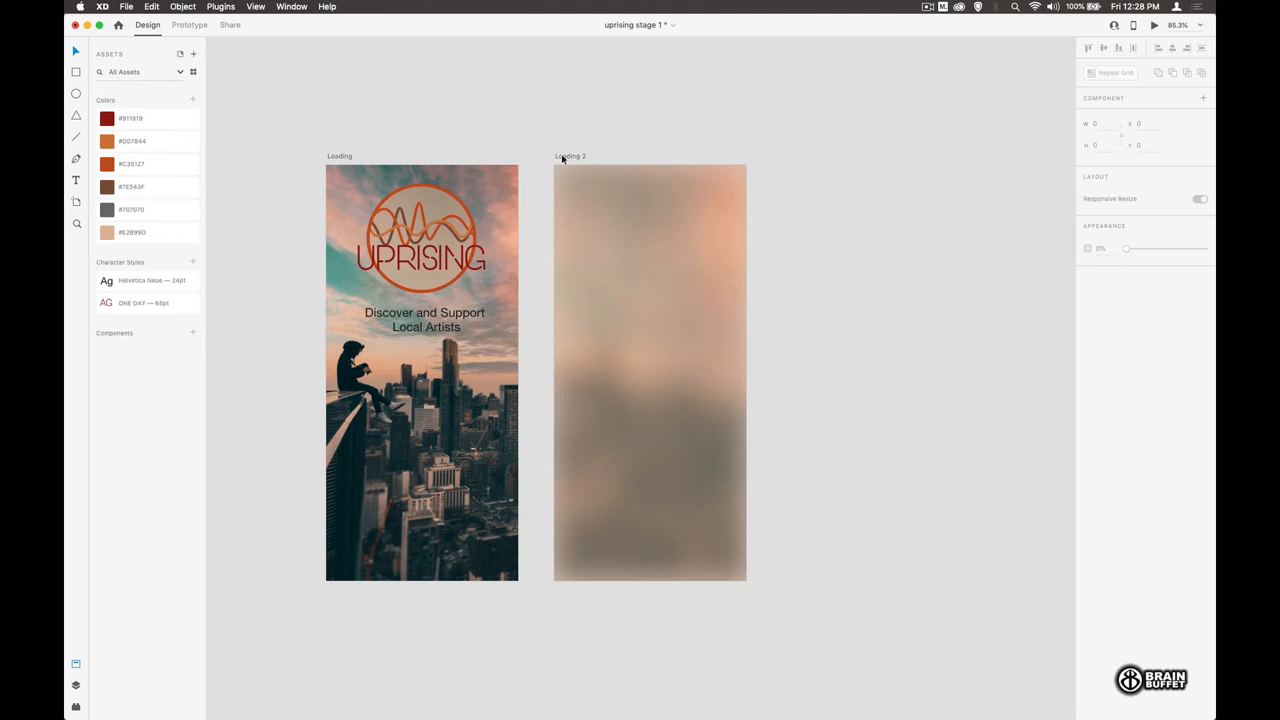
mouse_move(571, 161)
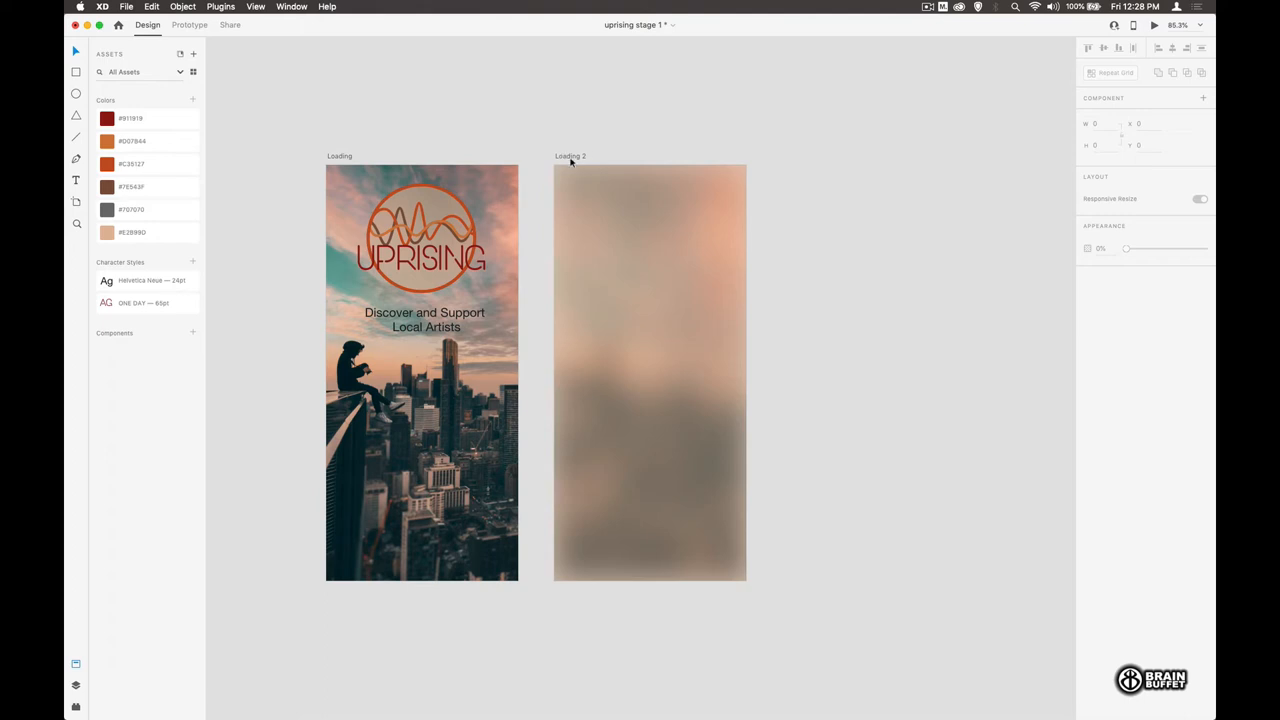
Step: Copy Loading 2 as 'Map 1' and import map.ai onto it
left_click(570, 156)
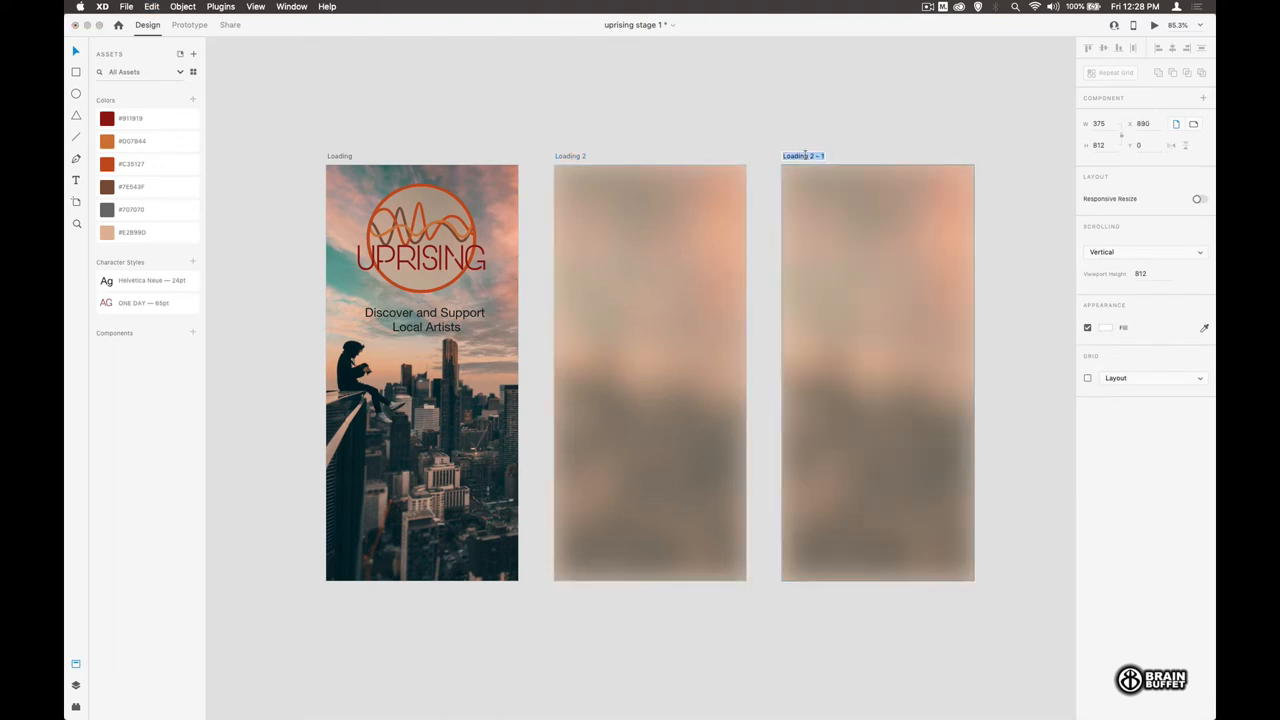
type("Map 1")
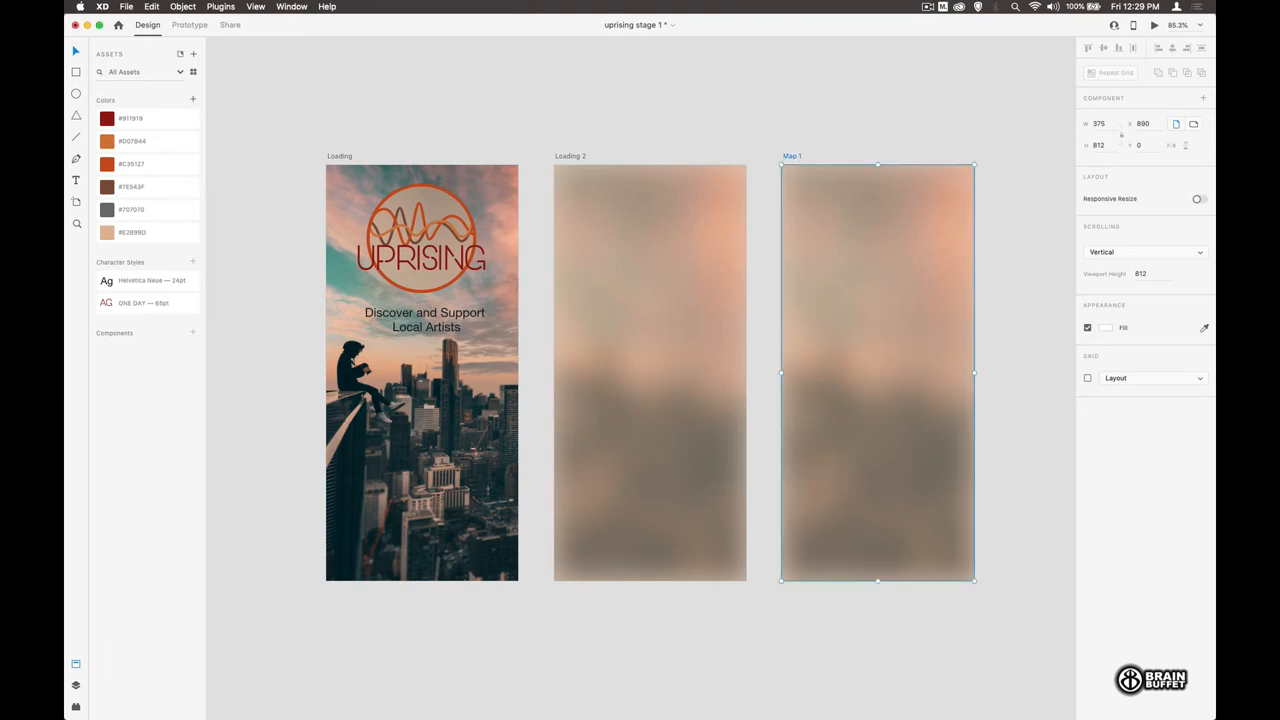
left_click(126, 7)
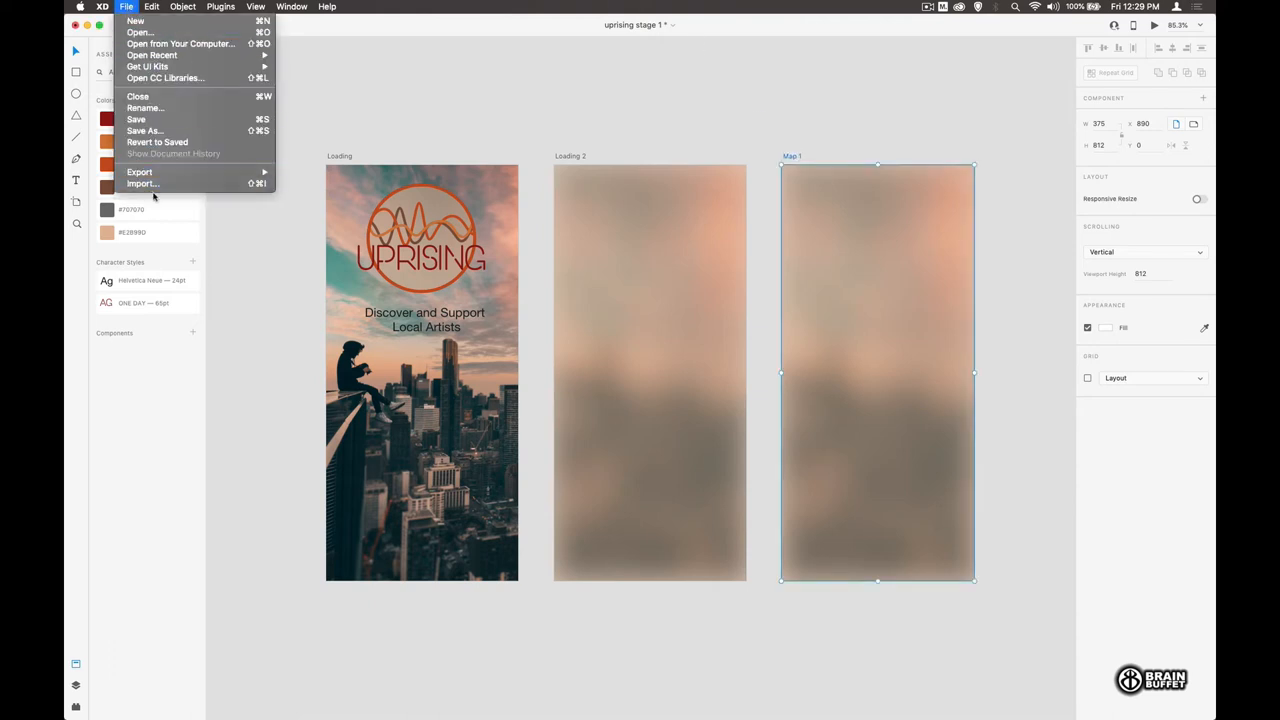
left_click(142, 184)
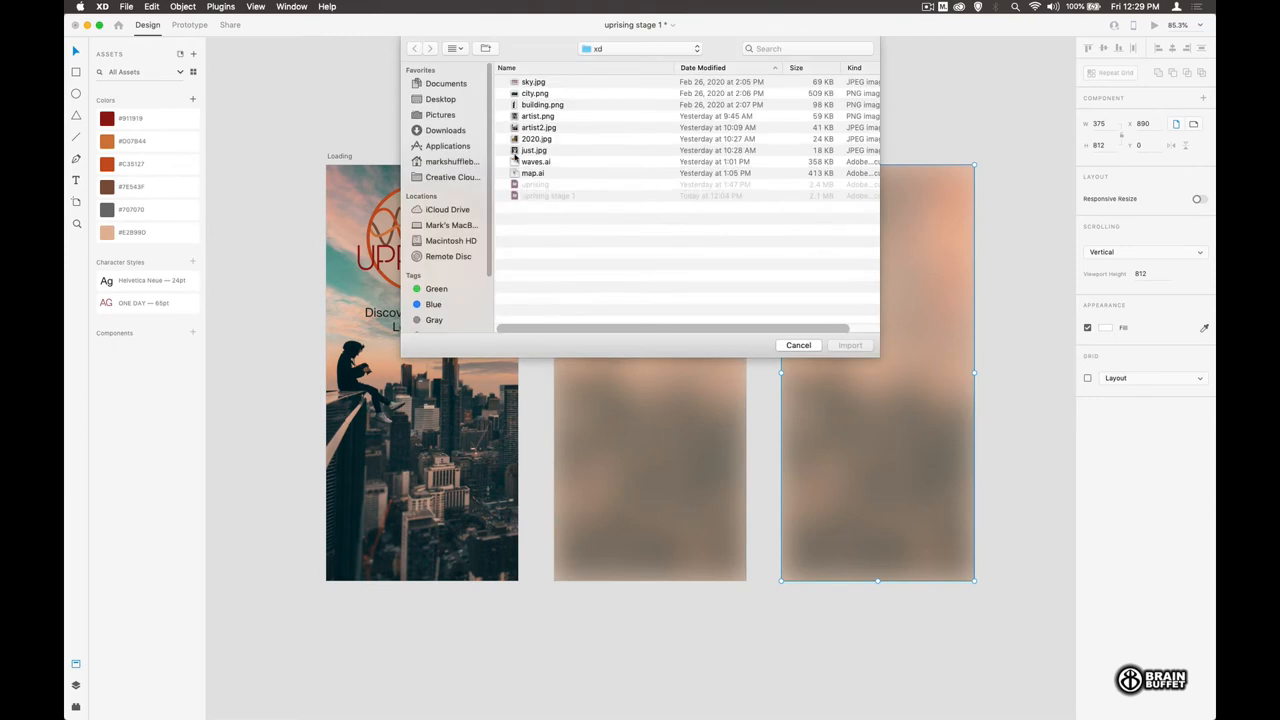
left_click(533, 173)
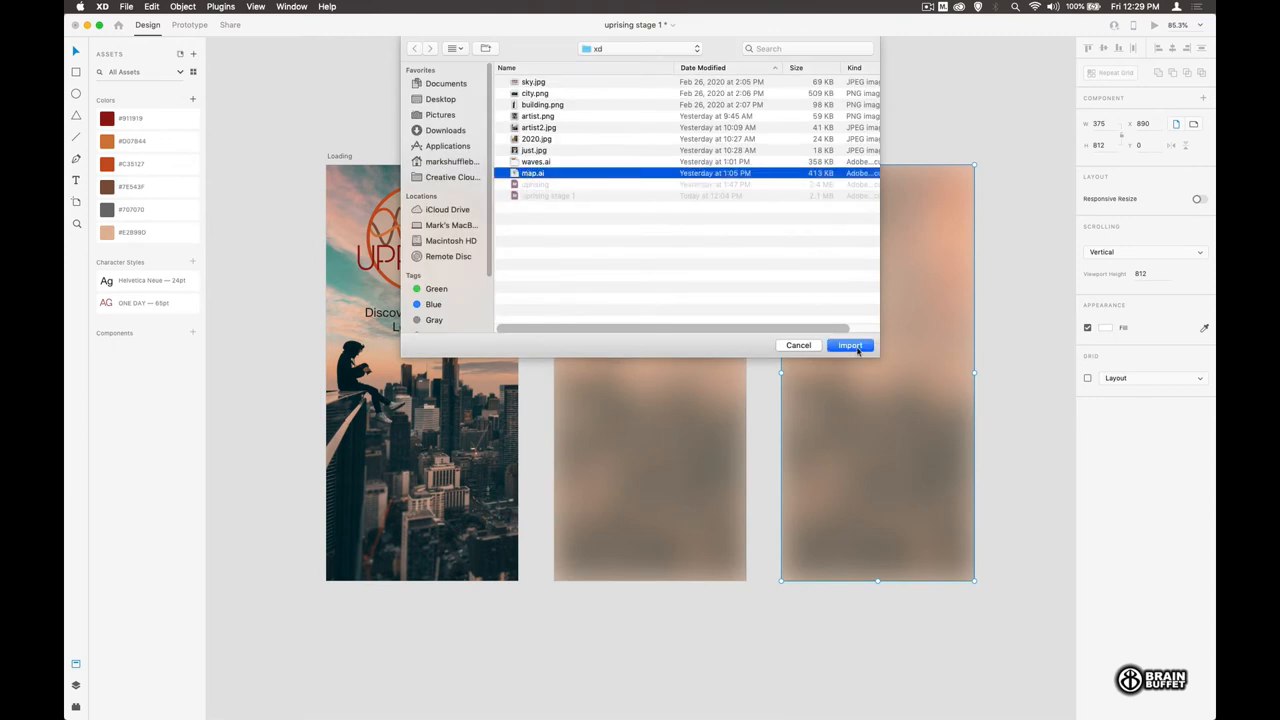
left_click(849, 345)
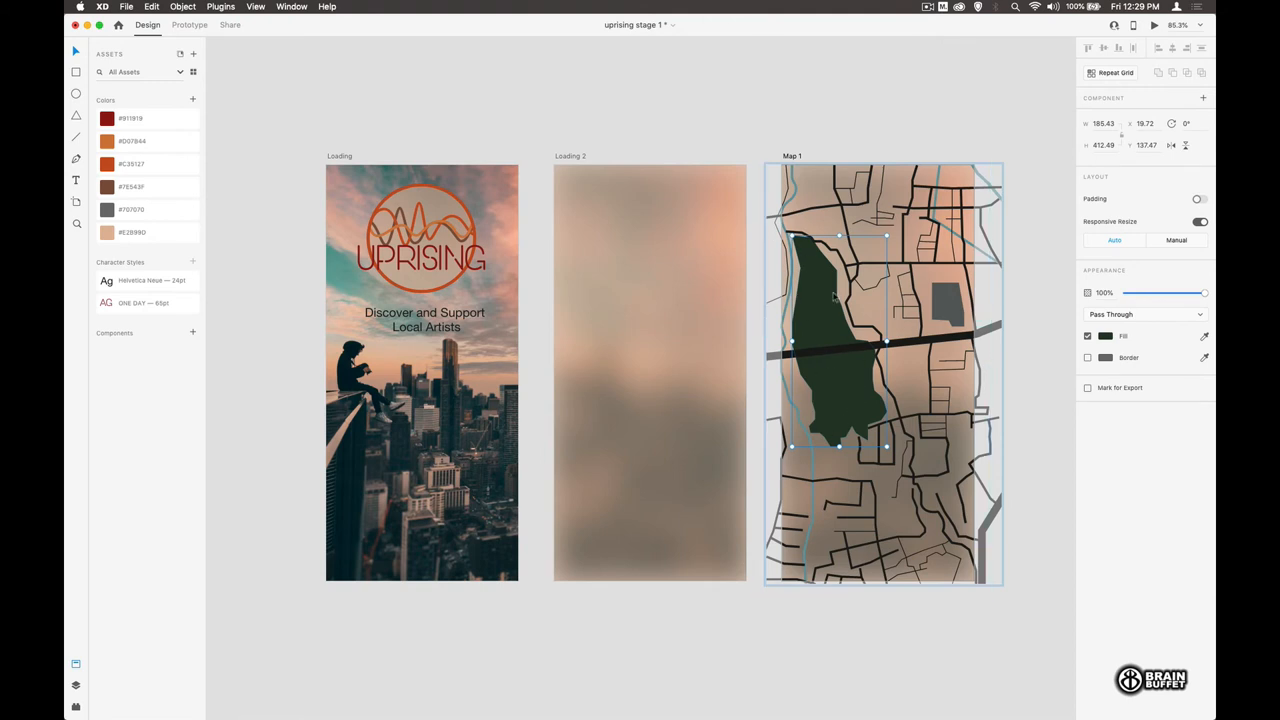
Step: Recolour the map's park and grey block shapes in muted tones
left_click(1105, 335)
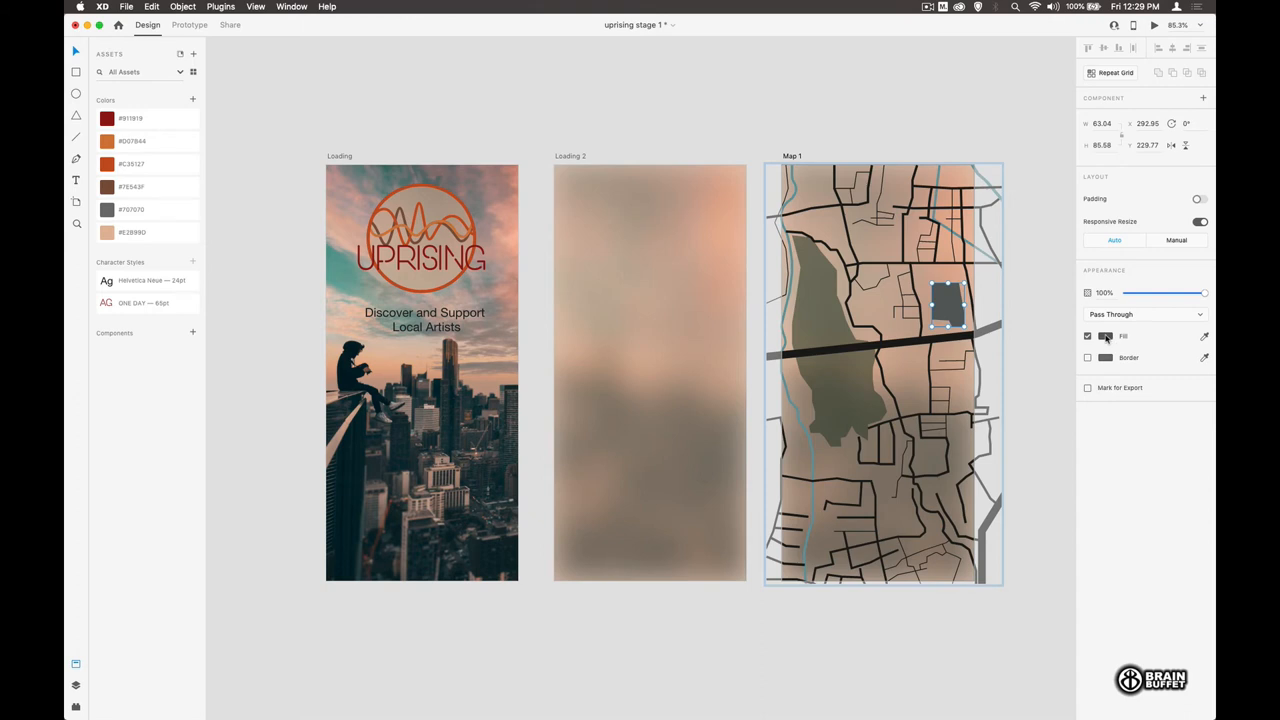
left_click(1105, 336)
type("50")
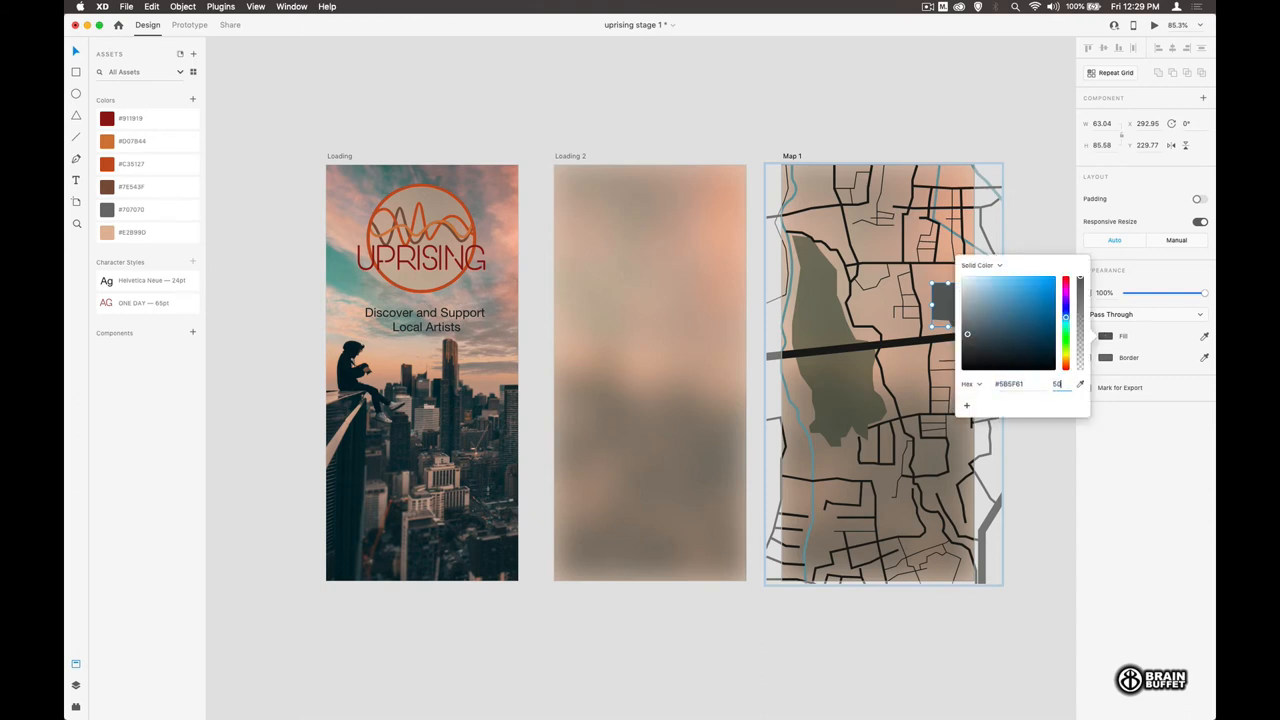
left_click(1048, 241)
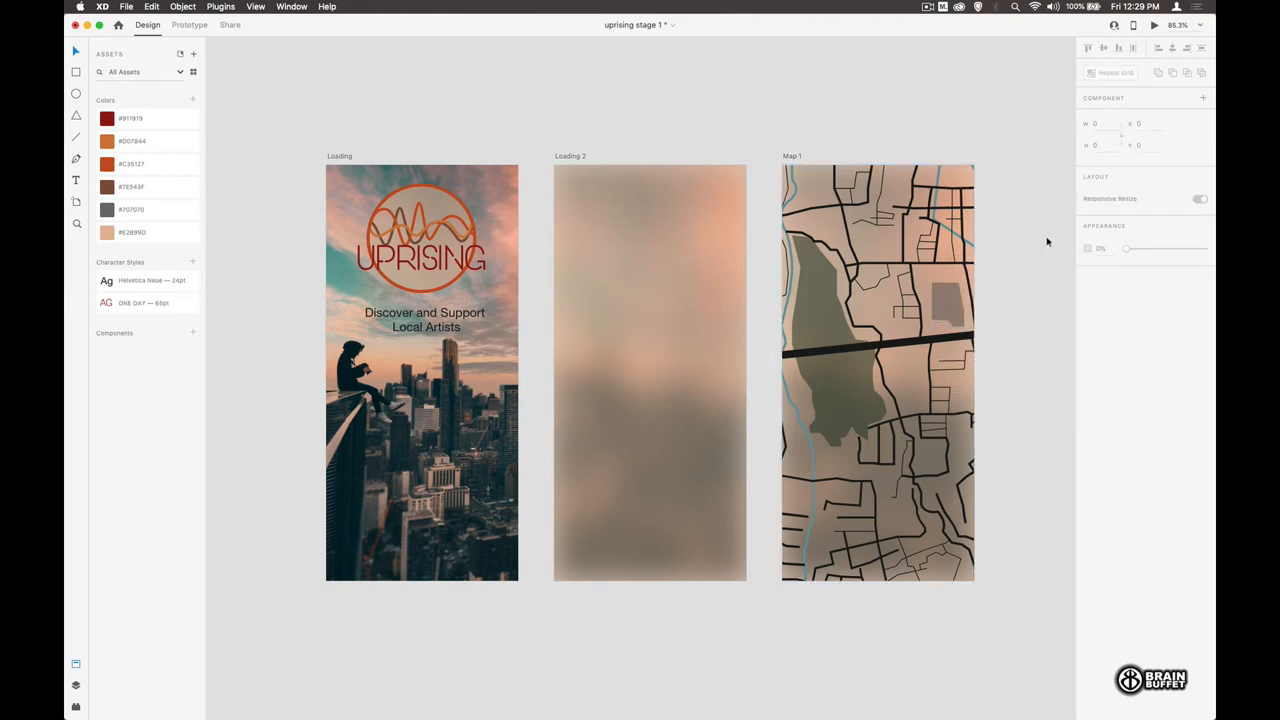
mouse_move(779, 109)
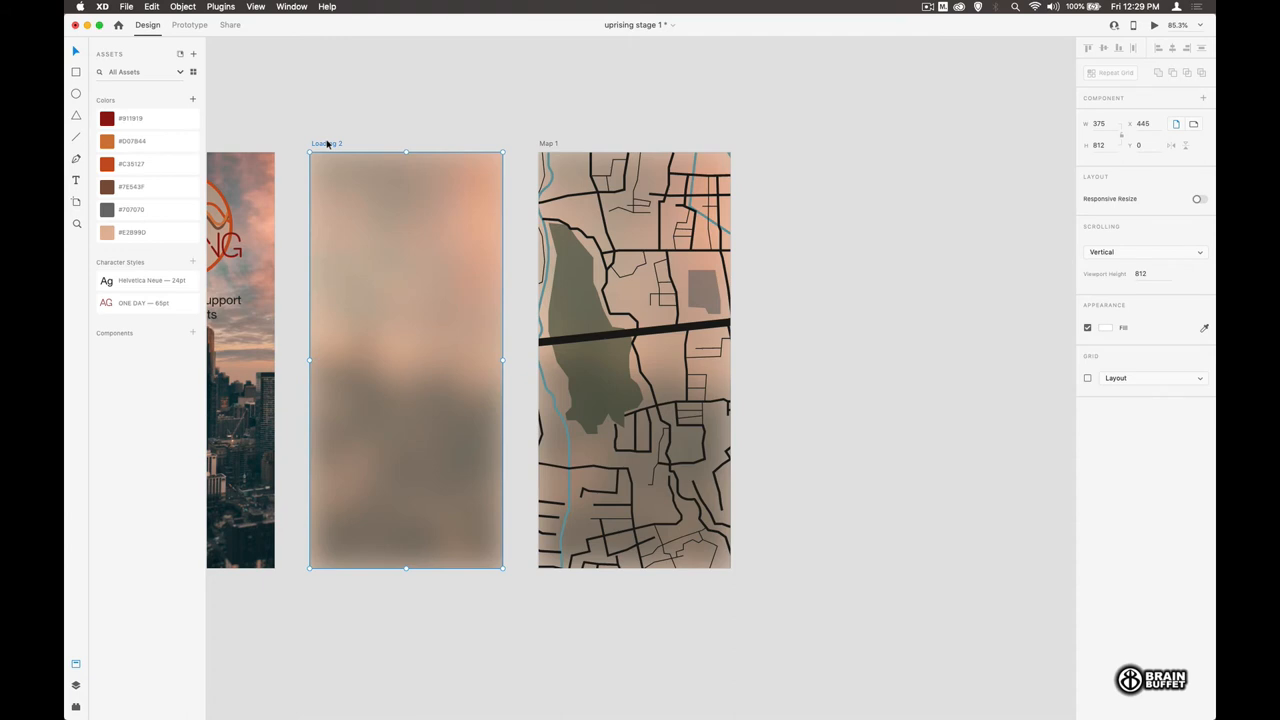
mouse_move(1000, 84)
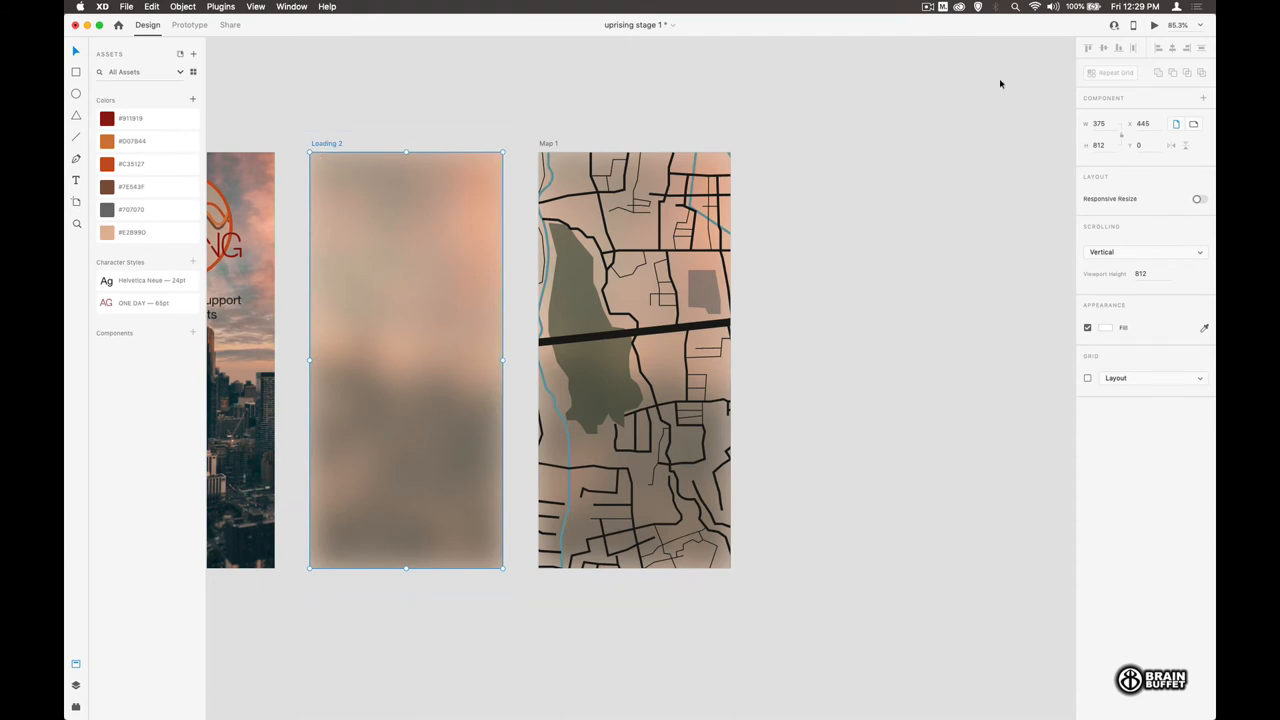
Step: Set the Loading 2 to Map 1 interaction to a timed Dissolve with 0.2 s delay
left_click(189, 24)
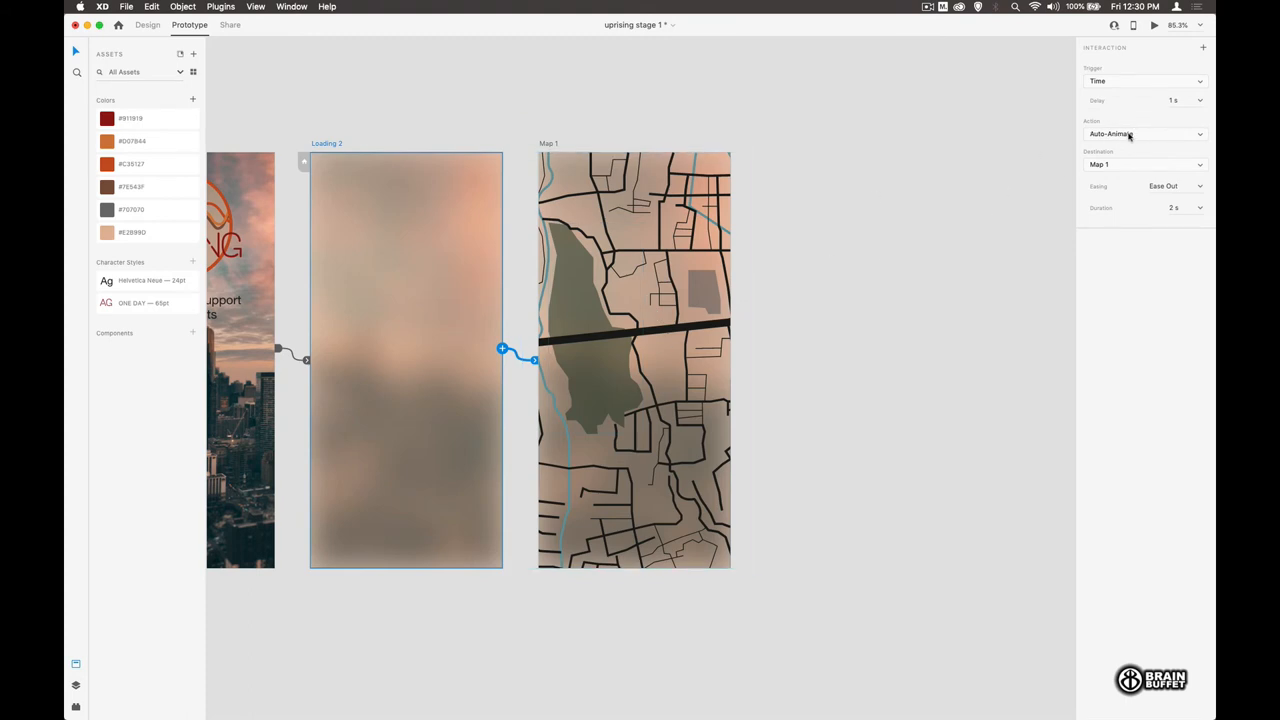
left_click(1143, 133)
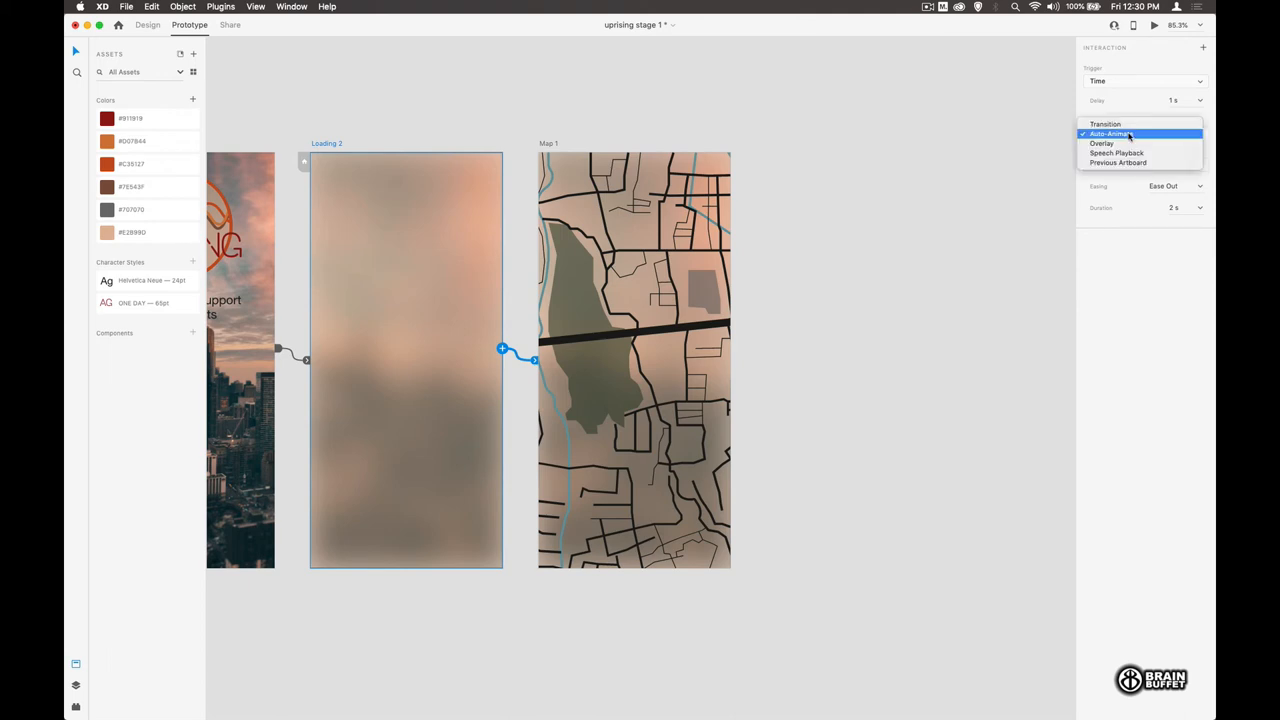
left_click(1105, 124)
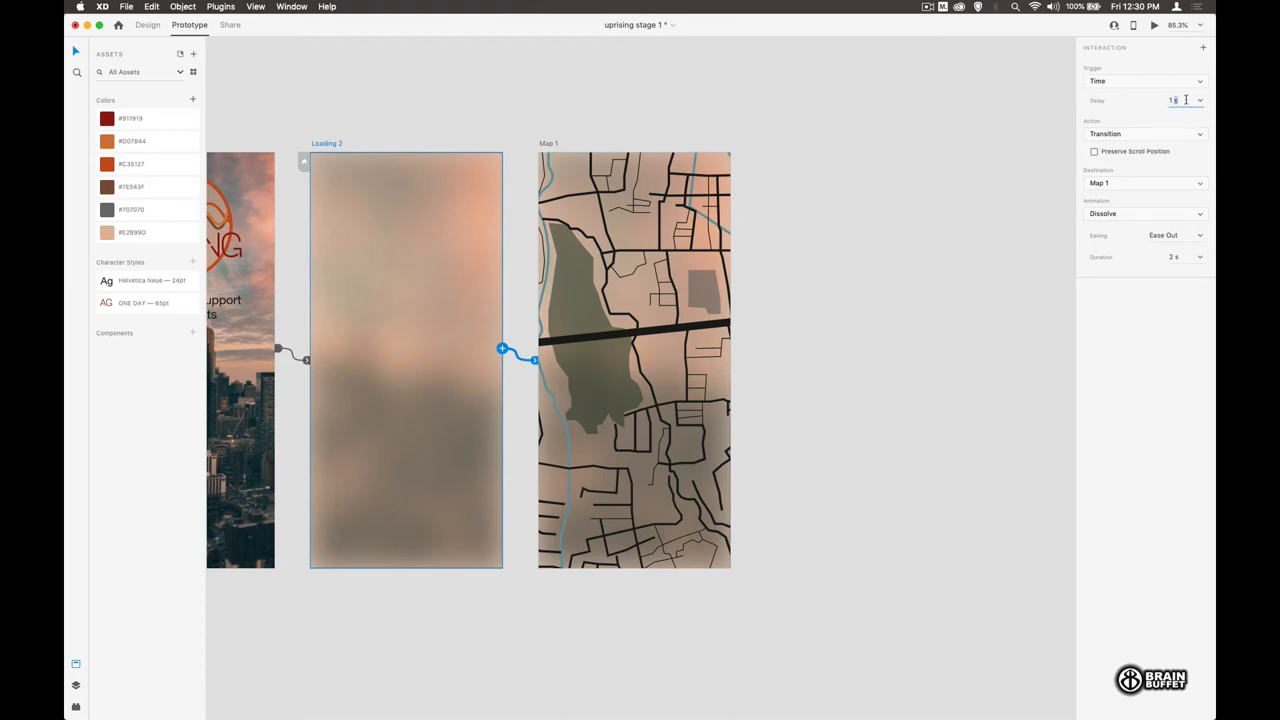
left_click(1199, 100)
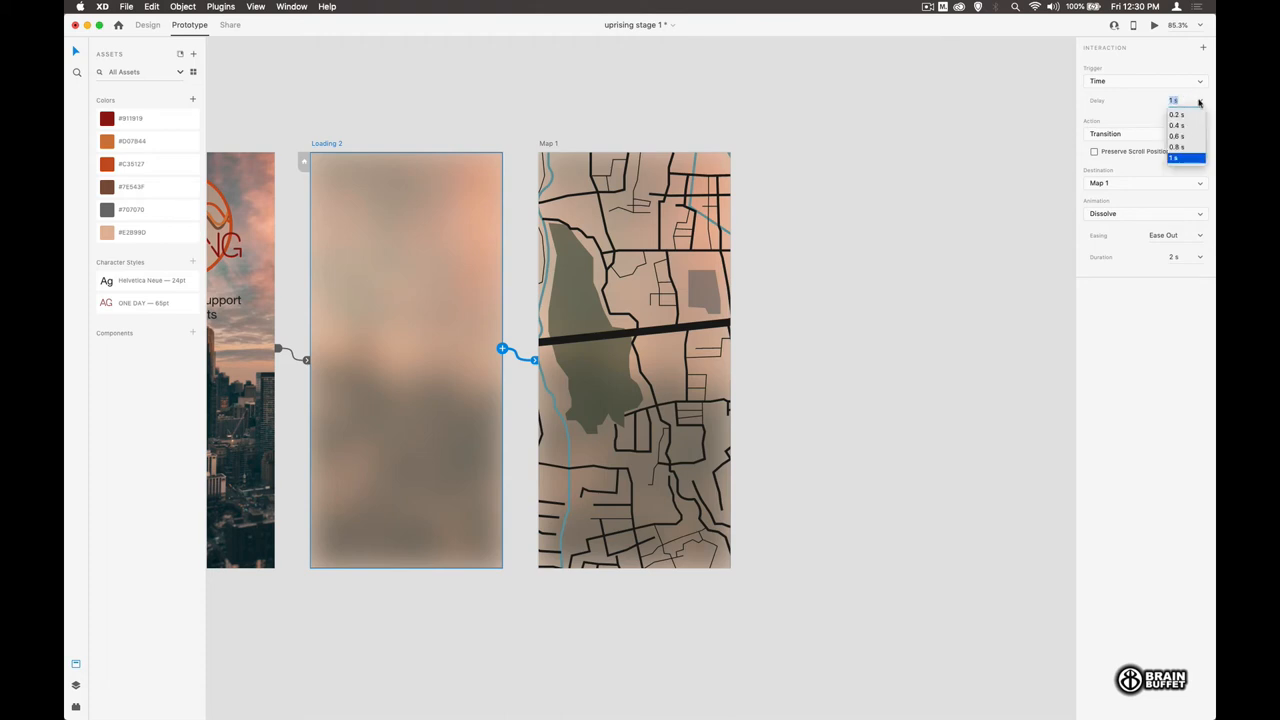
left_click(1177, 114)
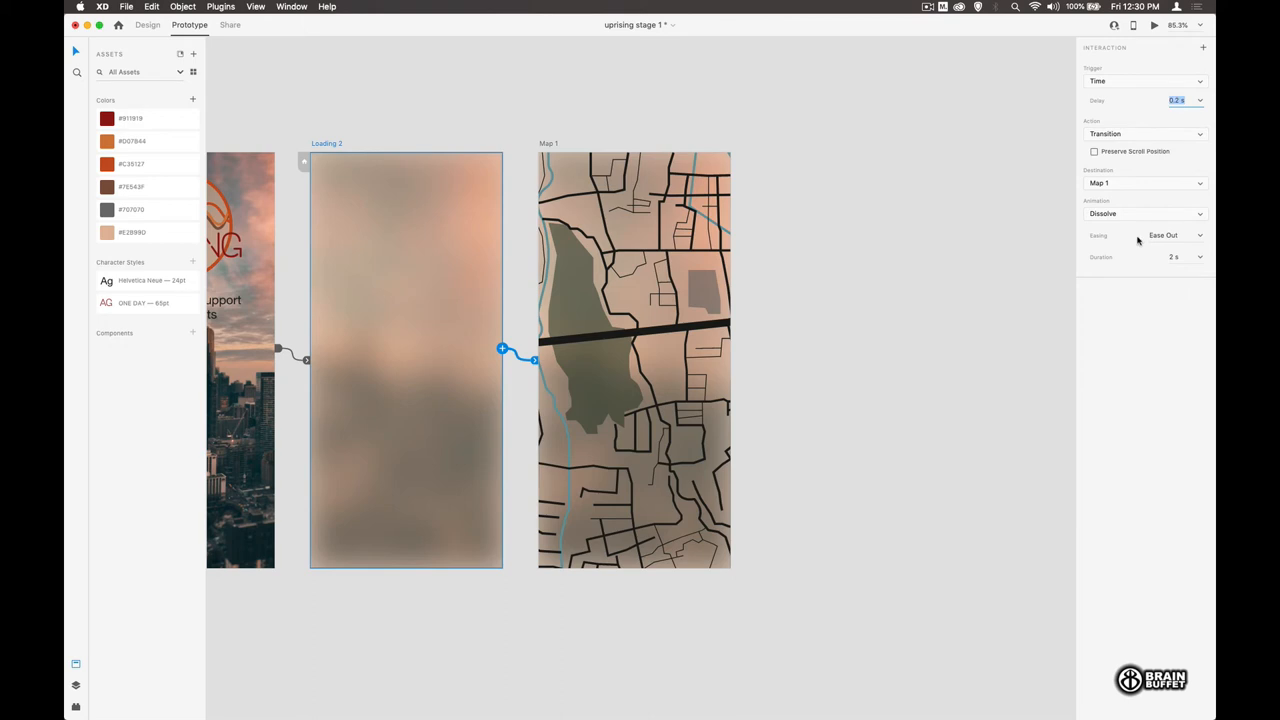
mouse_move(1190, 265)
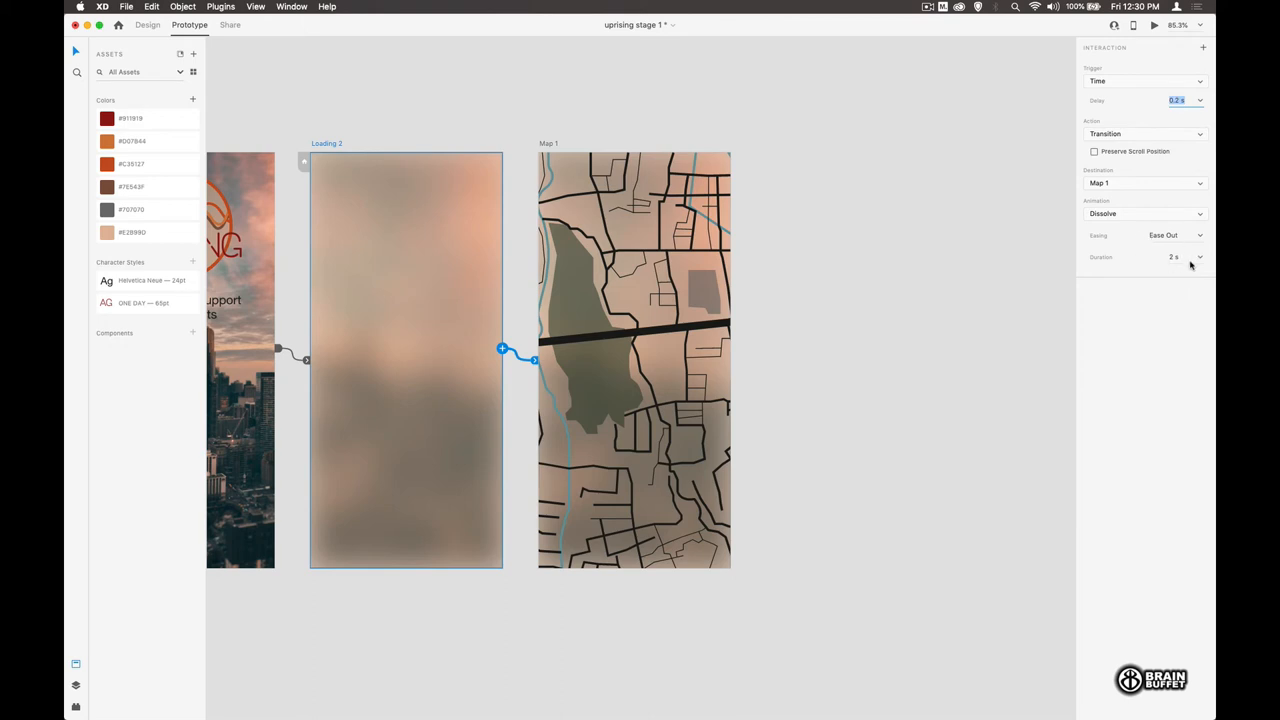
left_click(1180, 257)
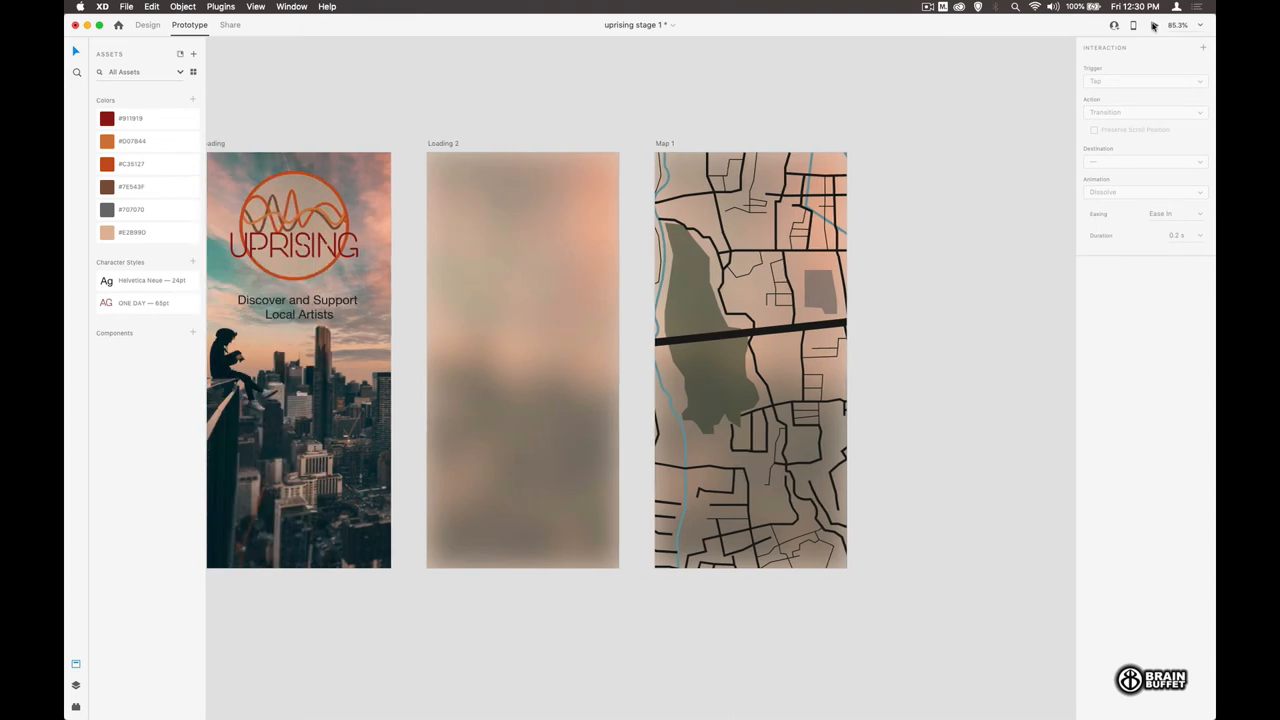
left_click(1153, 25)
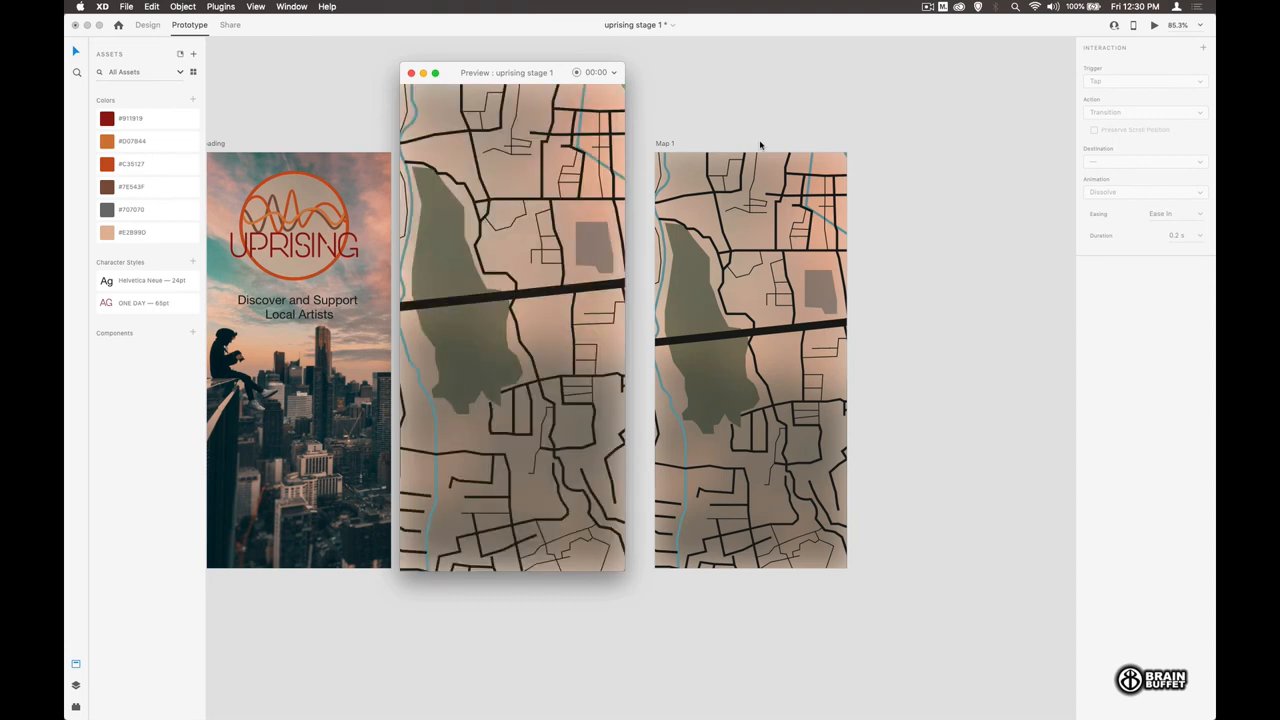
left_click(410, 72)
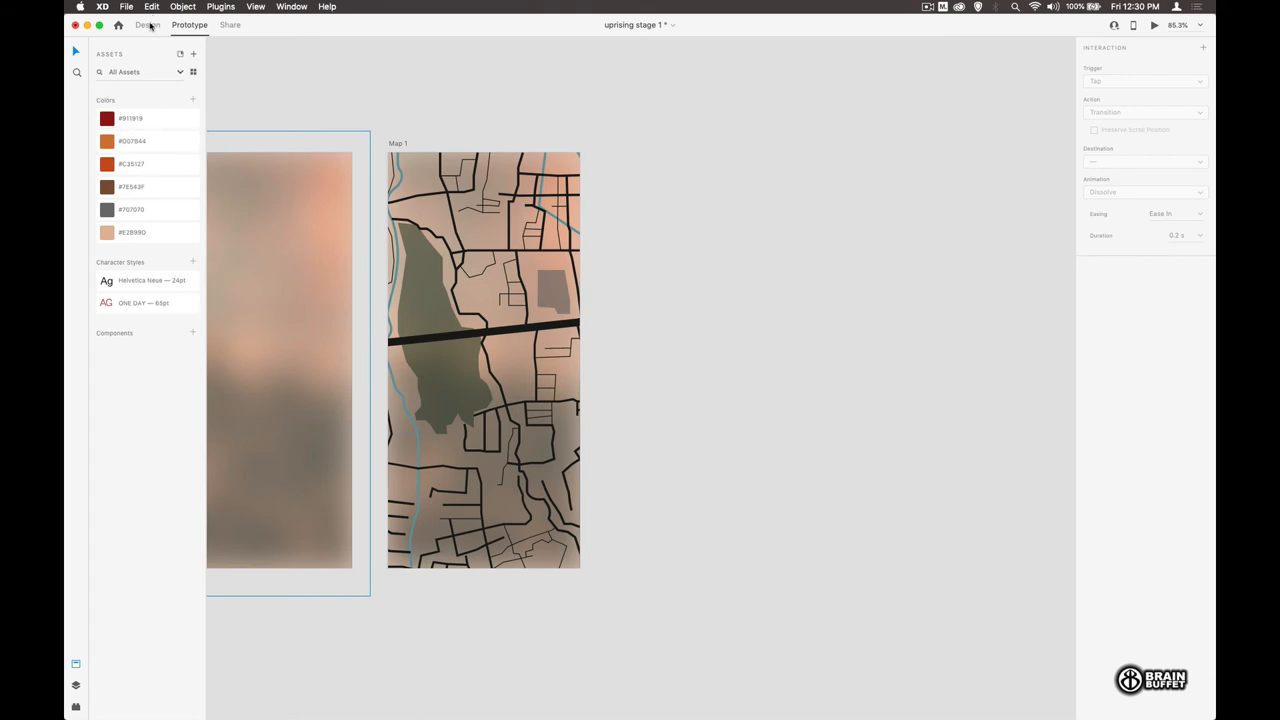
Step: Pull the circle's bottom anchor down into a sharp pin tip
left_click(147, 24)
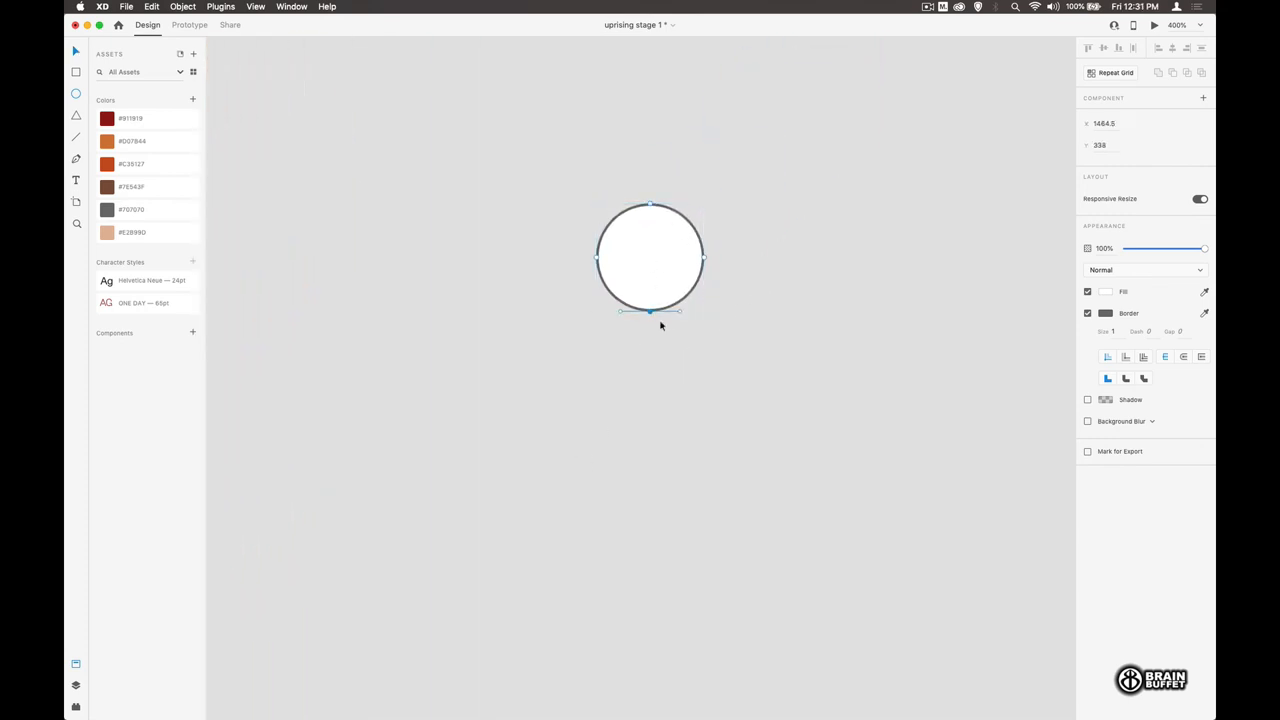
mouse_move(727, 358)
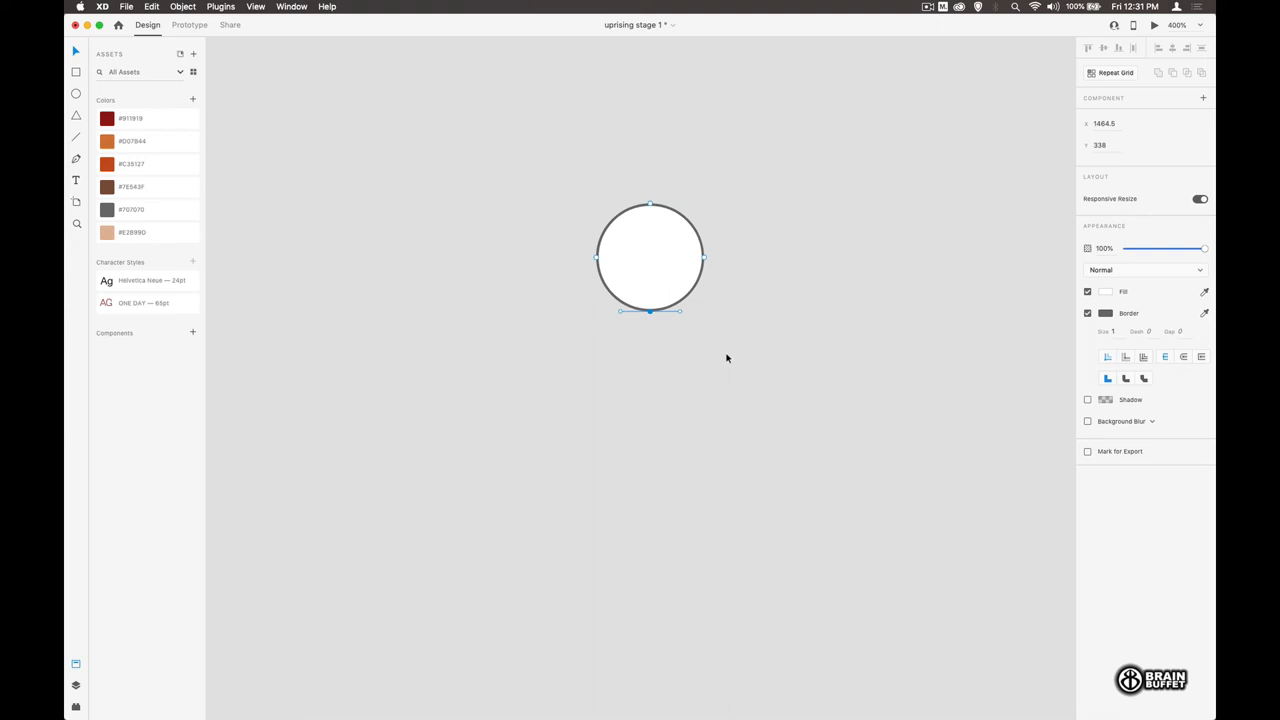
left_click_drag(650, 312, 650, 347)
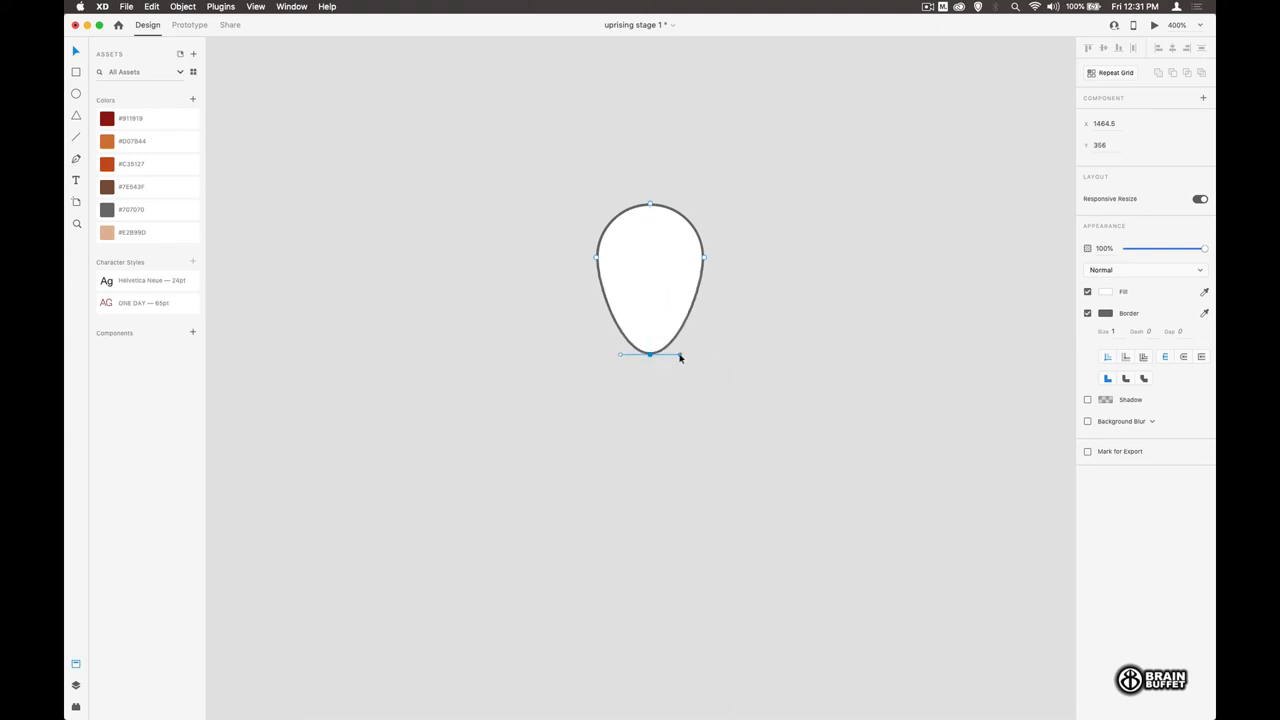
left_click_drag(681, 356, 662, 358)
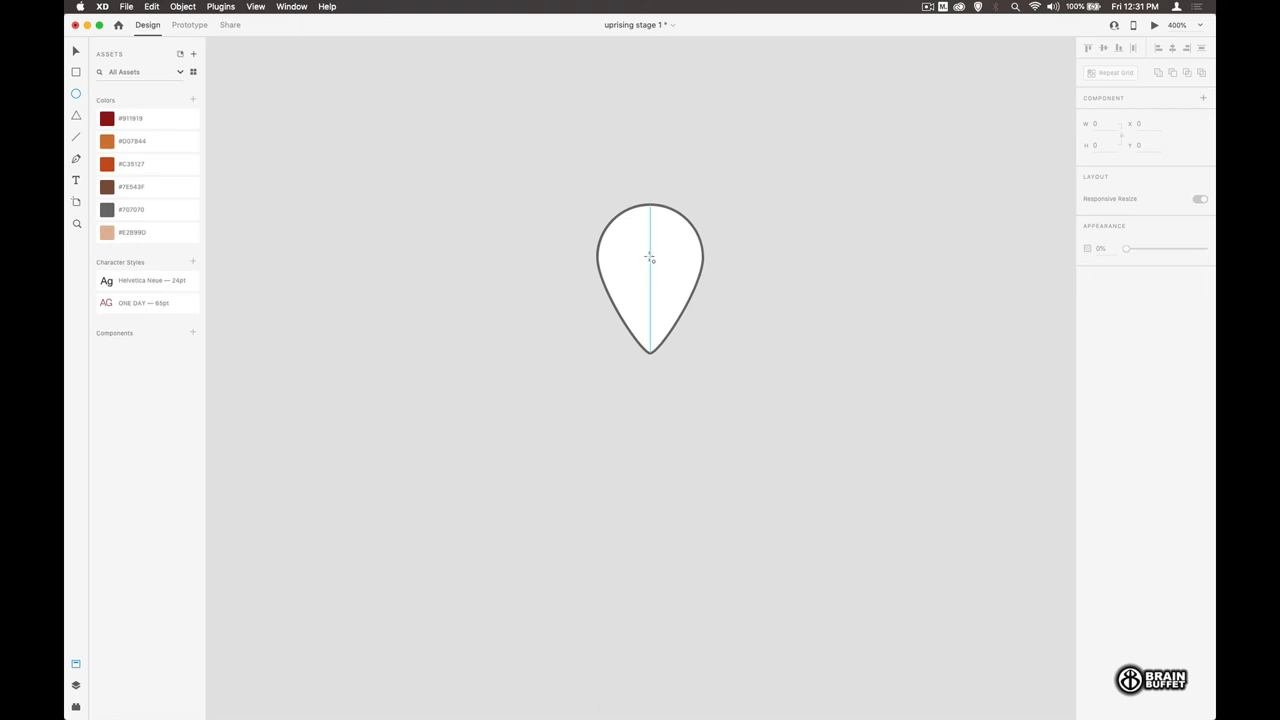
Step: Draw a smaller circle inside the pin's head
left_click_drag(638, 245, 663, 270)
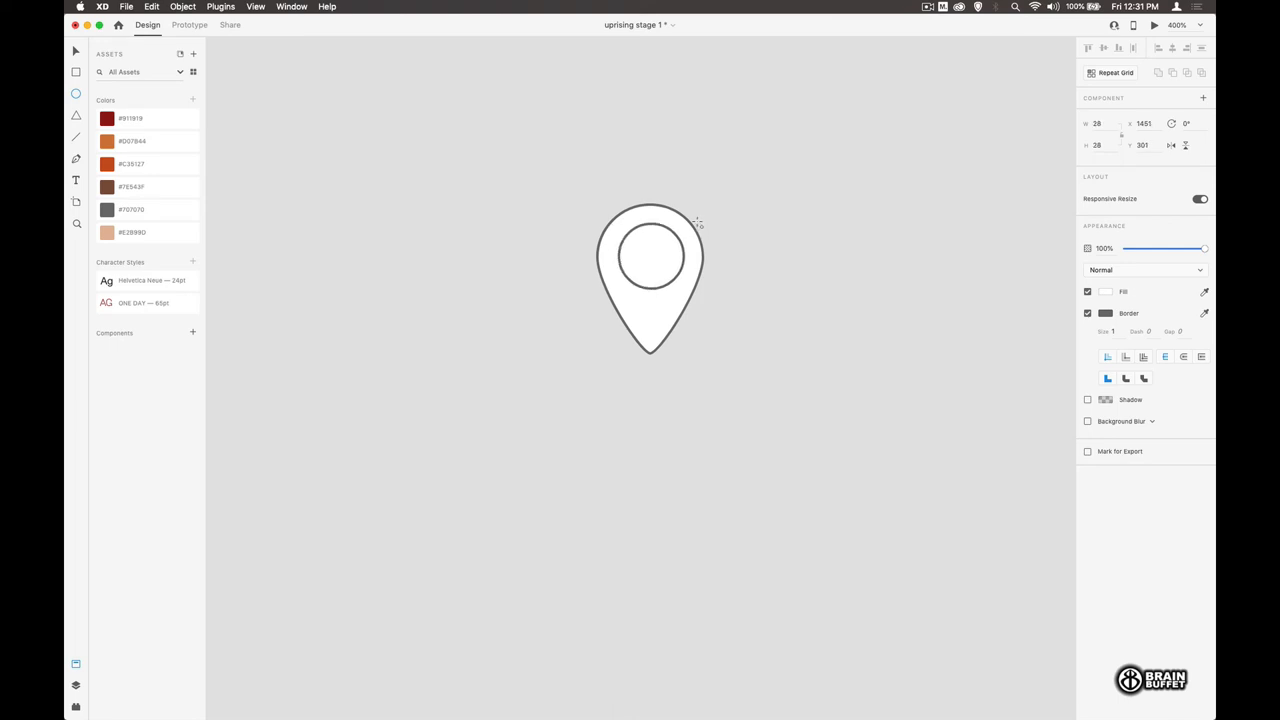
Step: Subtract the inner circle from the pin, remove its border, and move it onto Map 1
left_click(650, 255)
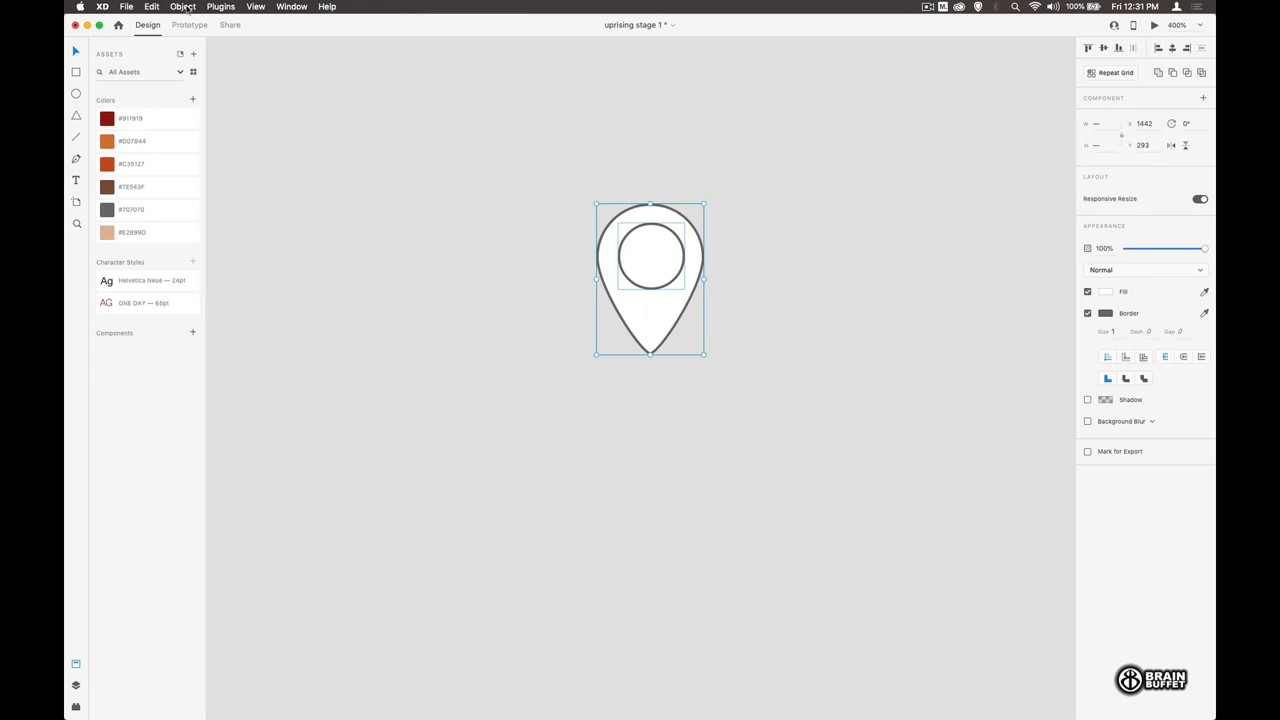
left_click(183, 7)
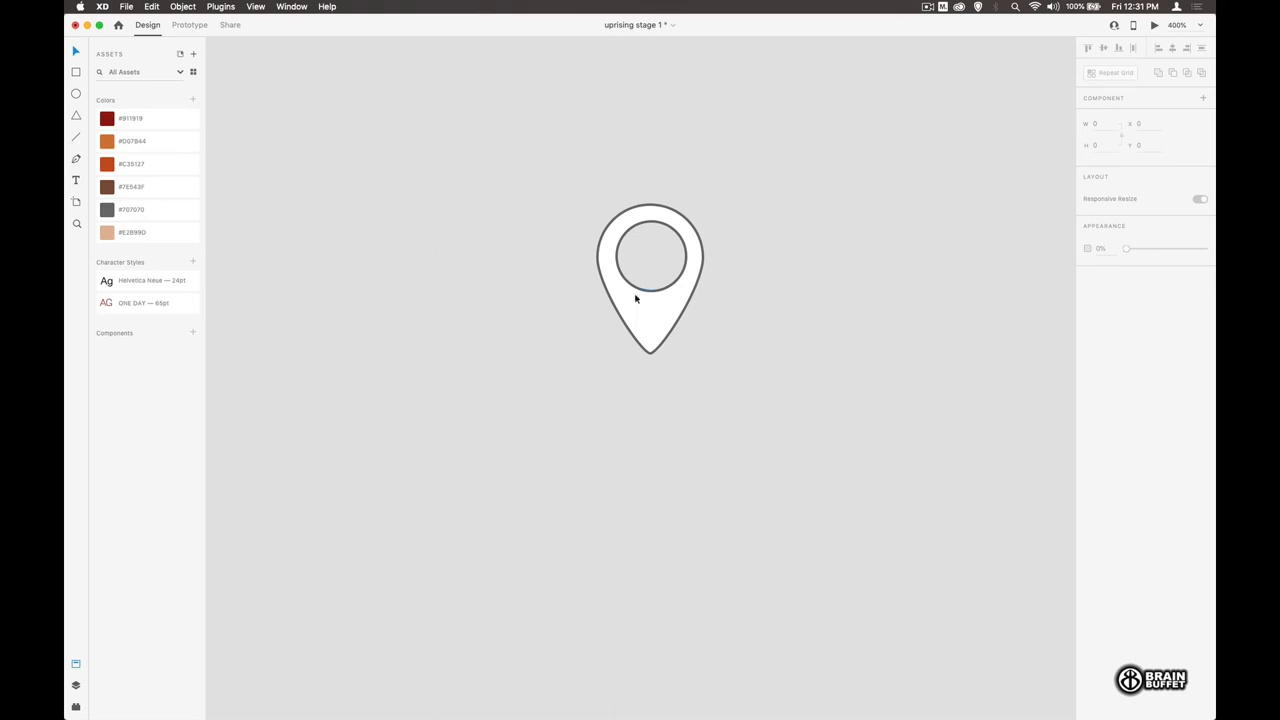
left_click(650, 280)
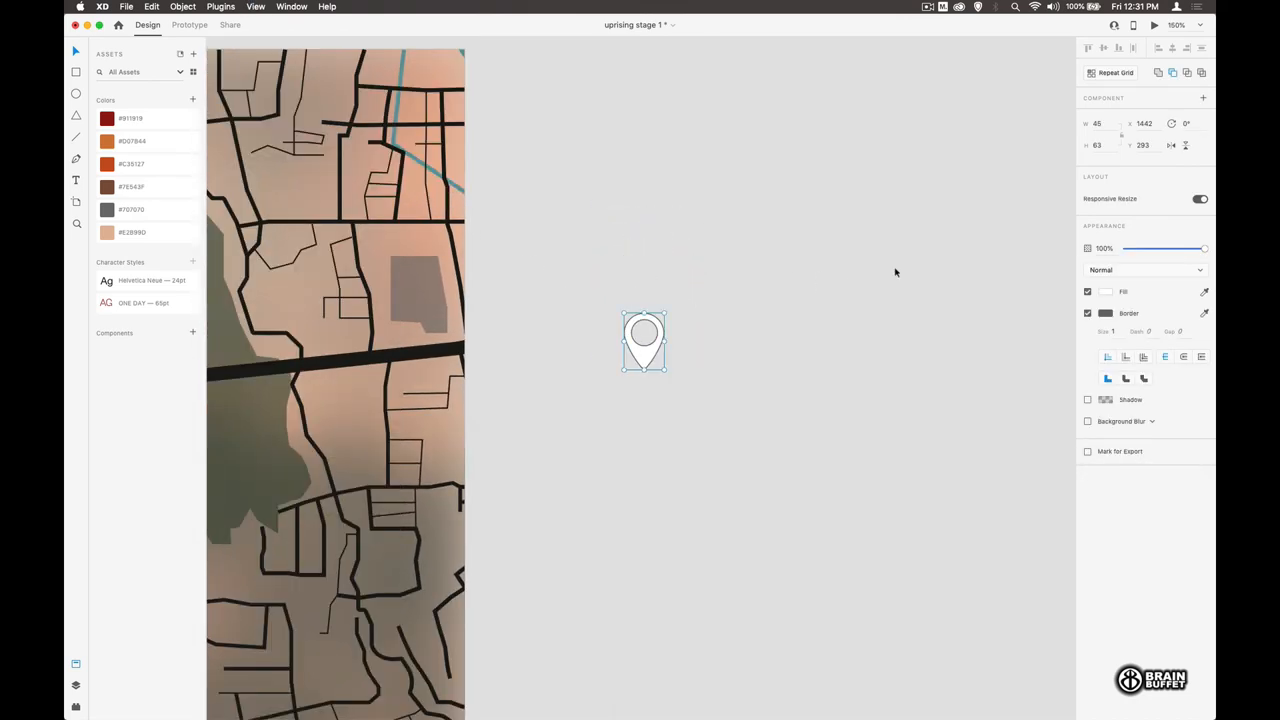
left_click(1105, 313)
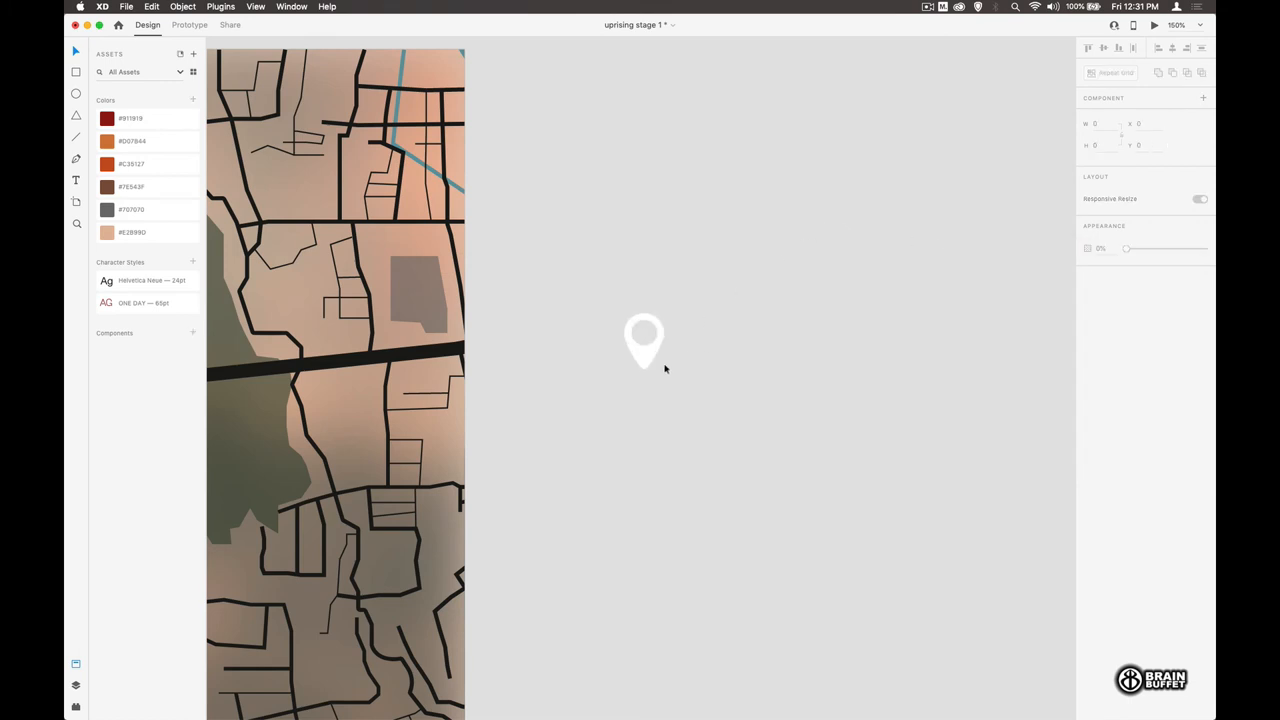
left_click_drag(644, 342, 337, 430)
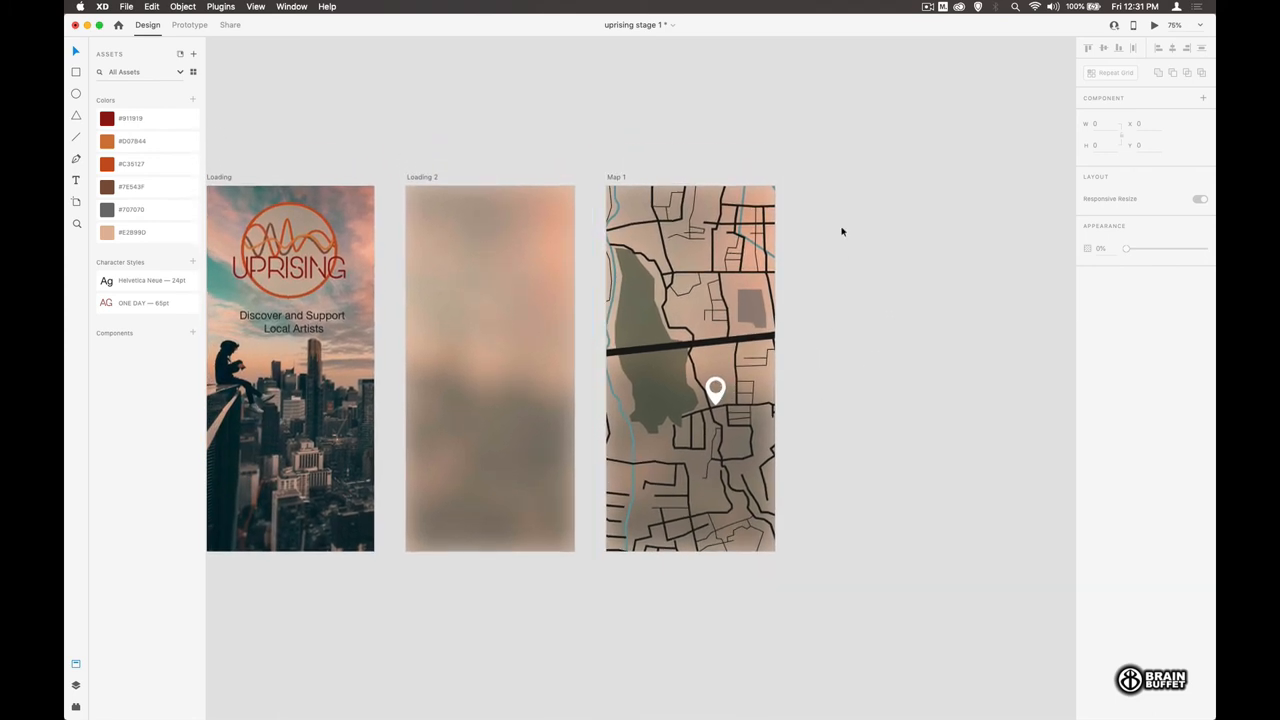
mouse_move(155, 40)
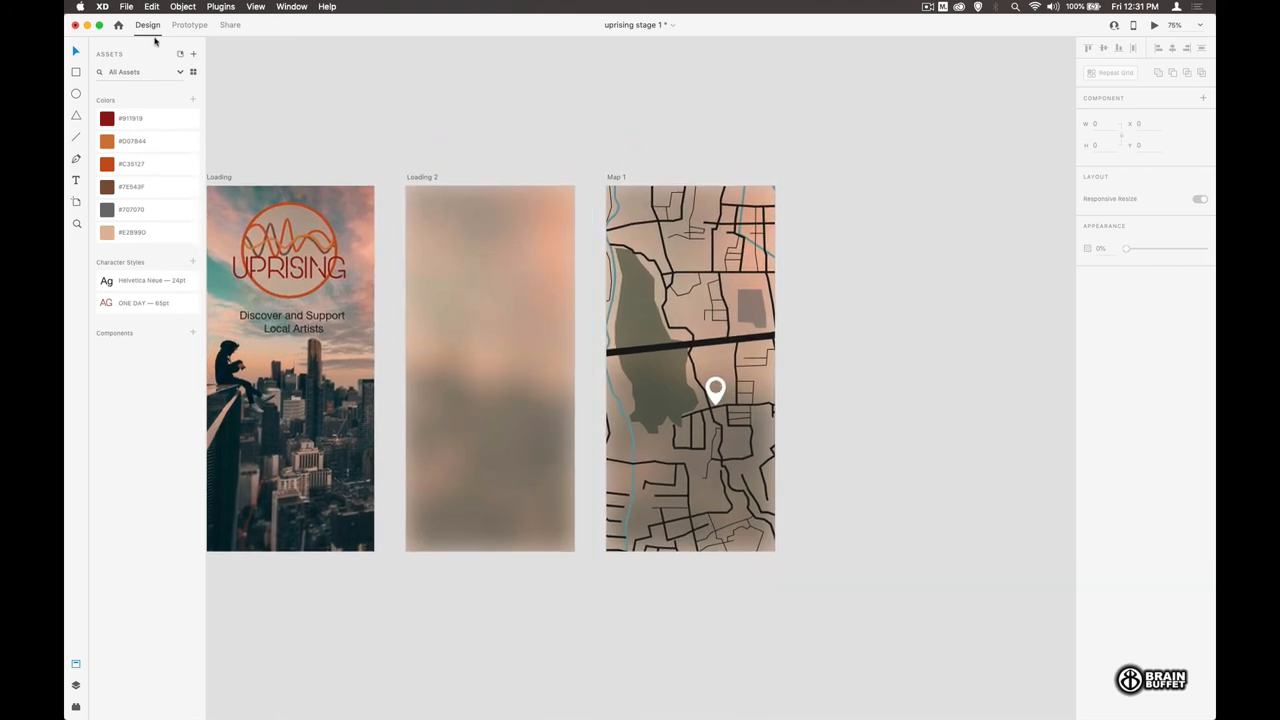
Step: Preview the prototype, then select and duplicate the Map 1 artboard
left_click(1154, 24)
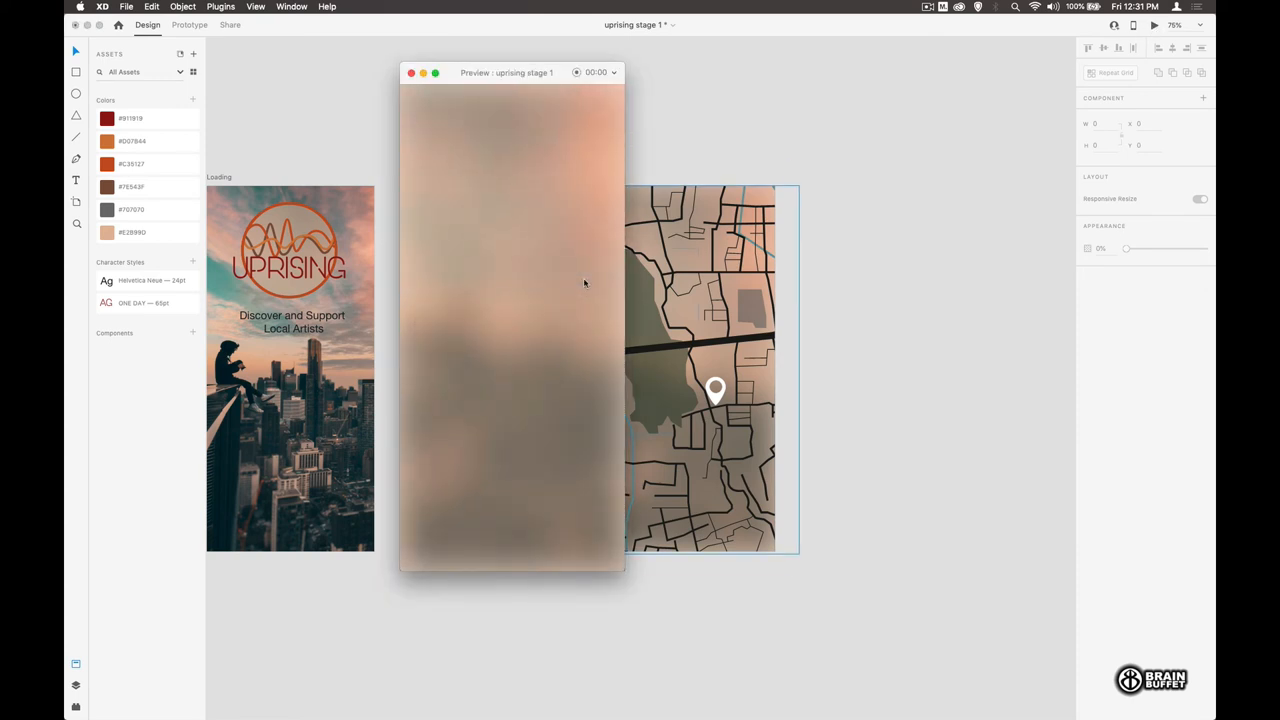
left_click(411, 72)
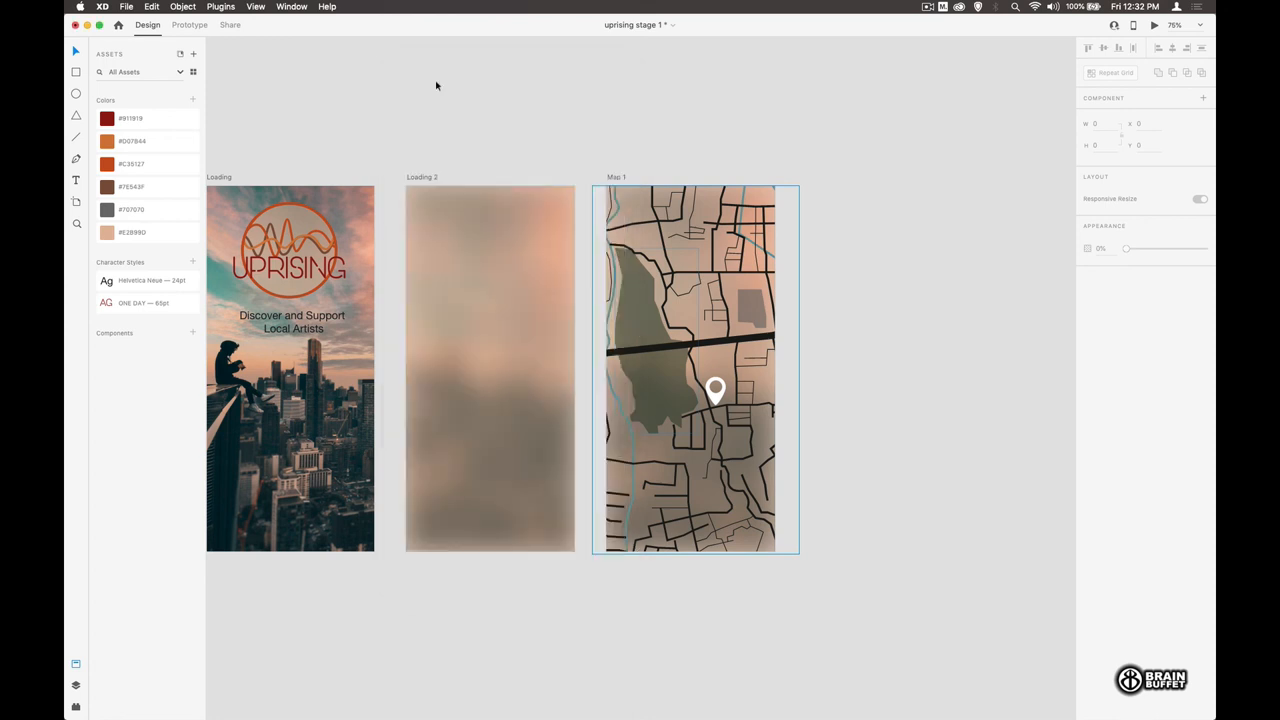
left_click(616, 177)
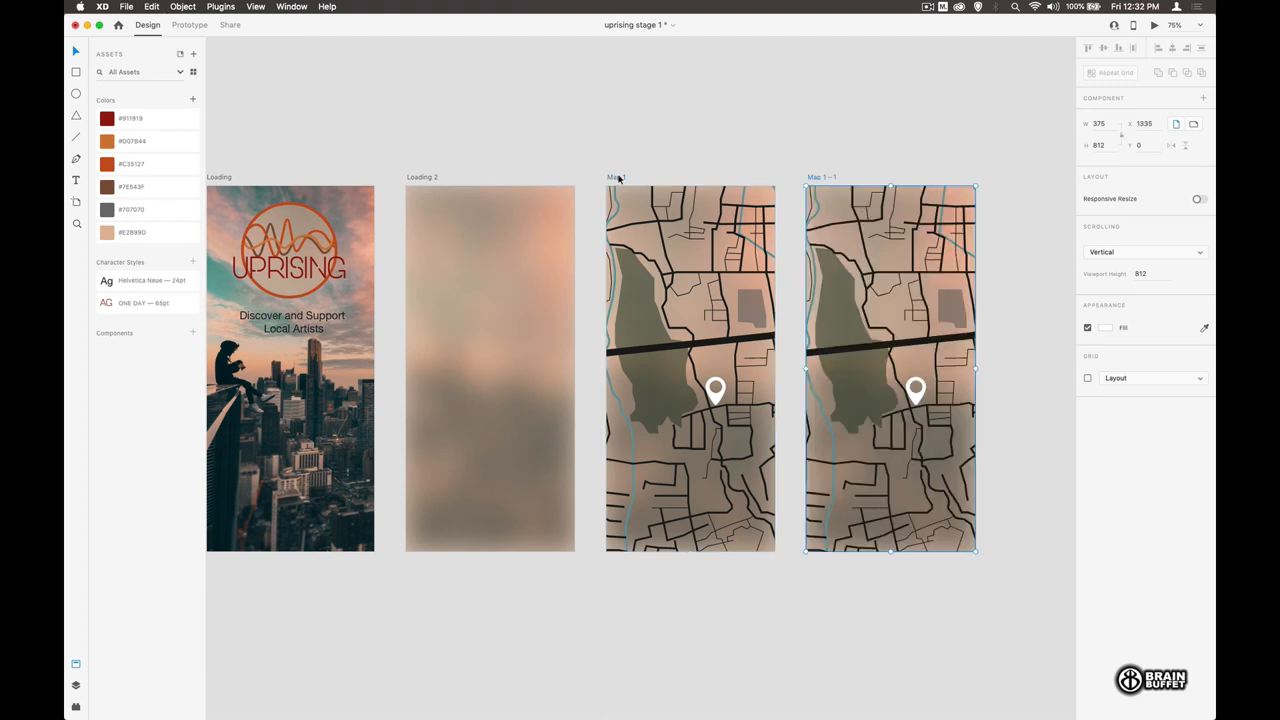
Step: Rename the copy 'Map 2', move its pin lower, and colour the pin orange
double_click(820, 177)
type("Map 2")
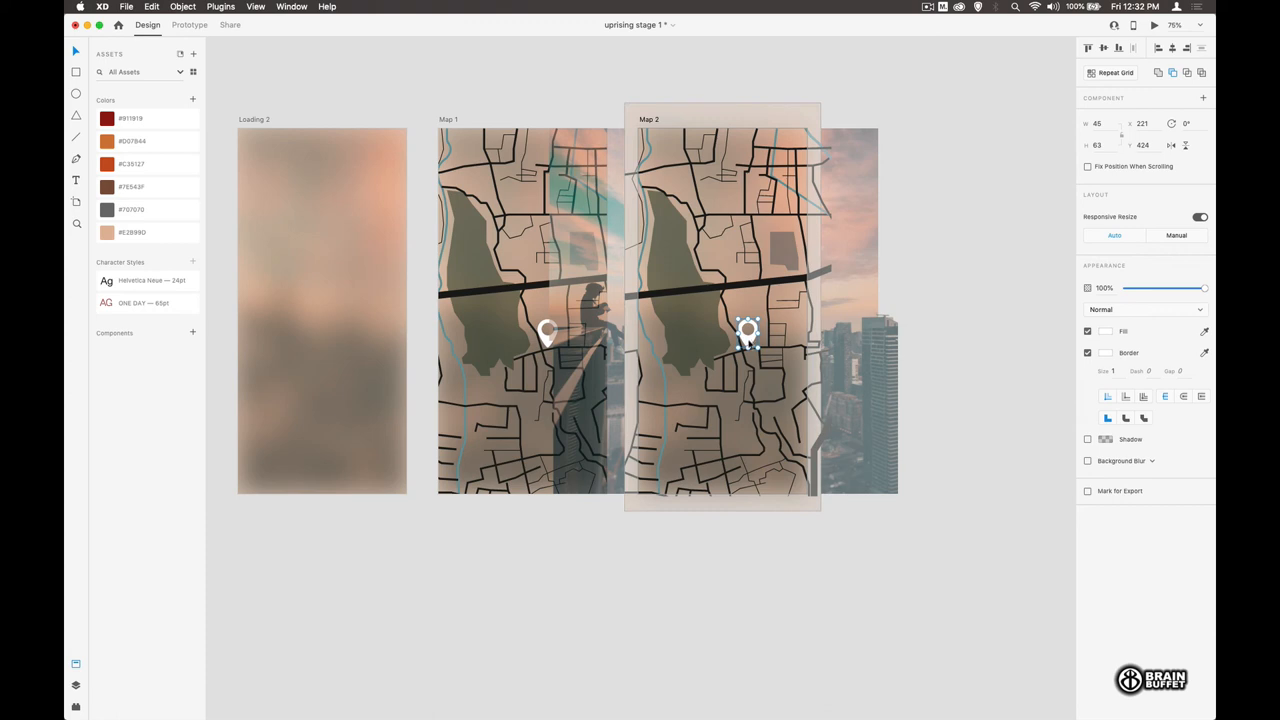
left_click_drag(748, 332, 697, 418)
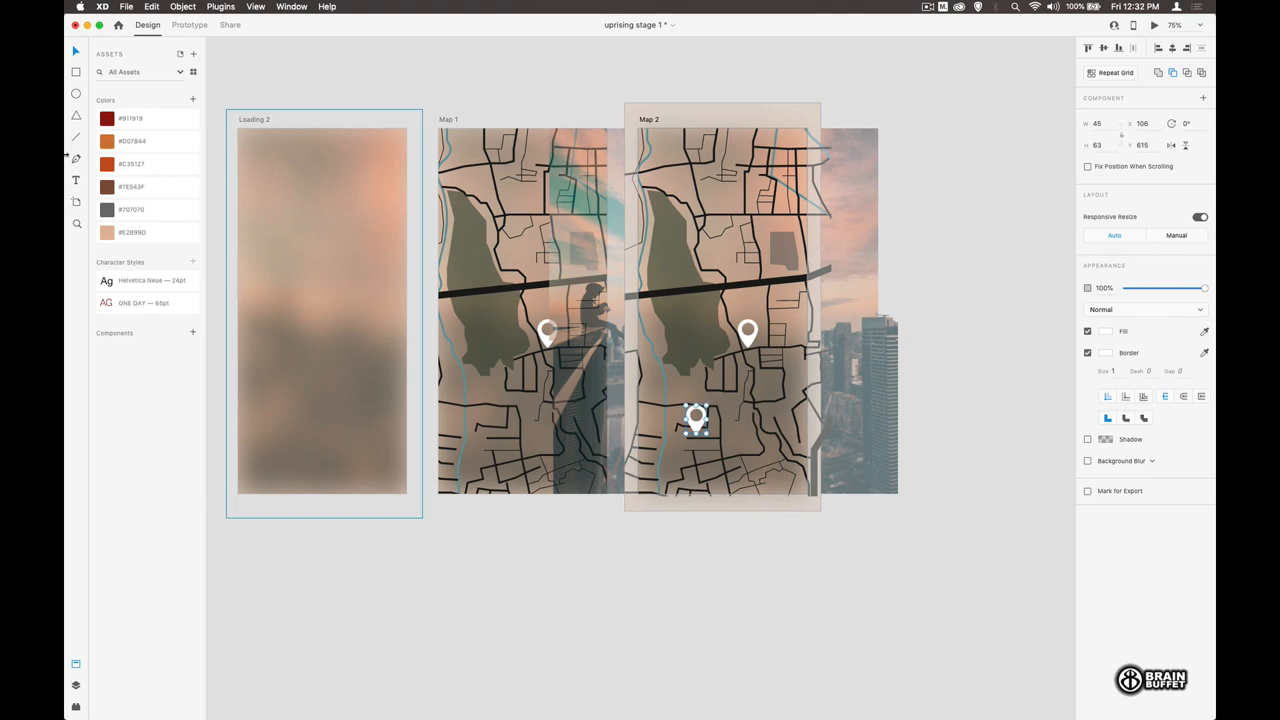
left_click(107, 163)
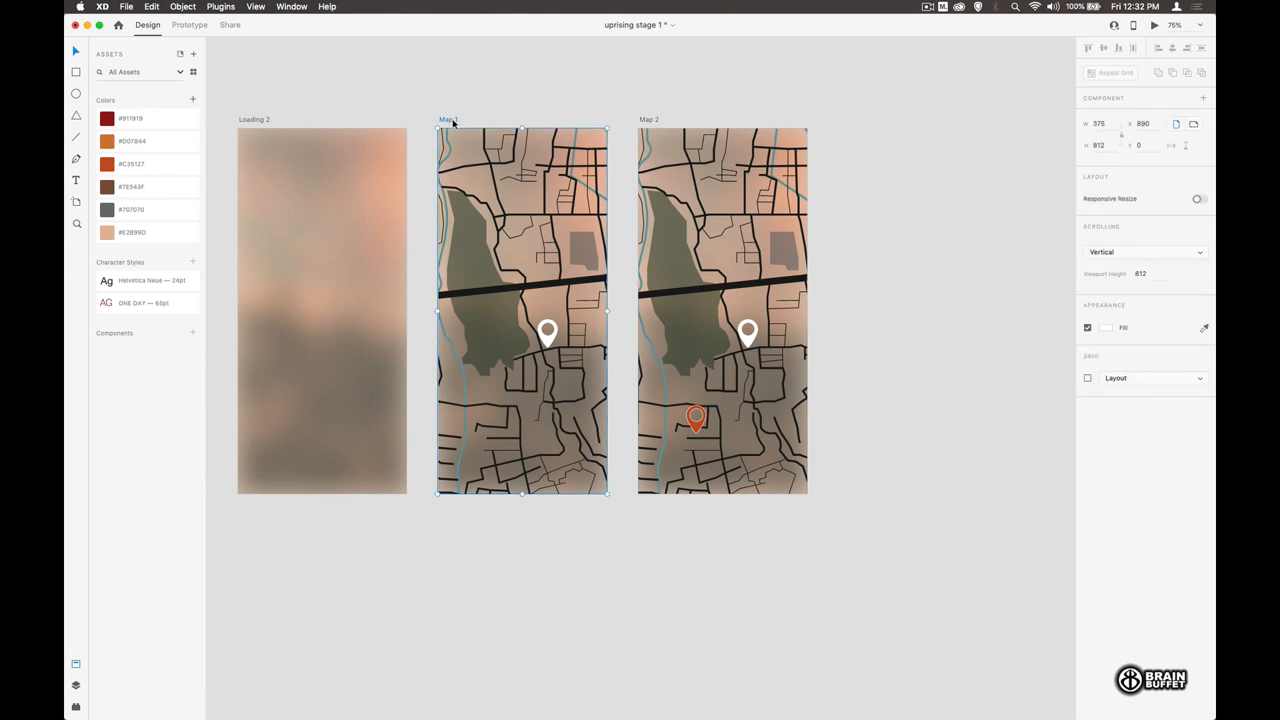
left_click(189, 24)
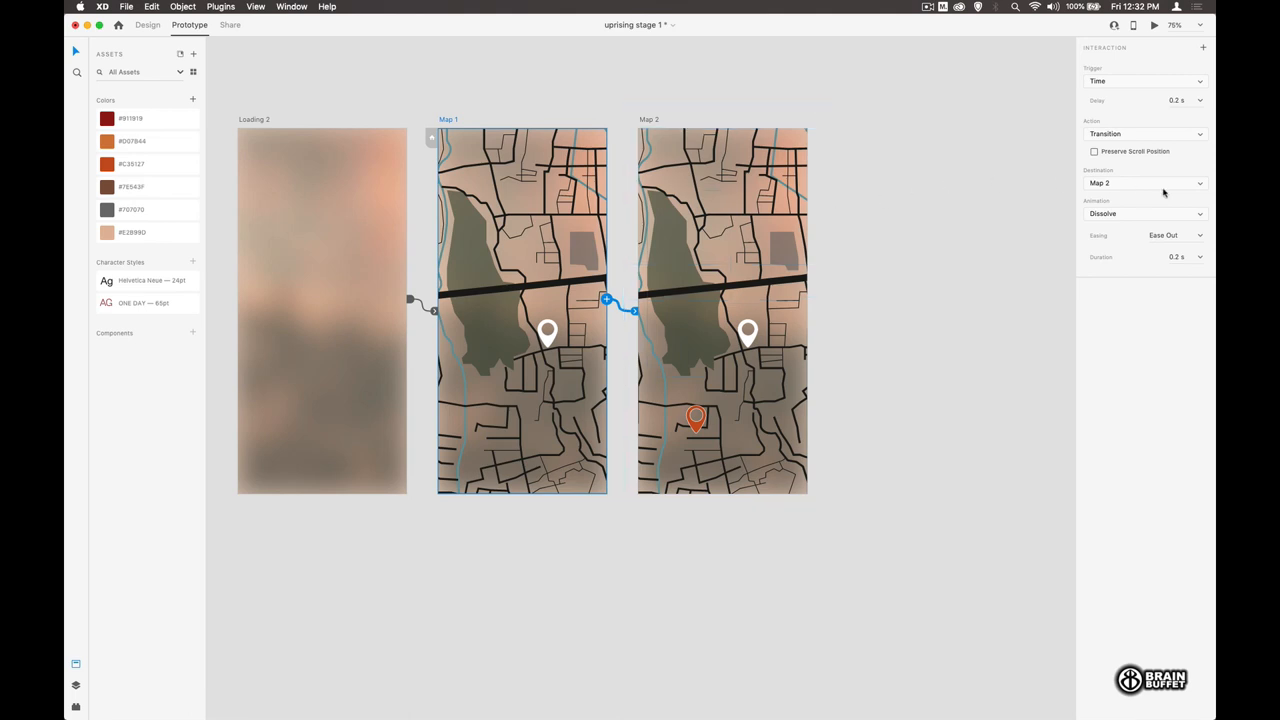
Step: Keep a Time trigger on the Map 1 to Map 2 dissolve and preview the flow
left_click(1145, 81)
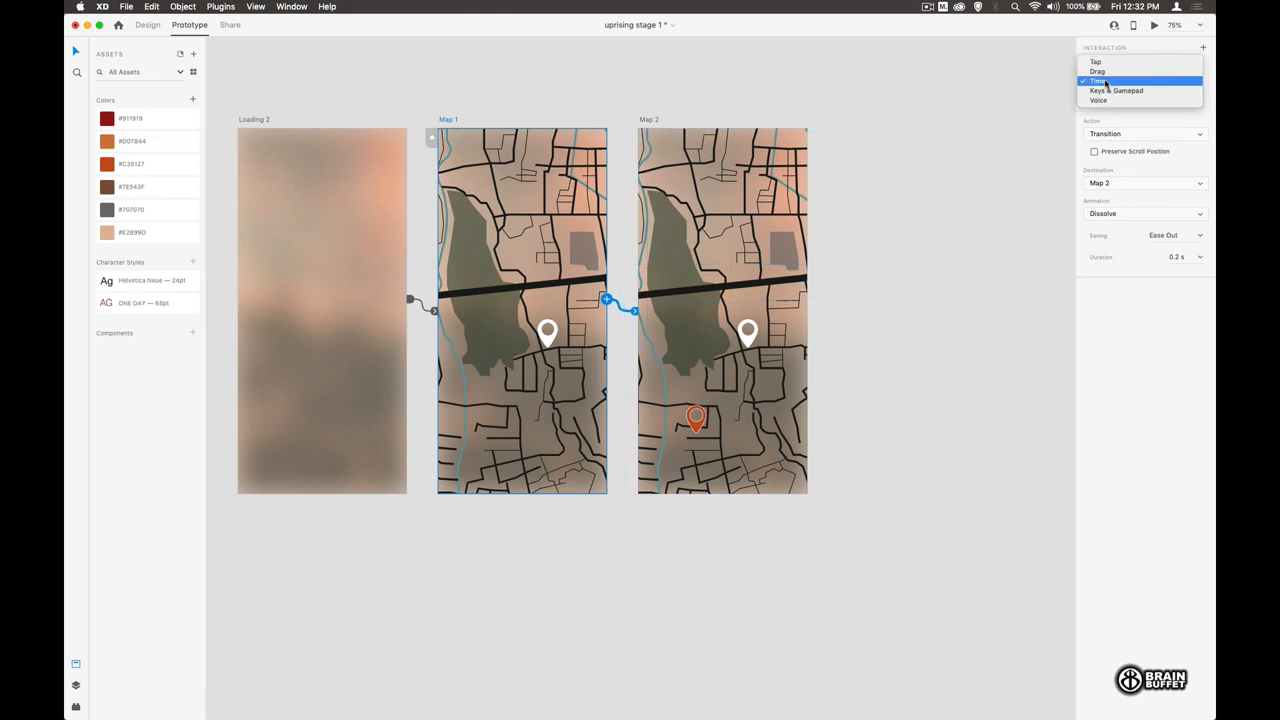
left_click(1097, 80)
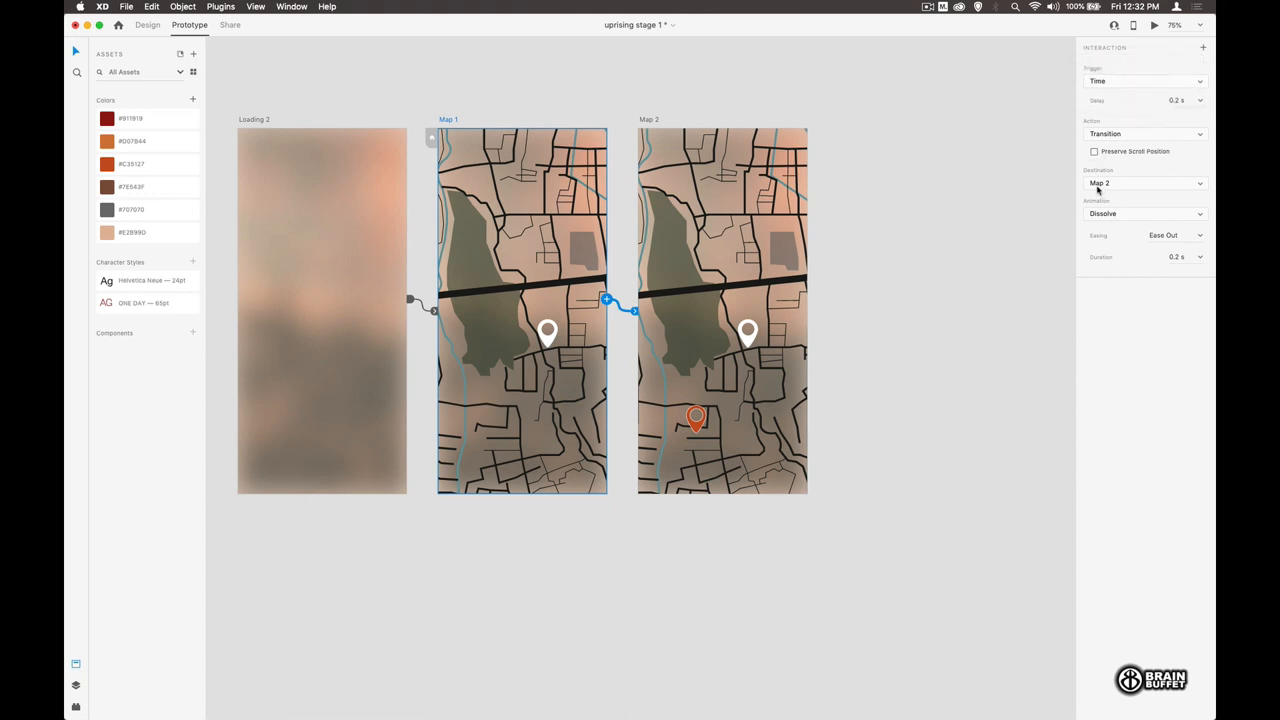
mouse_move(1173, 270)
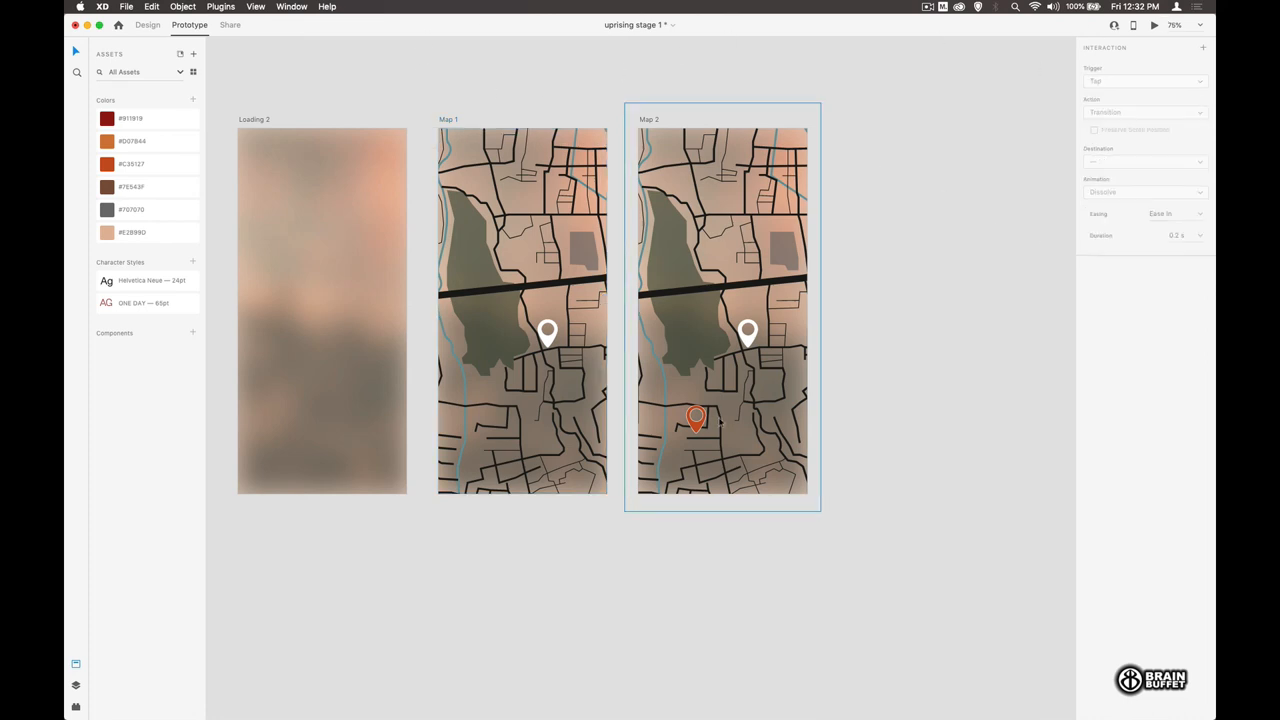
left_click(1154, 25)
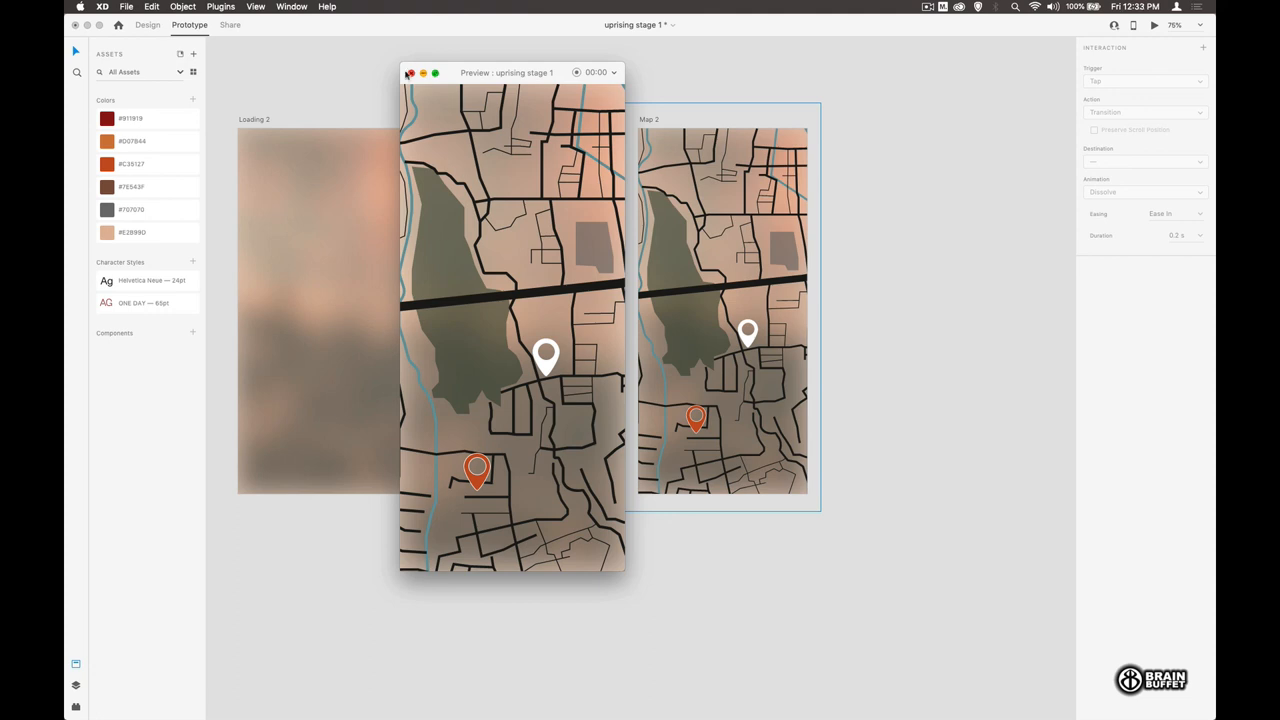
Step: Close the prototype preview and bring up the File menu
left_click(409, 72)
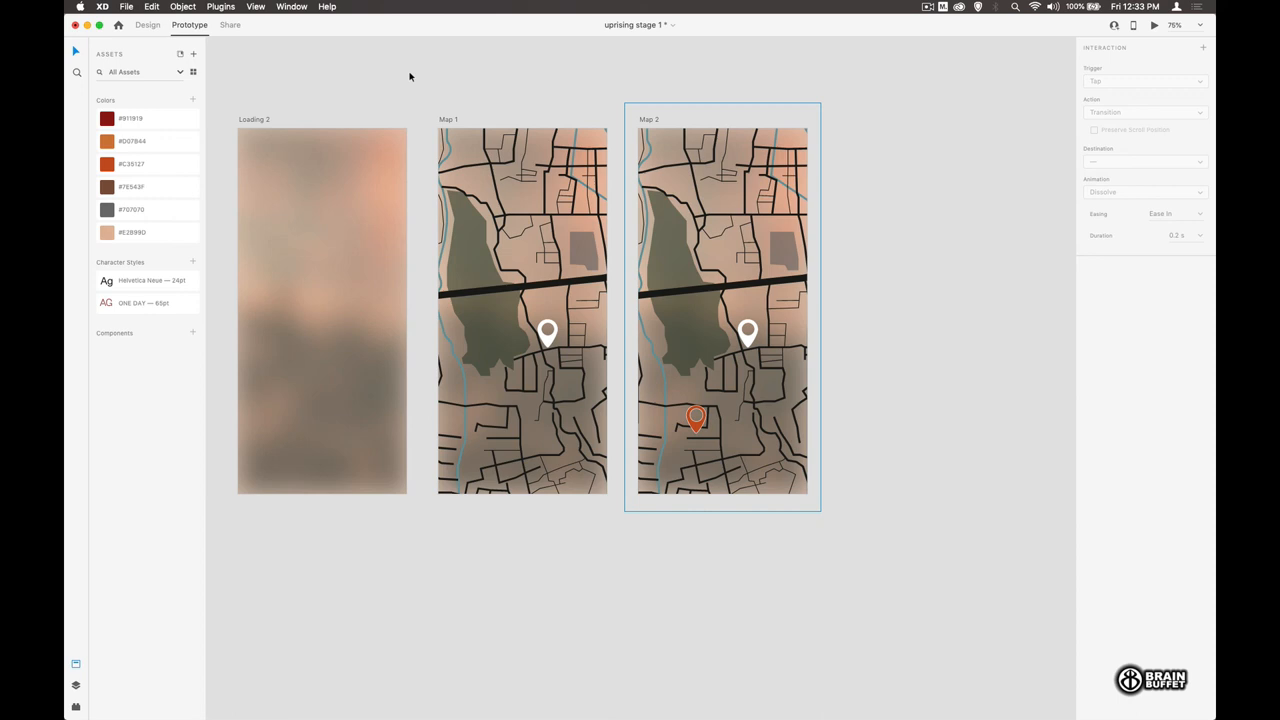
left_click(127, 7)
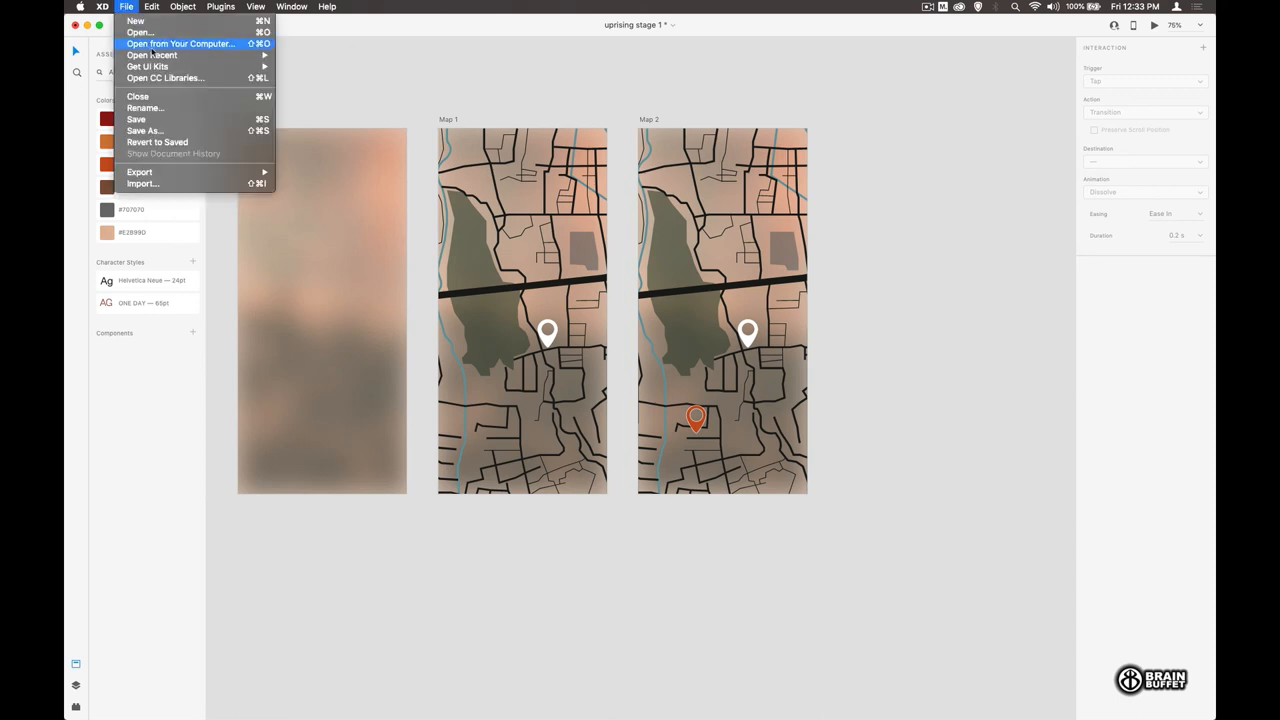
Step: Save As 'uprising stage 2' on Your Computer
left_click(144, 130)
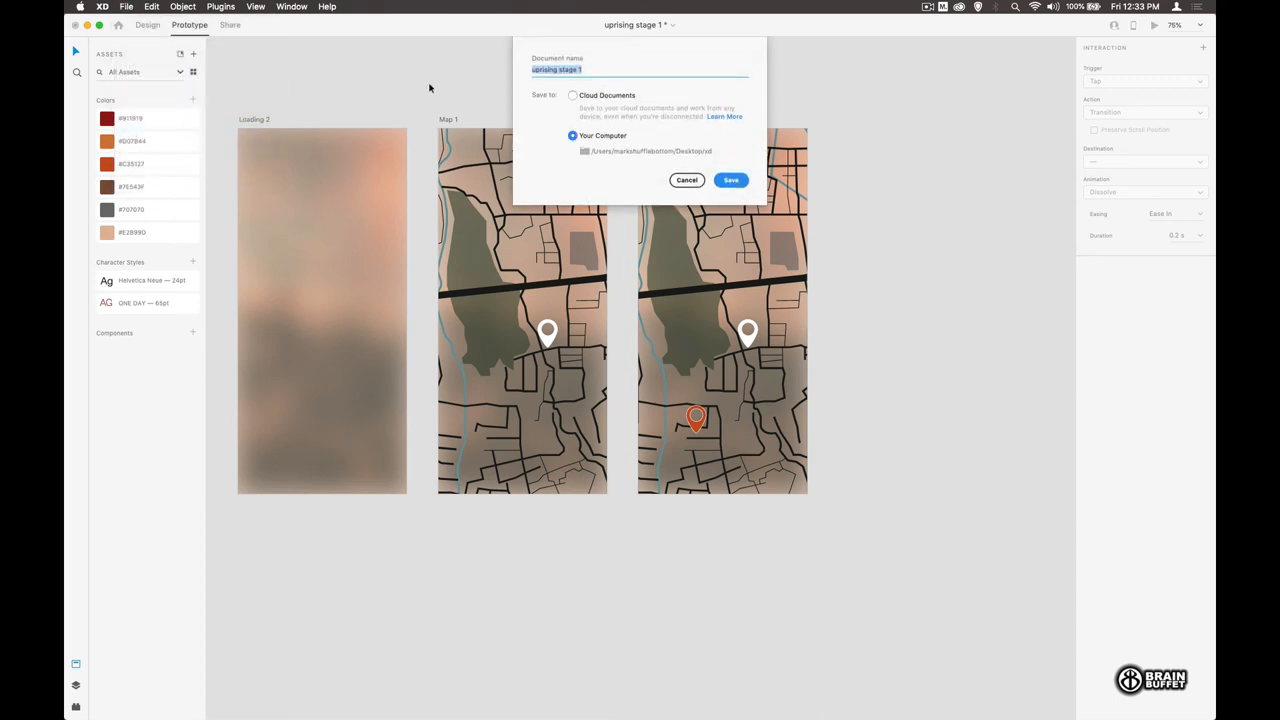
type("2")
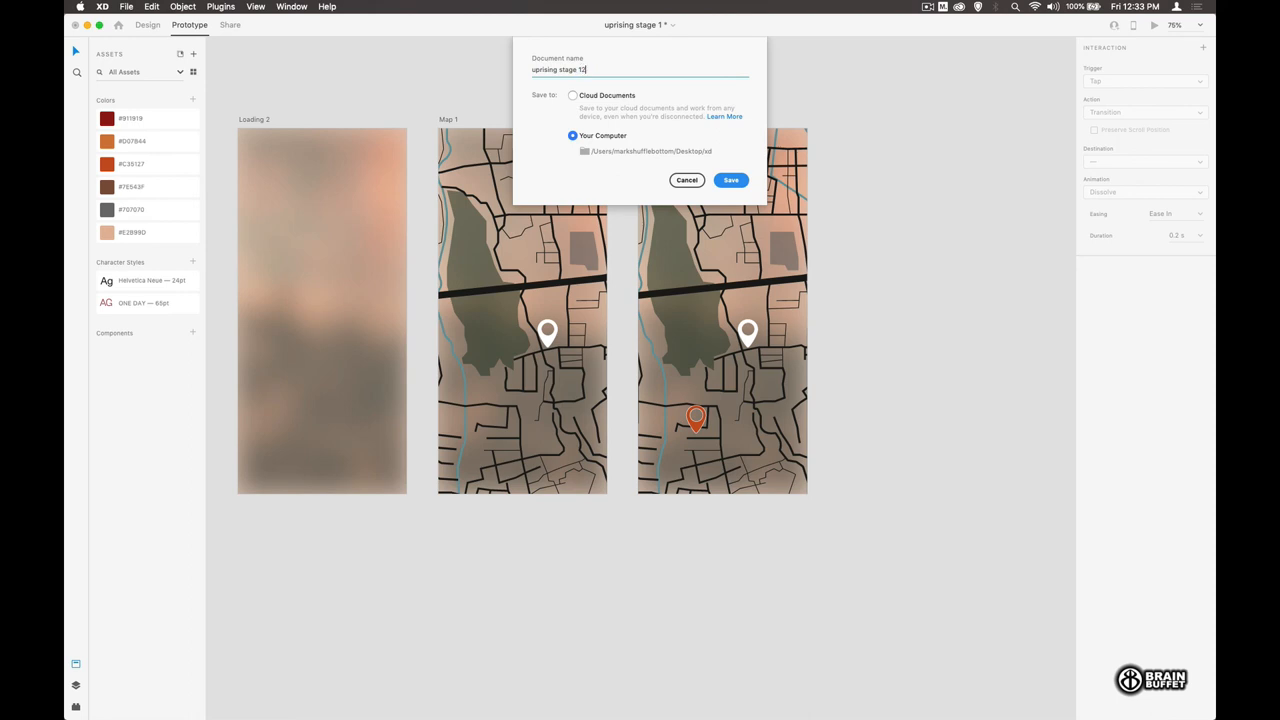
left_click(731, 180)
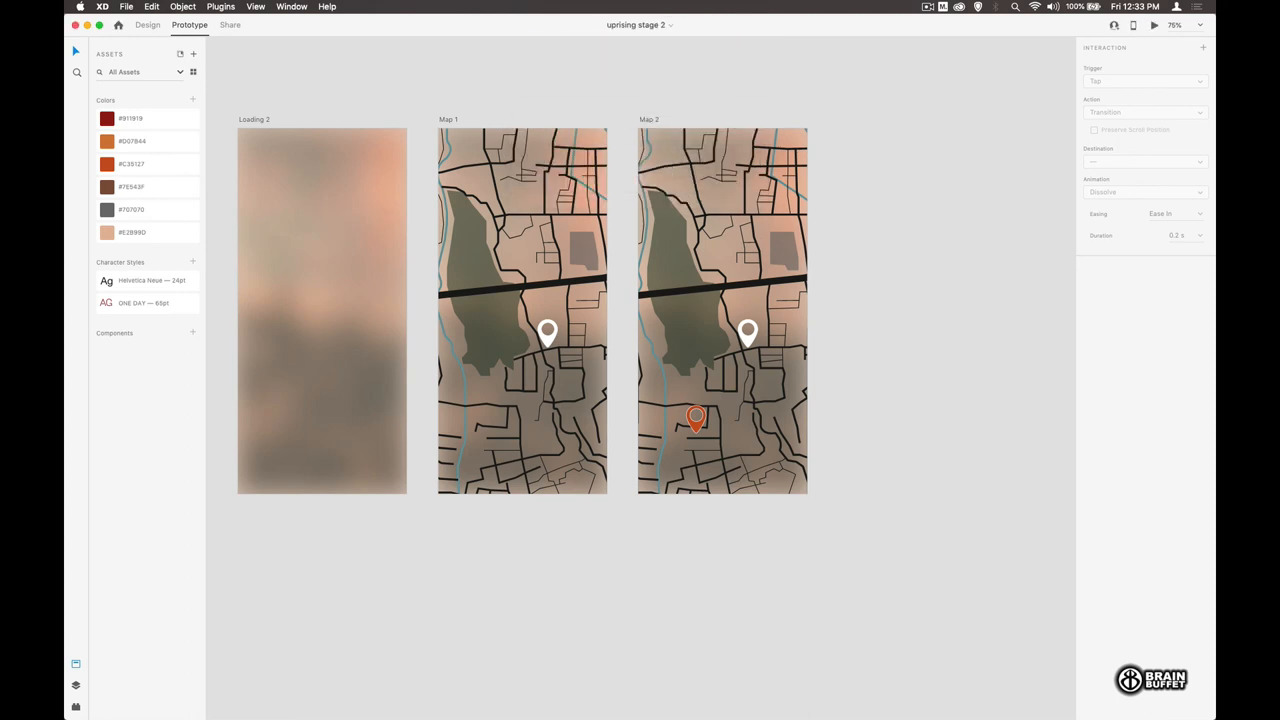